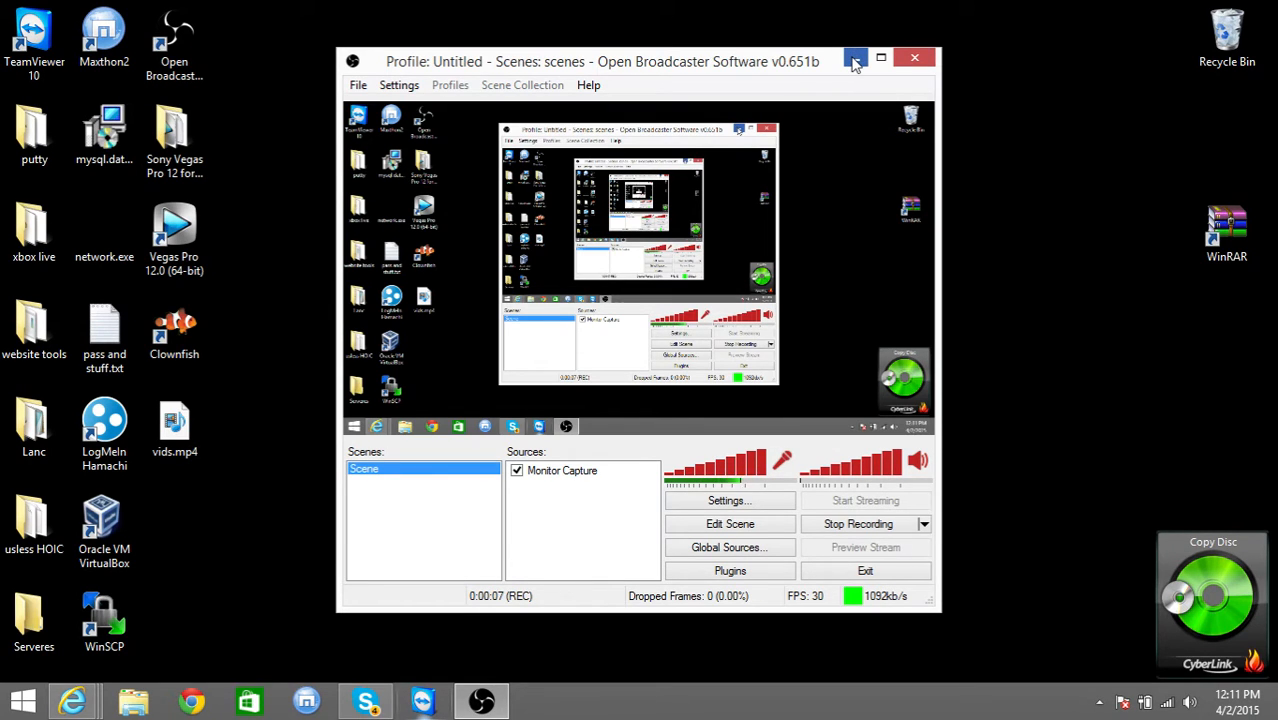
mouse_move(856, 61)
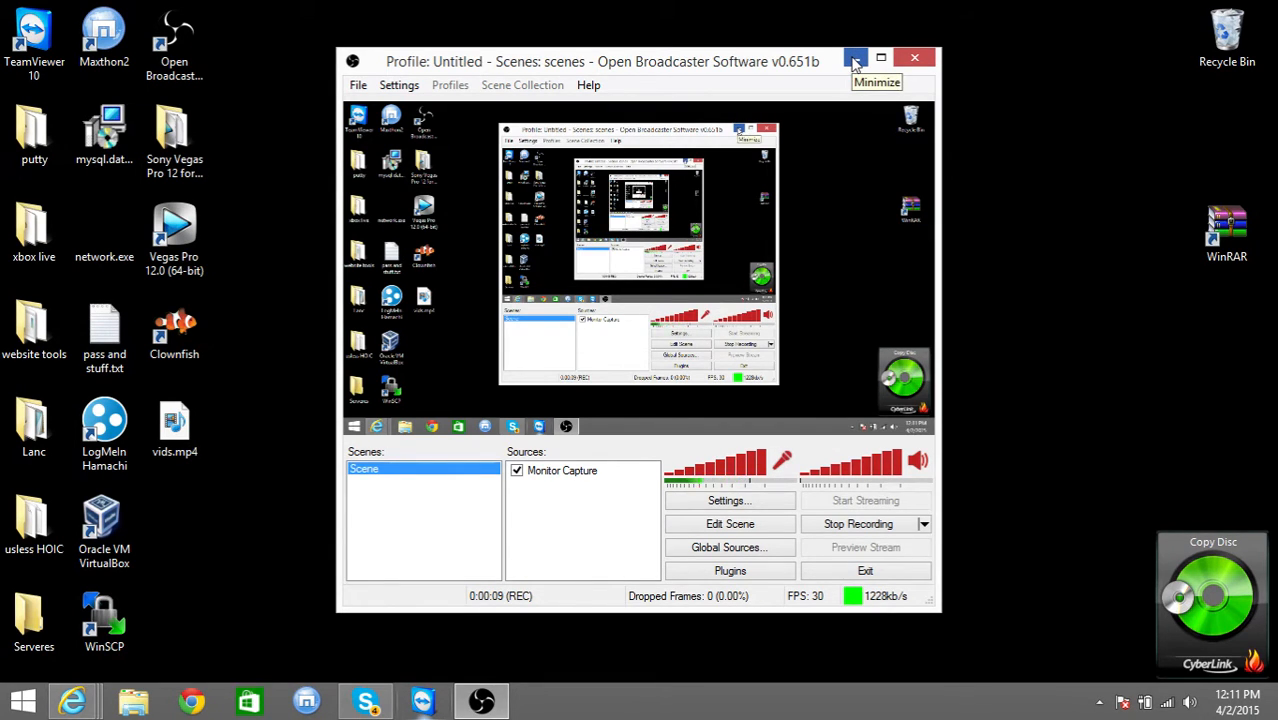
Step: Minimize the OBS window so the desktop shows while recording continues
left_click(855, 58)
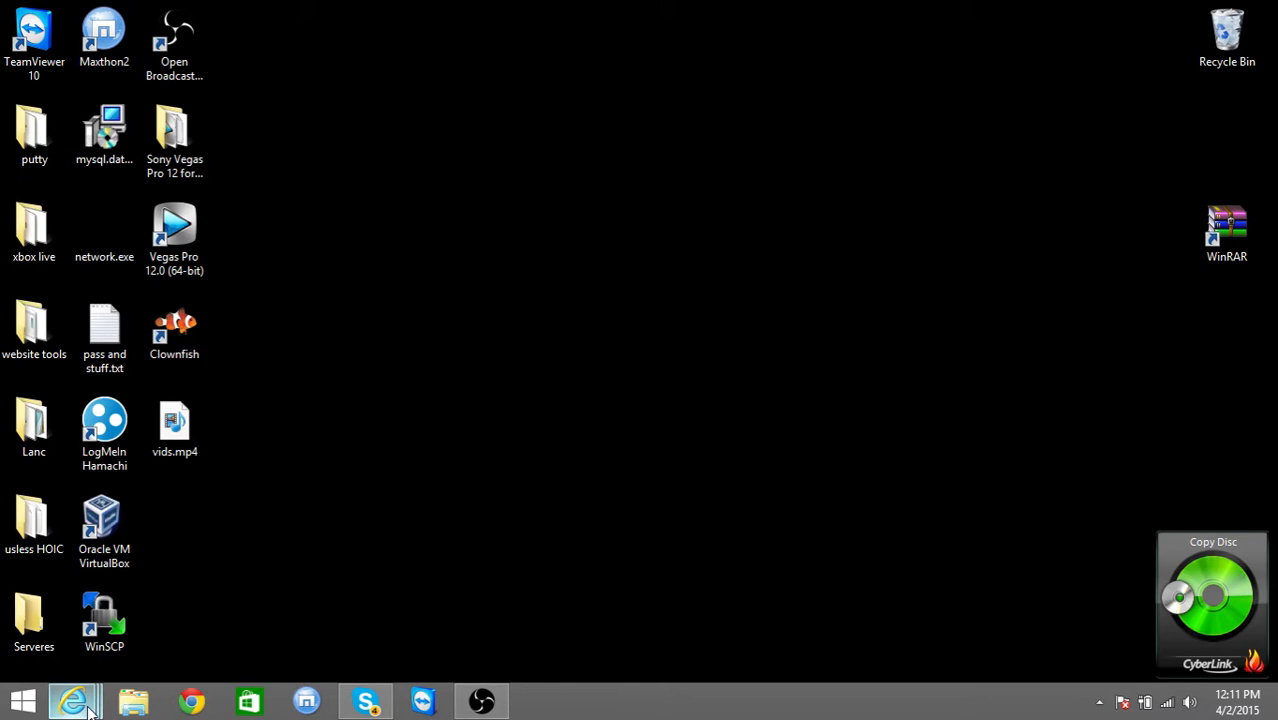
mouse_move(75, 700)
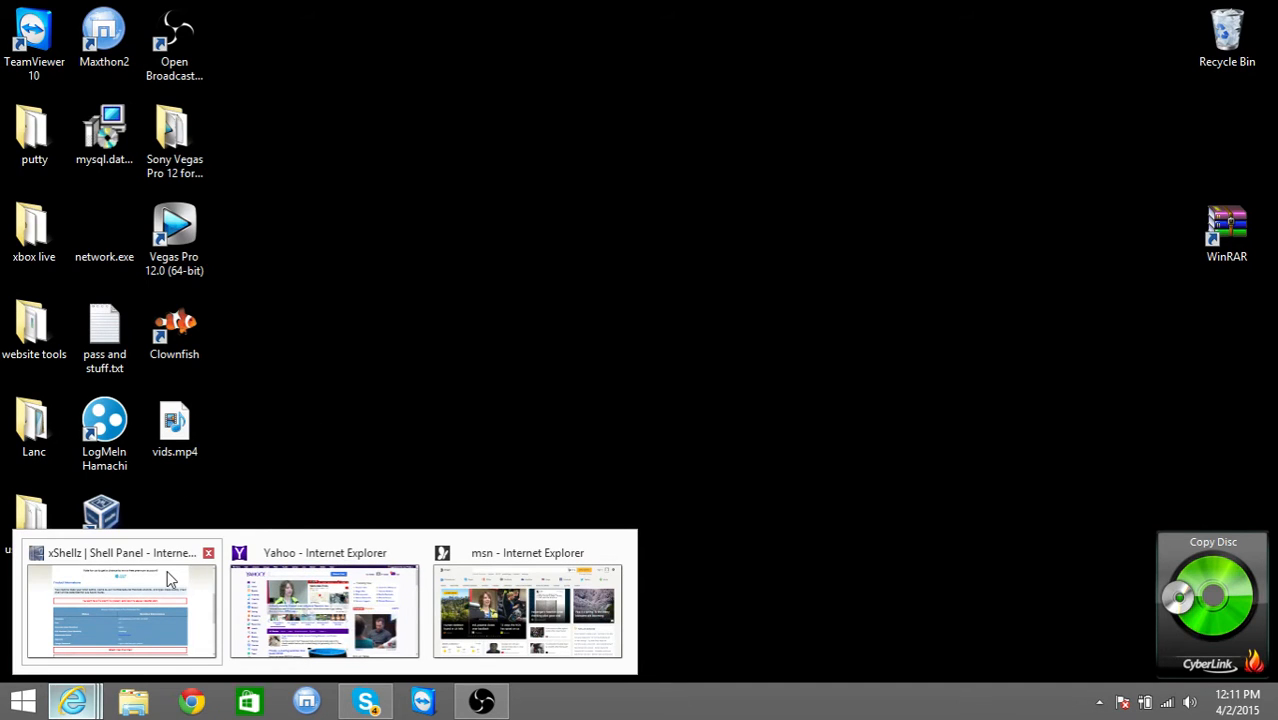
Step: Open the xShellz Shell Panel and scroll through the Sensitive Informations account details
left_click(120, 610)
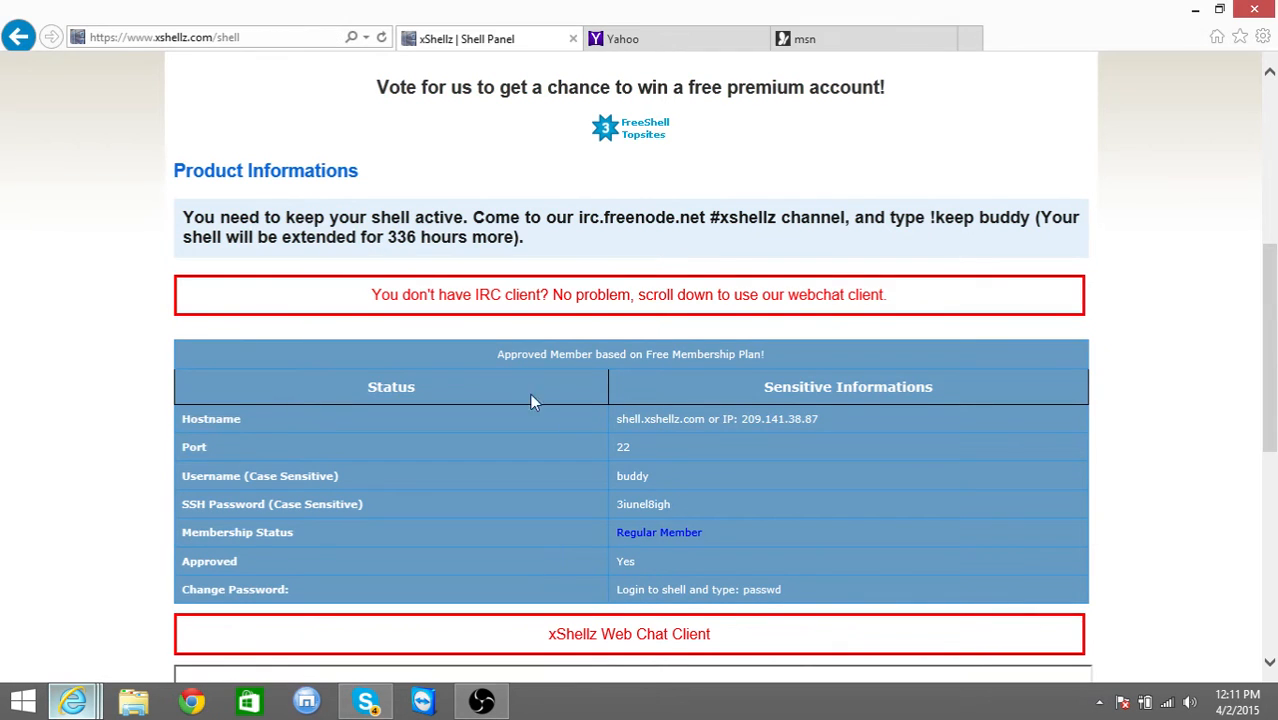
mouse_move(510, 20)
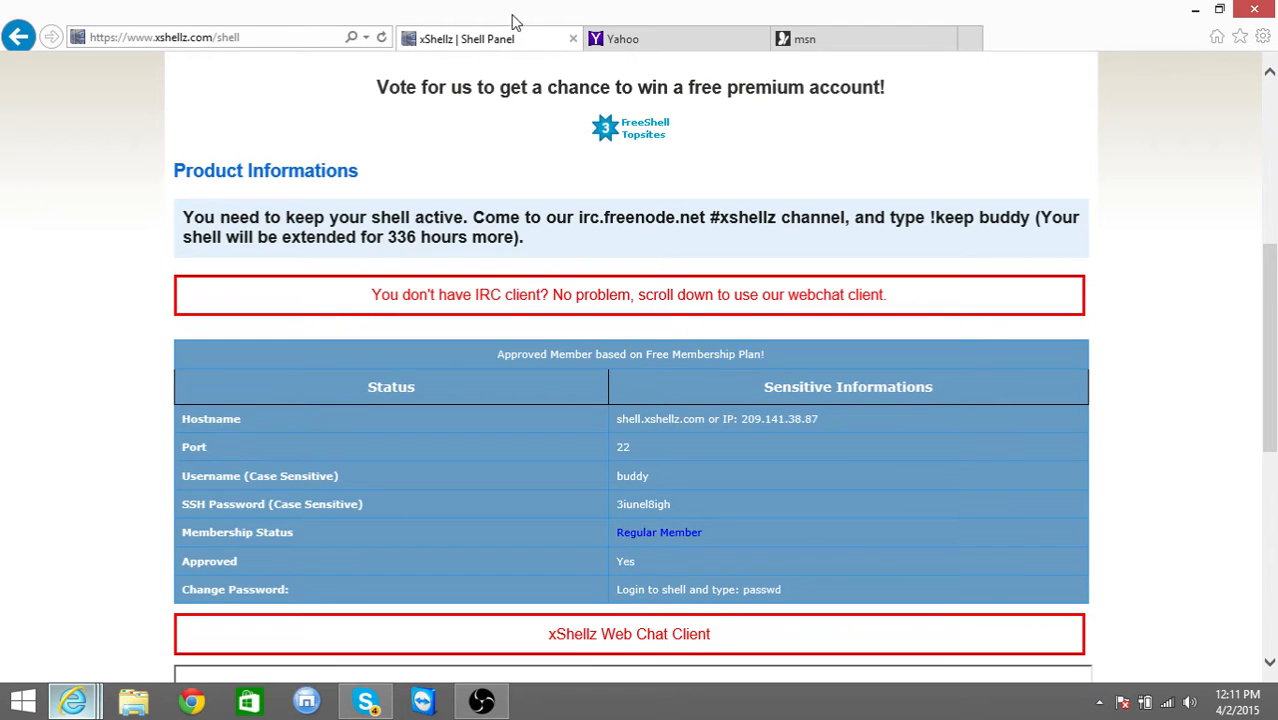
scroll("up", 3)
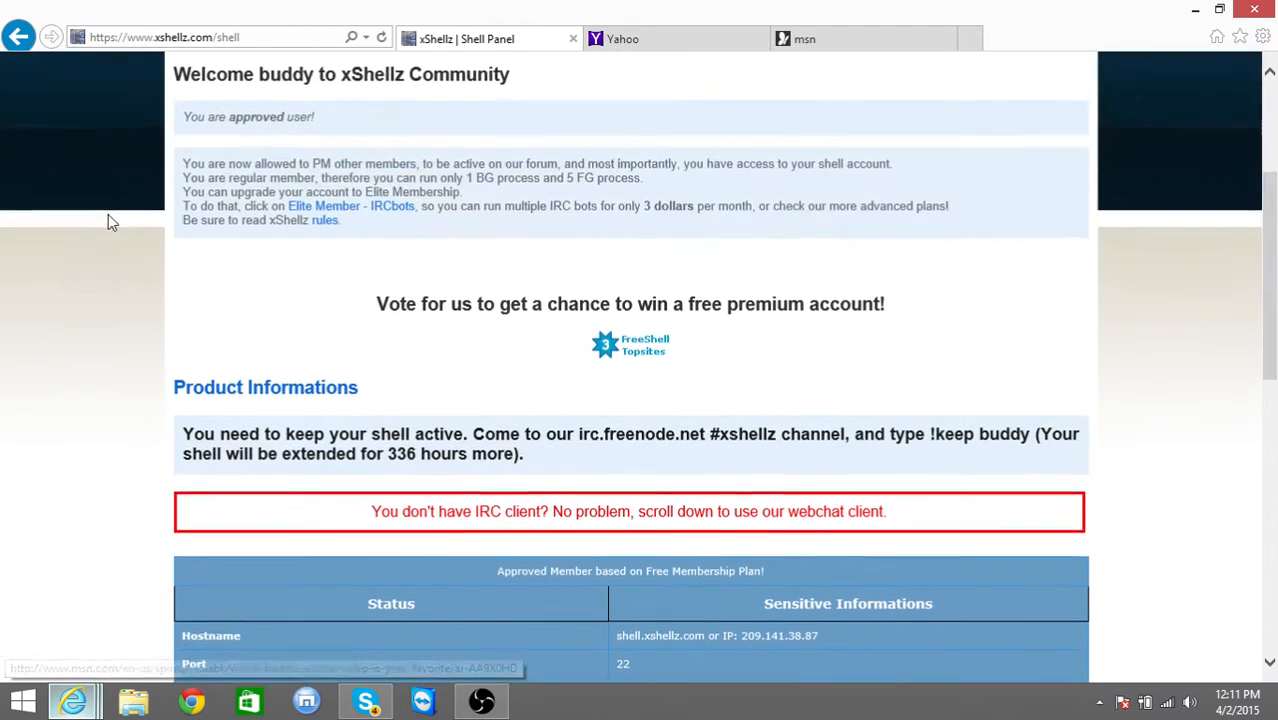
scroll("up", 3)
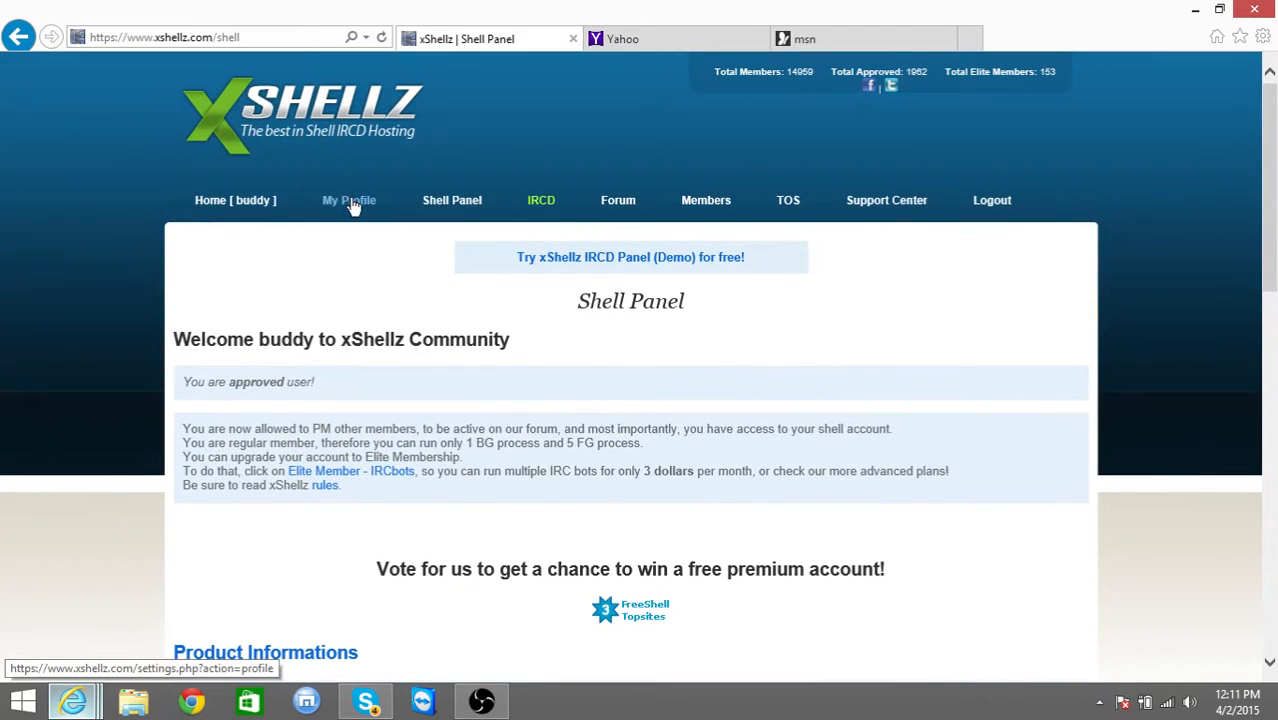
scroll("down", 3)
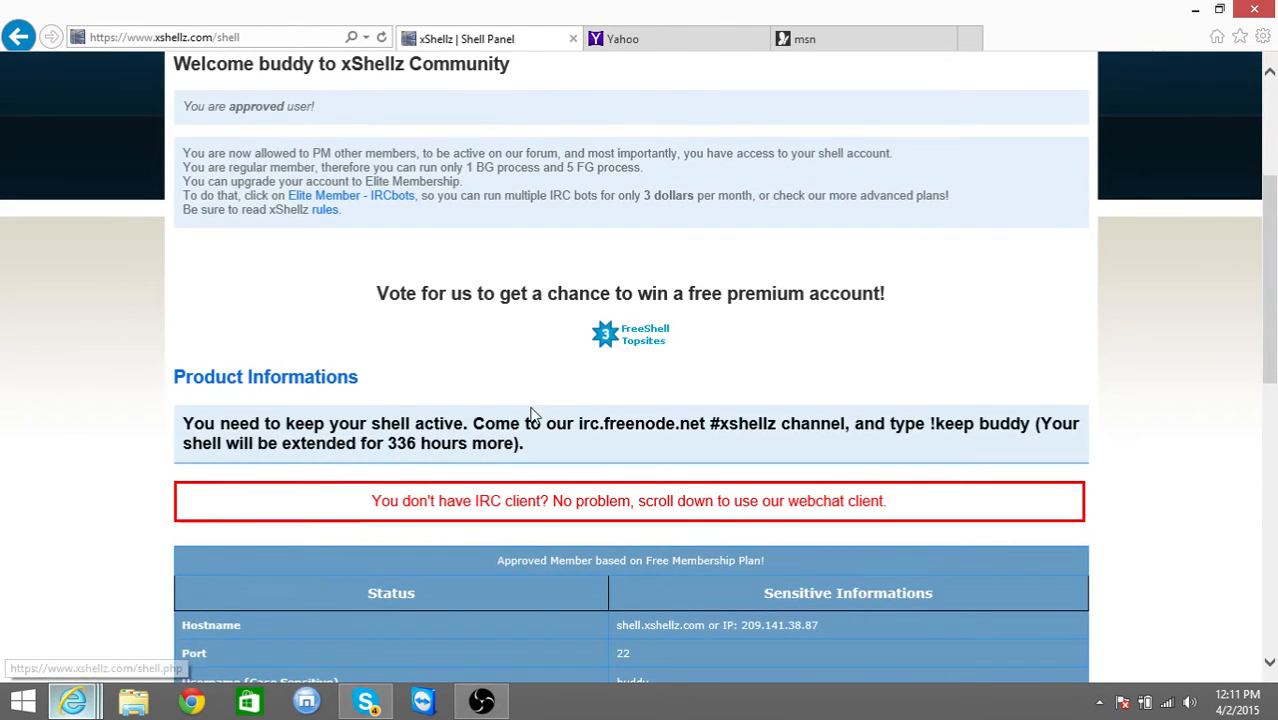
scroll("down", 3)
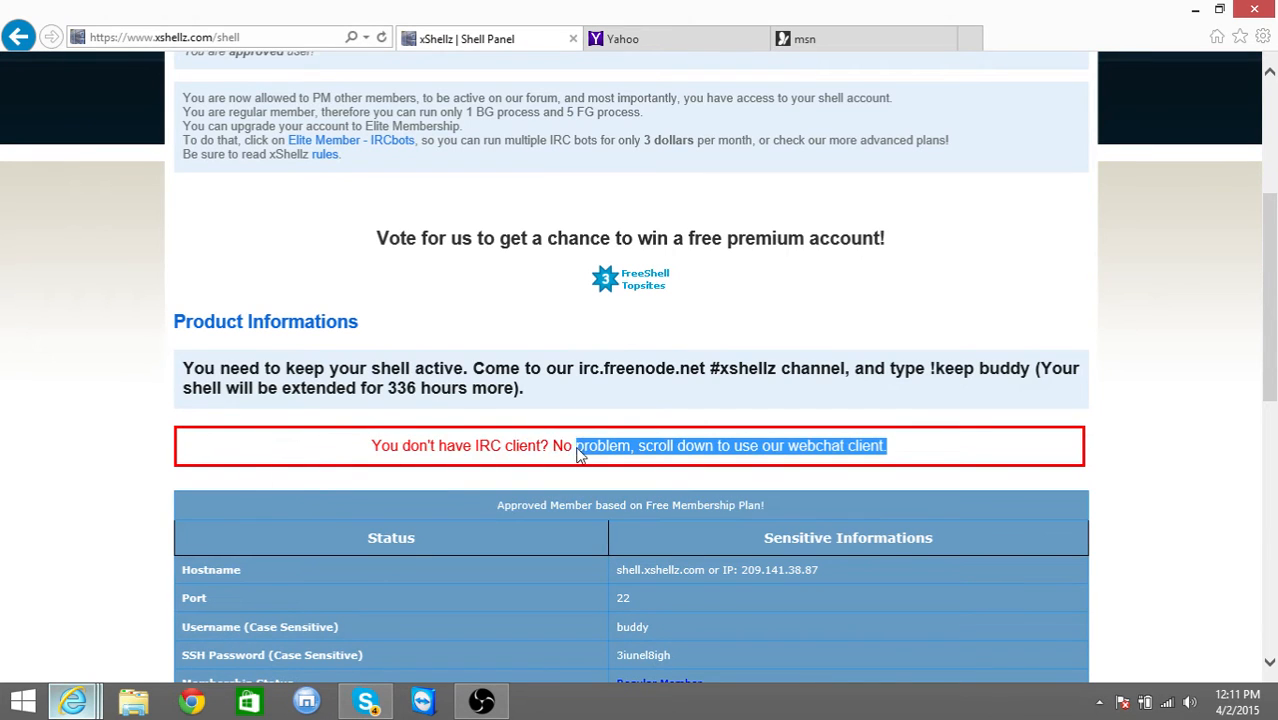
scroll("up", 3)
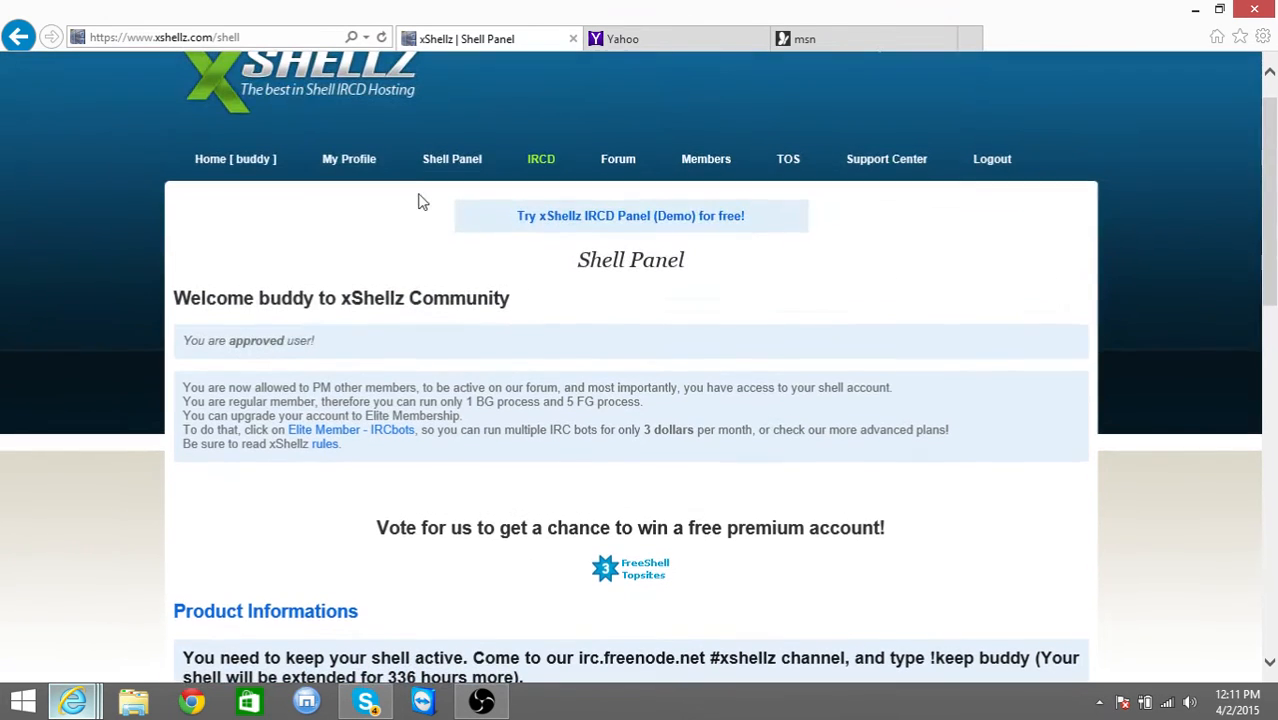
scroll("down", 3)
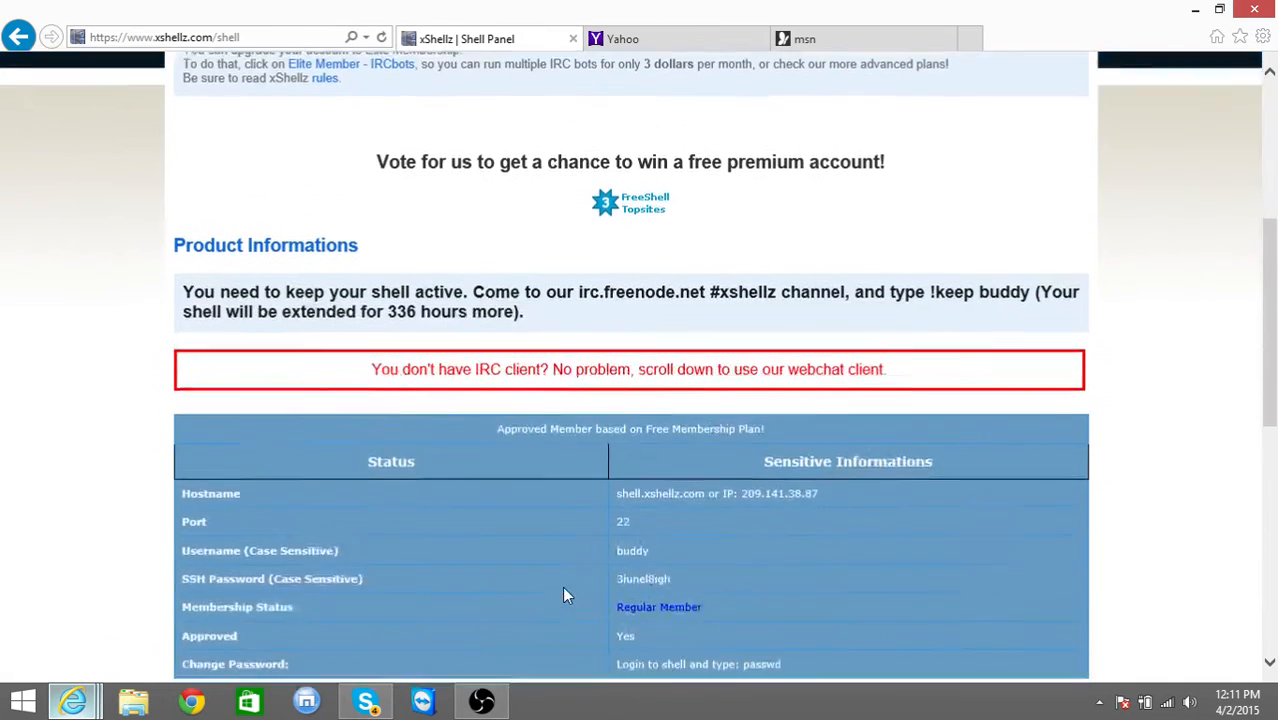
scroll("down", 3)
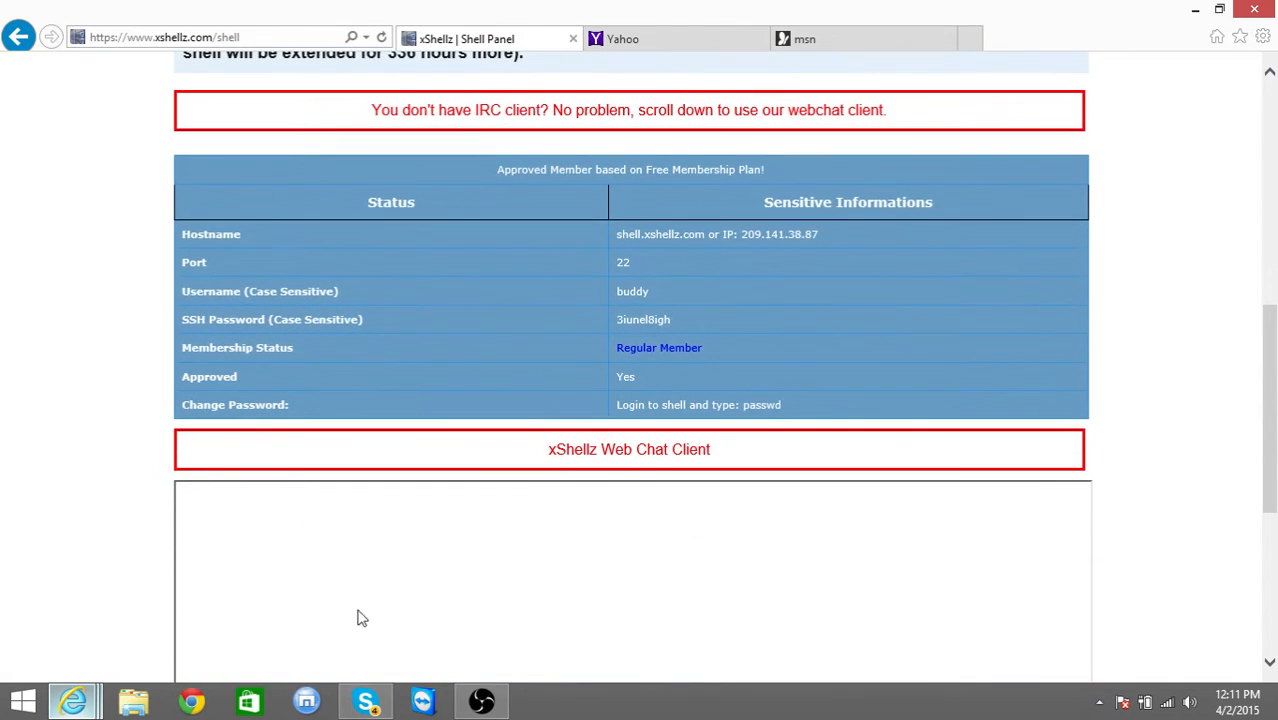
scroll("down", 3)
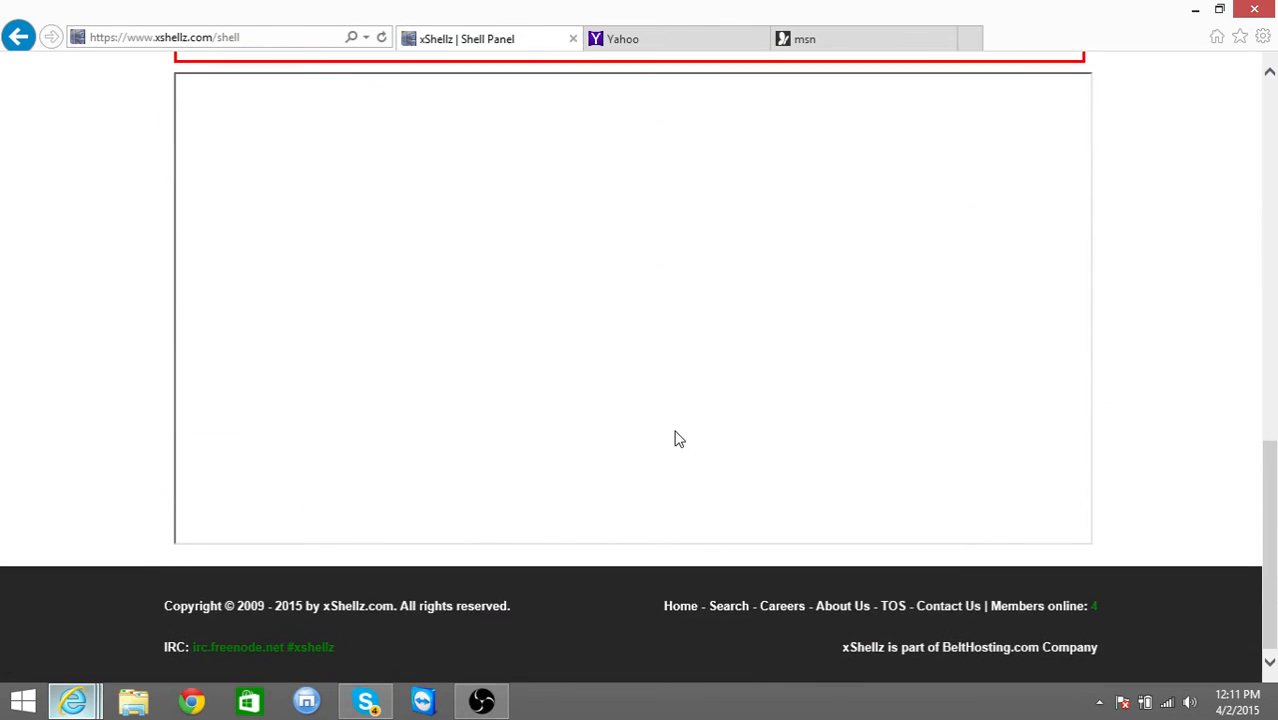
scroll("up", 3)
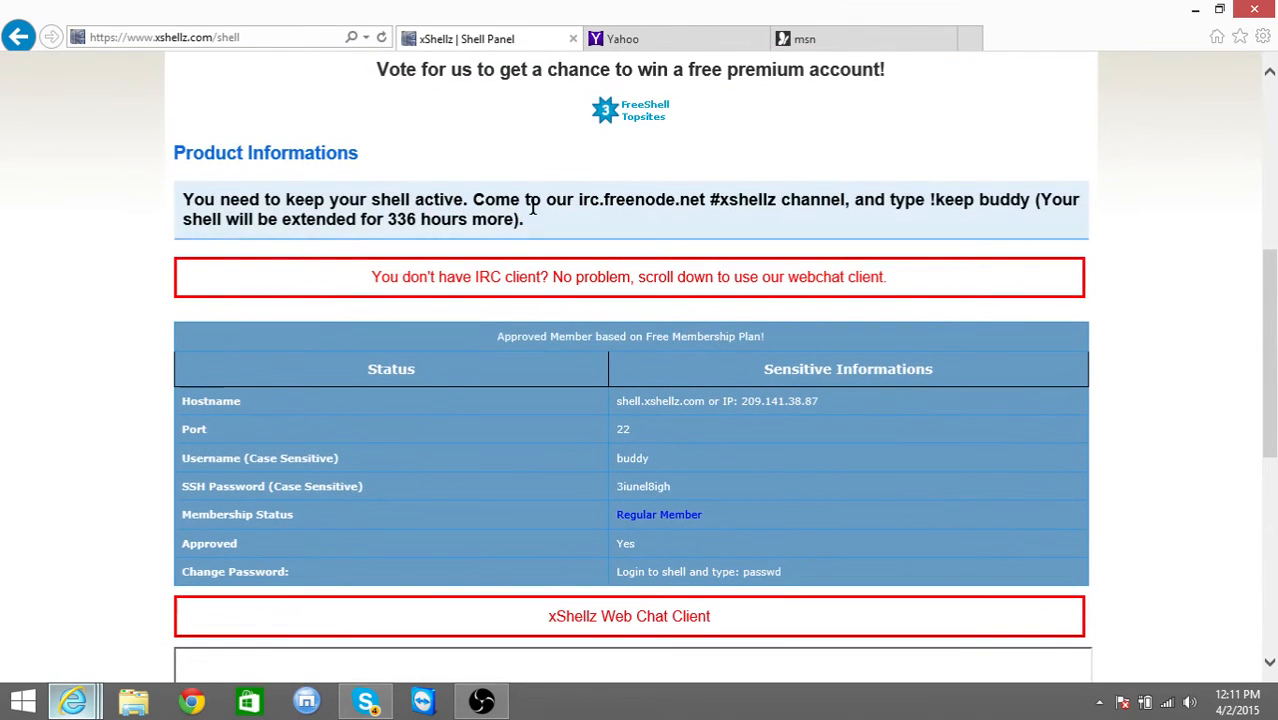
mouse_move(735, 612)
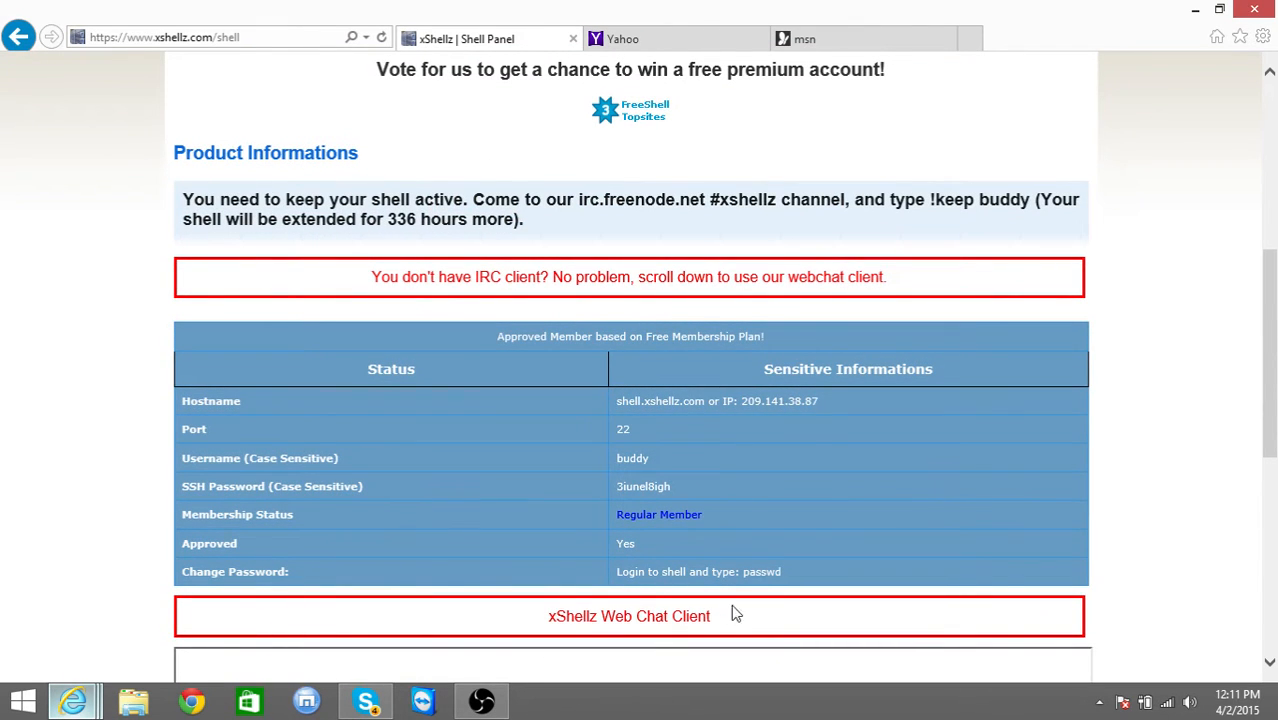
Step: Minimize Internet Explorer and launch WinSCP from its desktop shortcut
left_click(1194, 9)
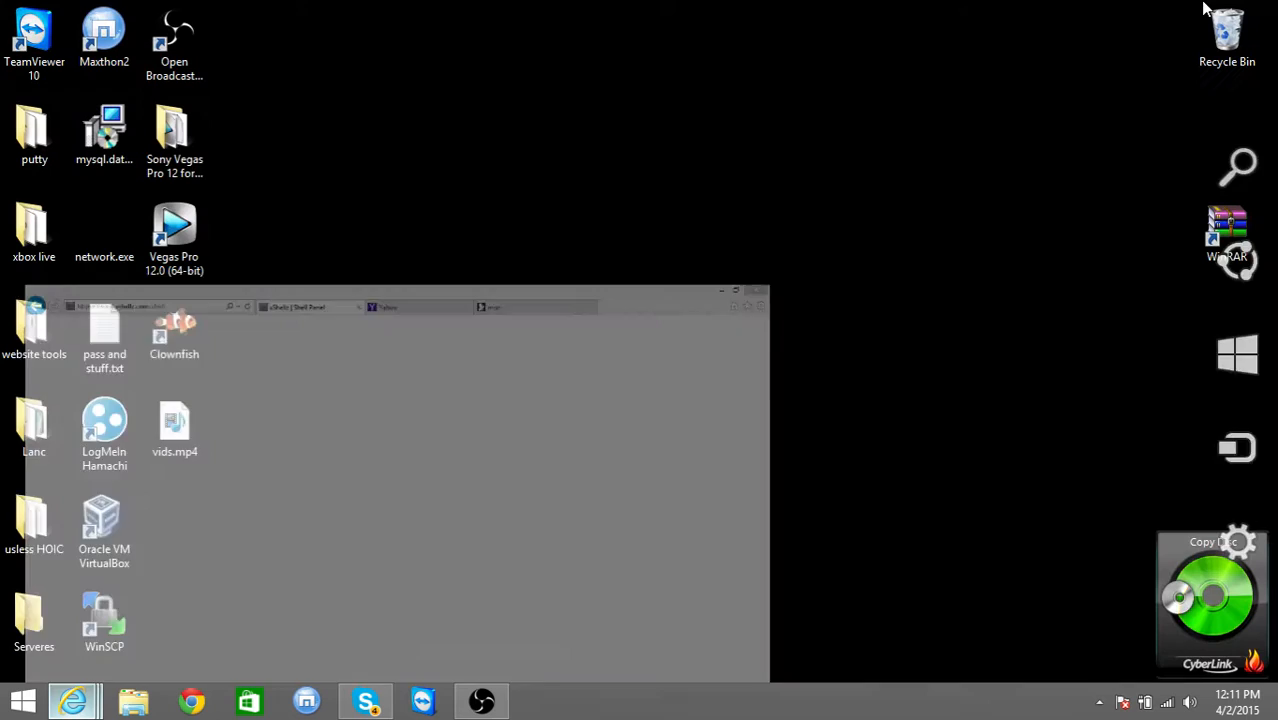
left_click(735, 290)
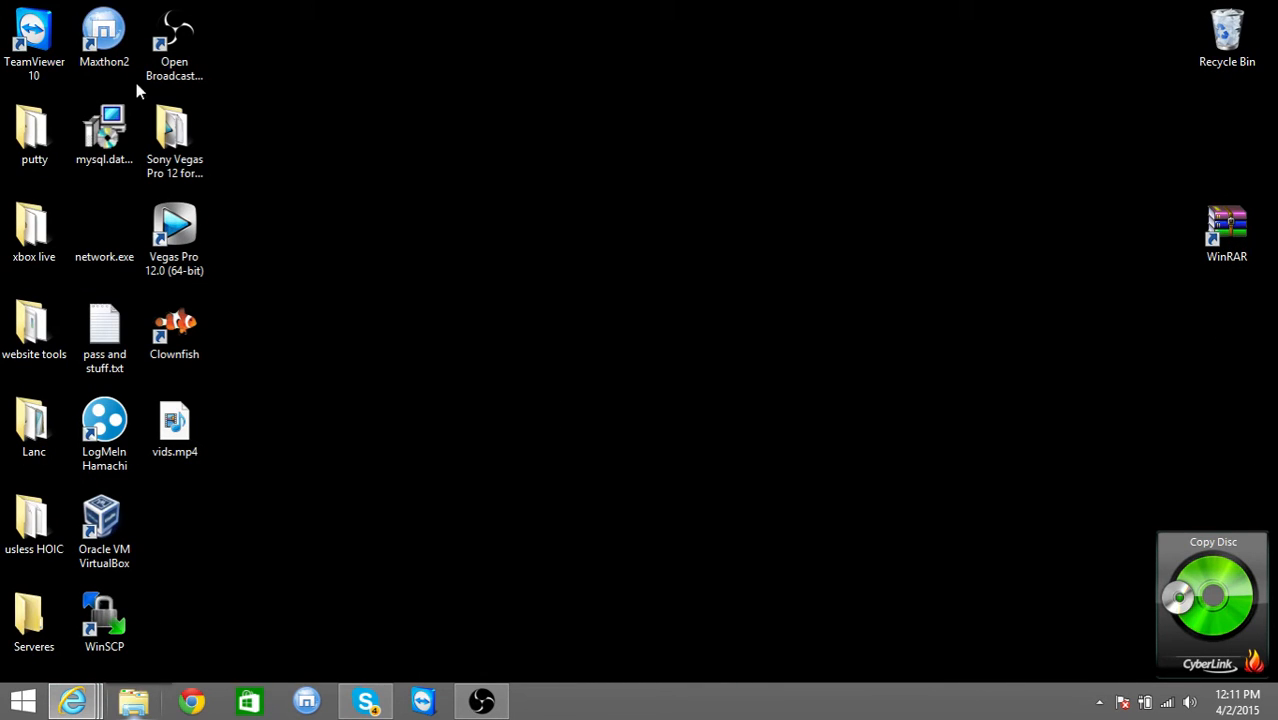
mouse_move(157, 557)
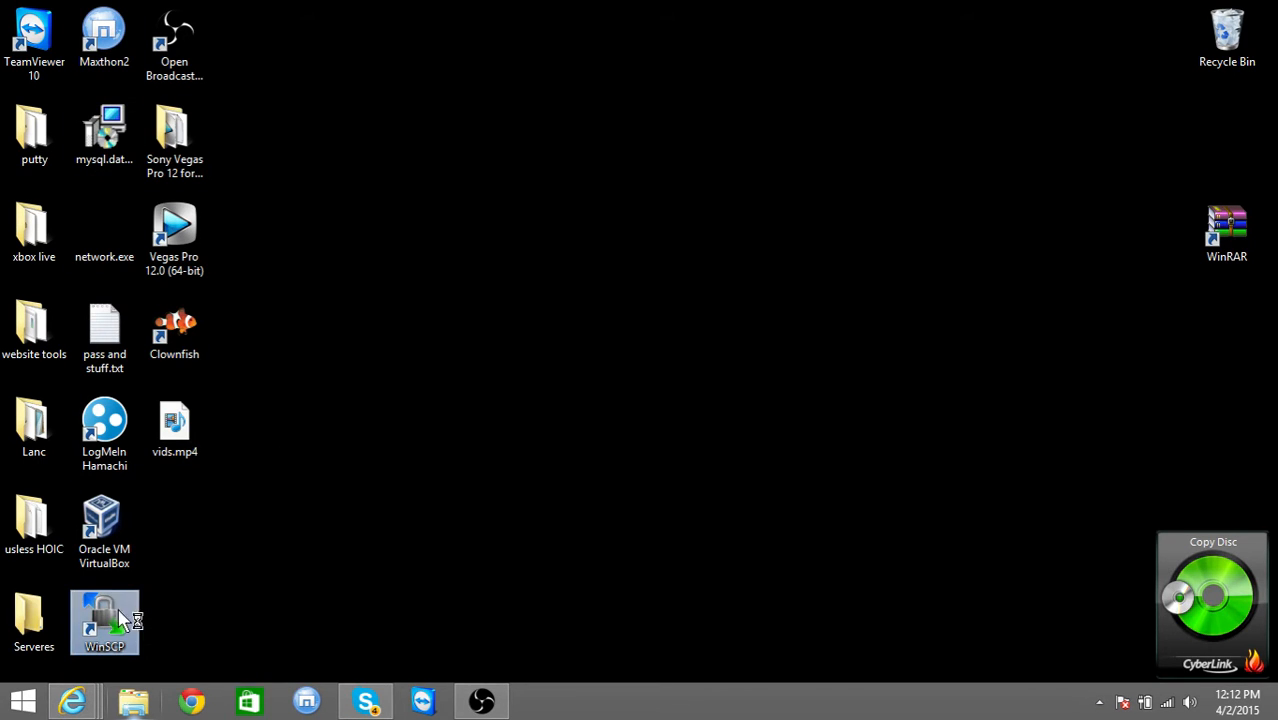
double_click(104, 620)
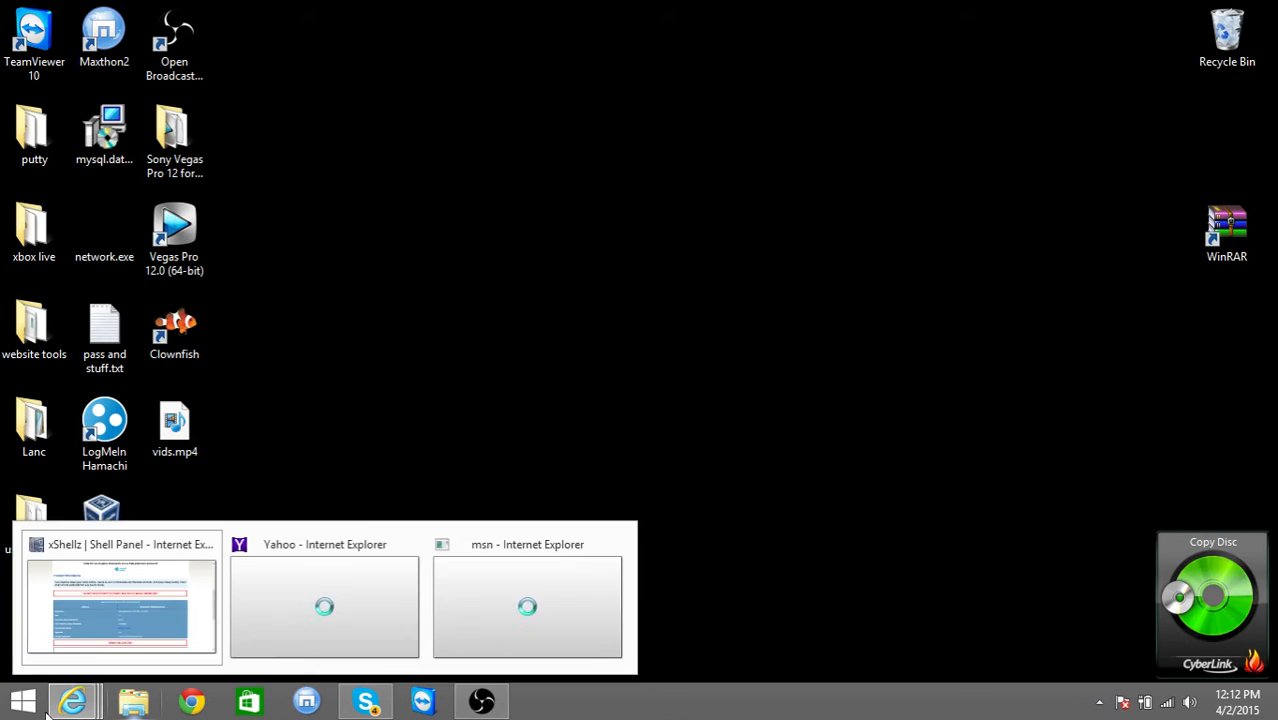
Step: Select and copy the server IP 209.141.38.87 from the xShellz Hostname row
left_click(120, 605)
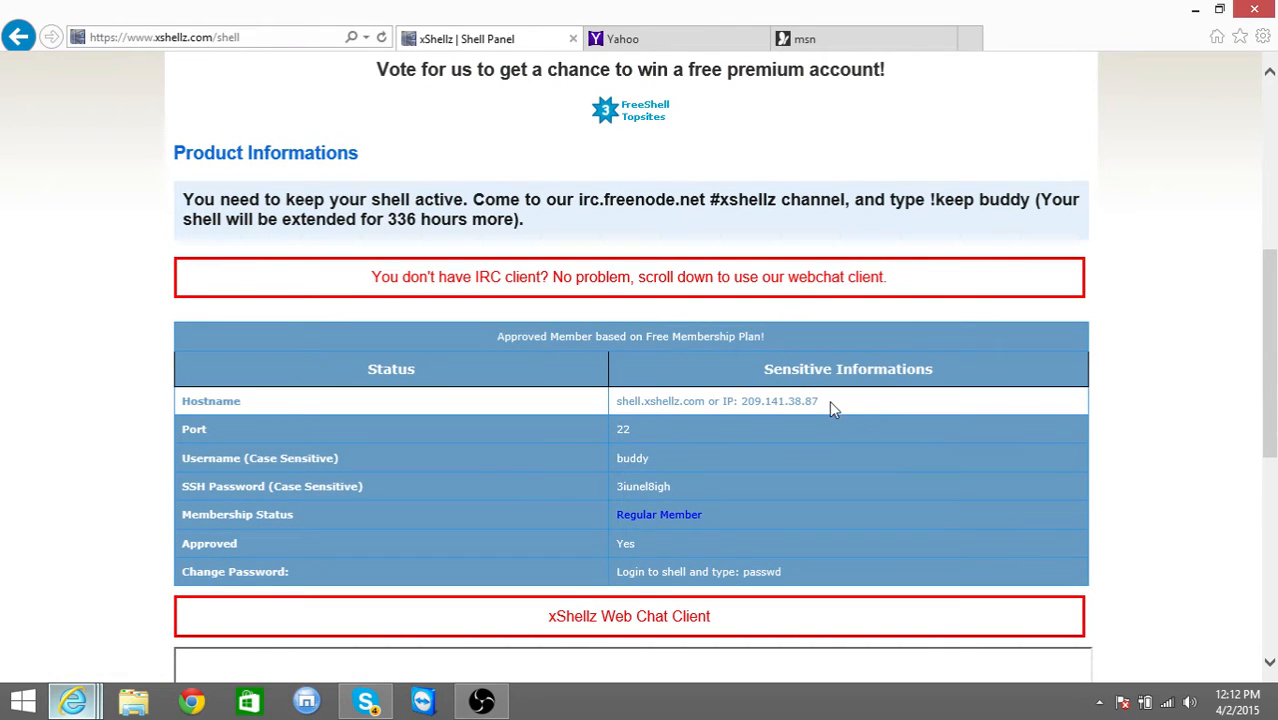
double_click(779, 401)
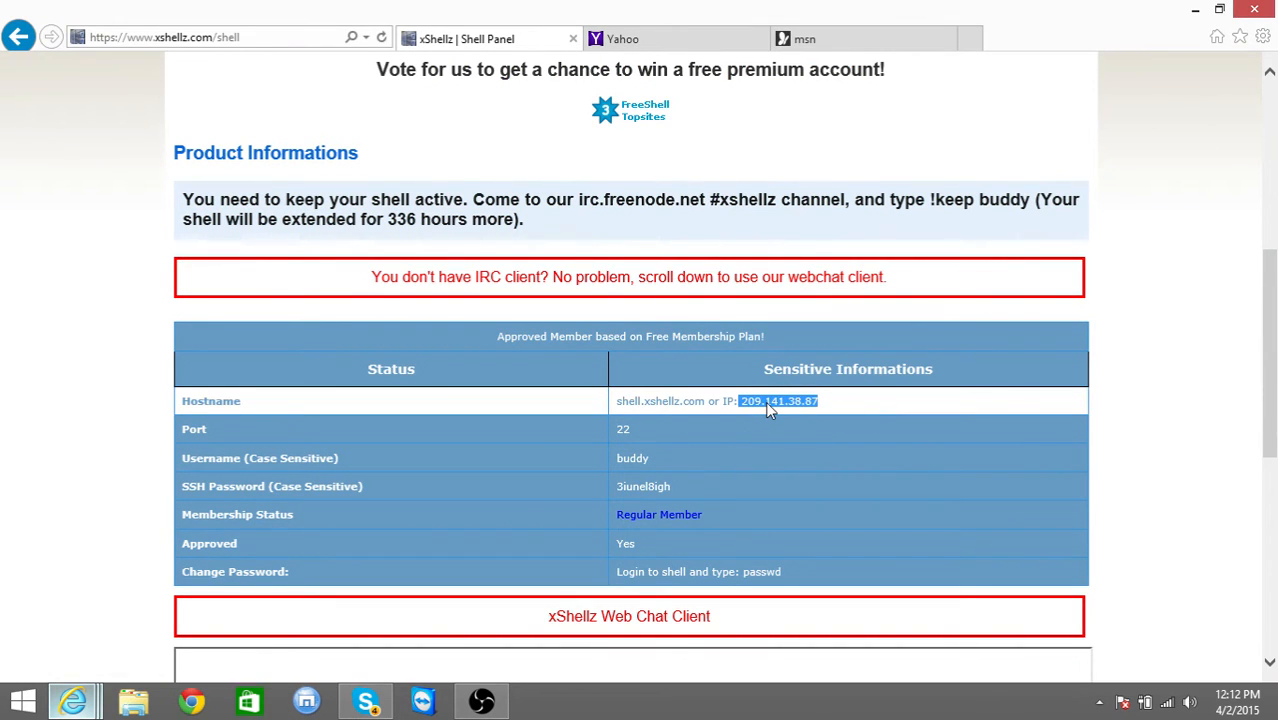
right_click(778, 401)
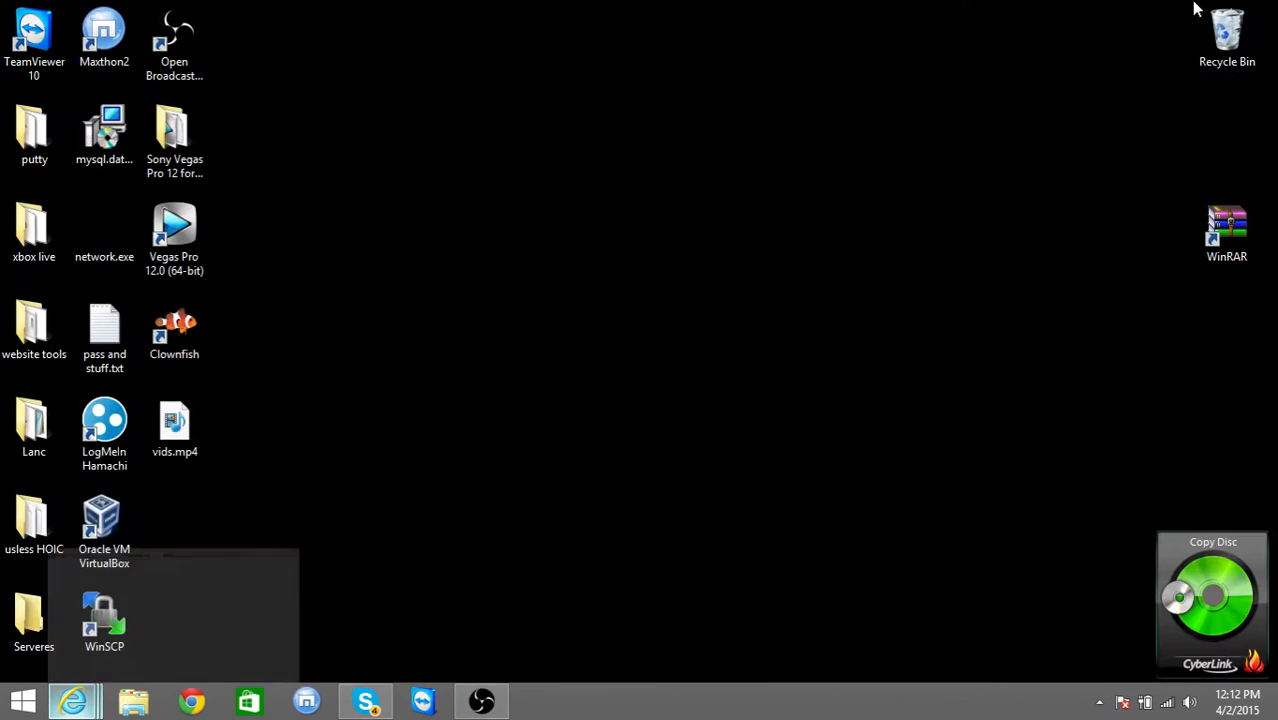
mouse_move(365, 700)
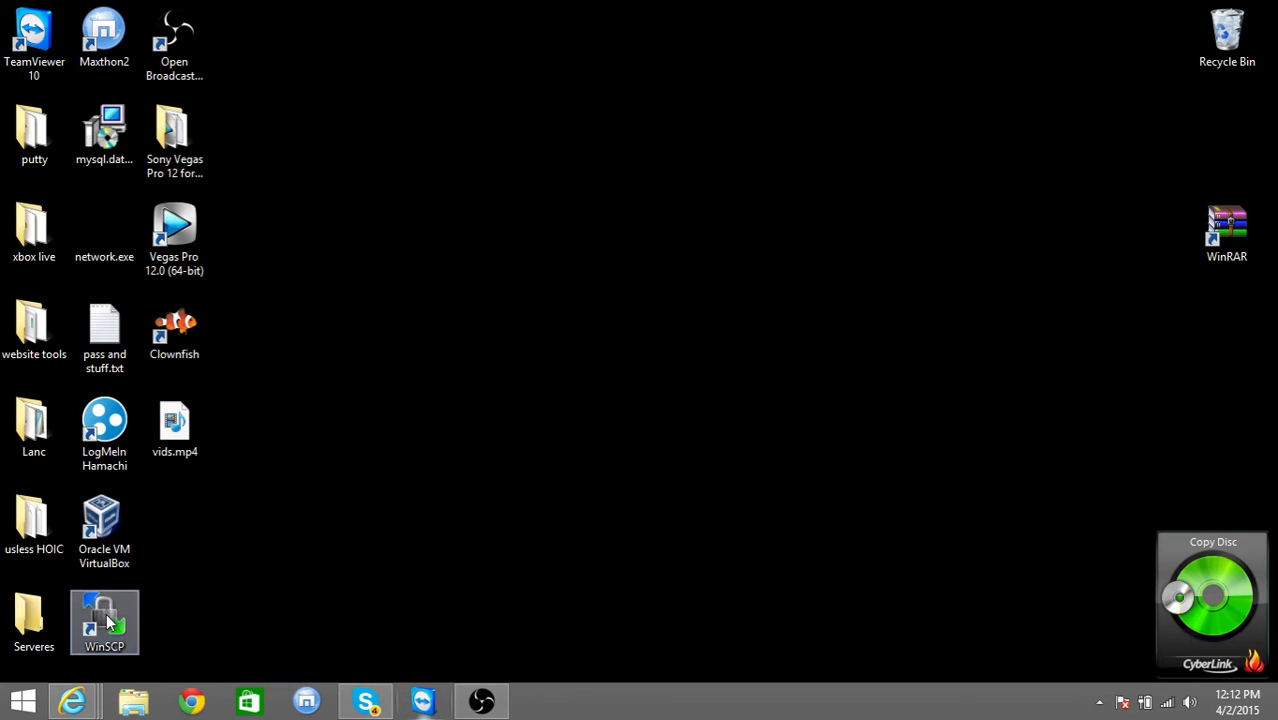
Step: Paste host 209.141.38.87 into the WinSCP login and connect on port 22
double_click(104, 620)
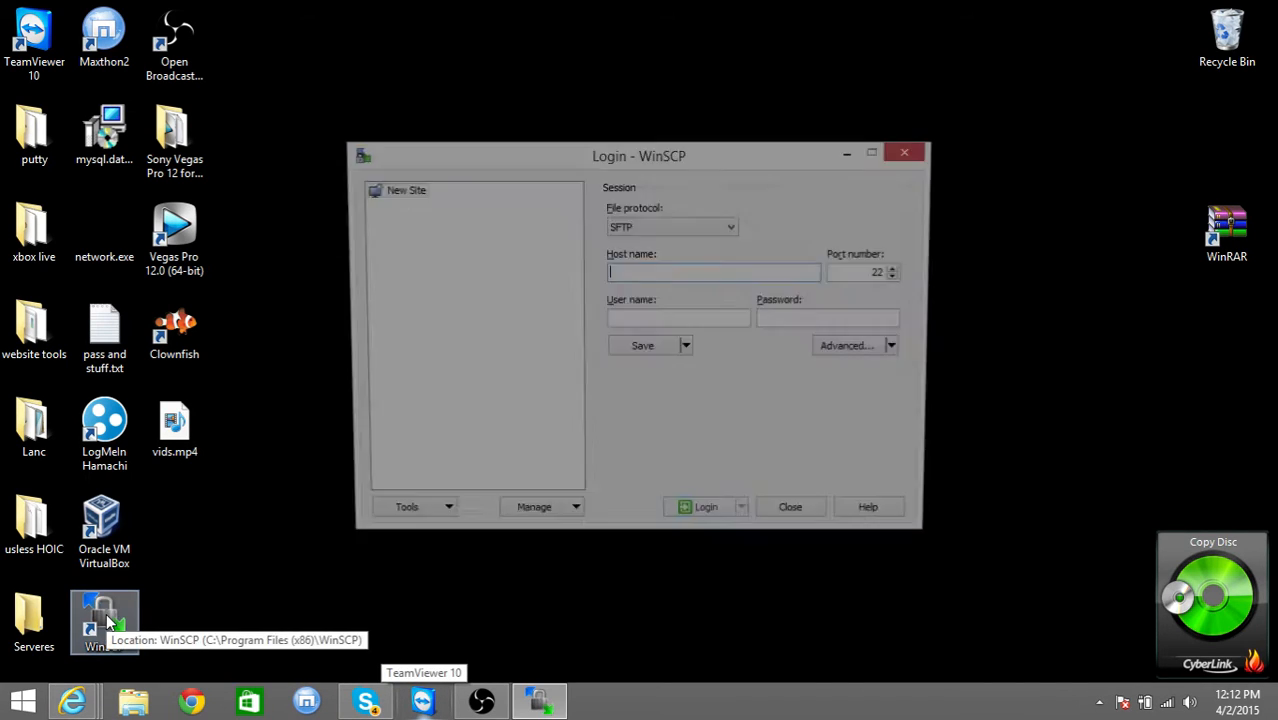
right_click(714, 272)
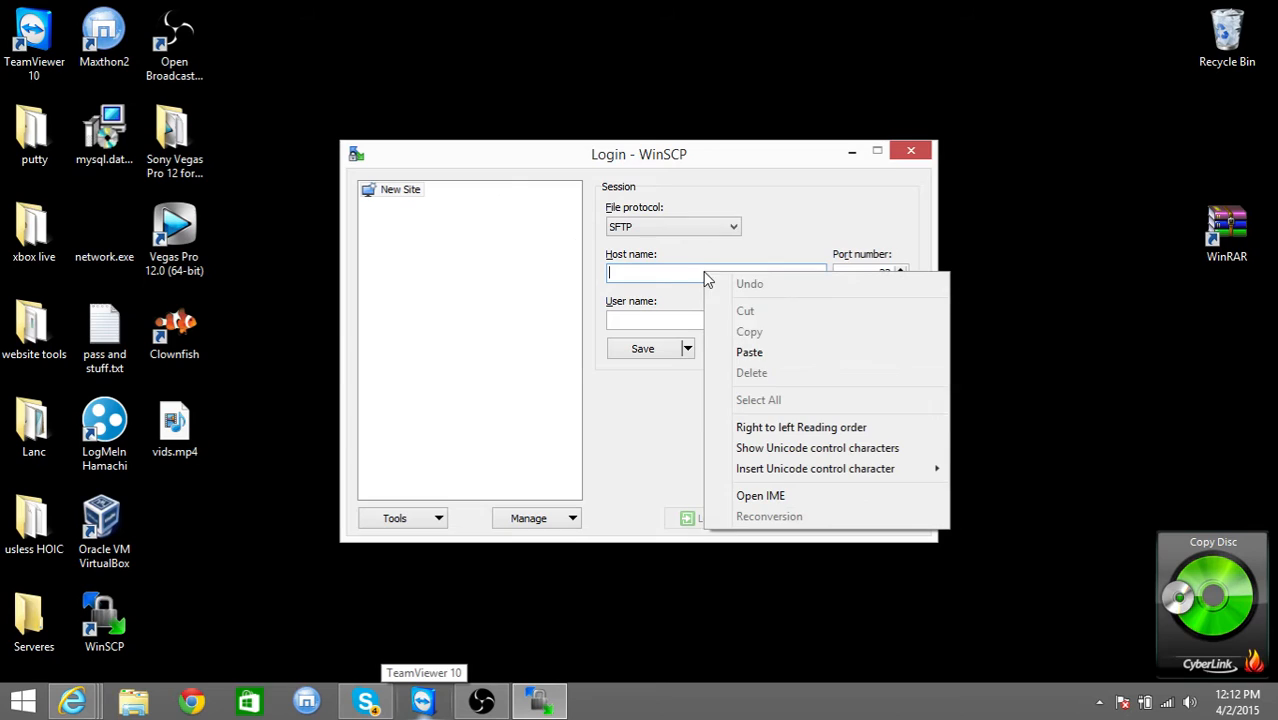
left_click(749, 352)
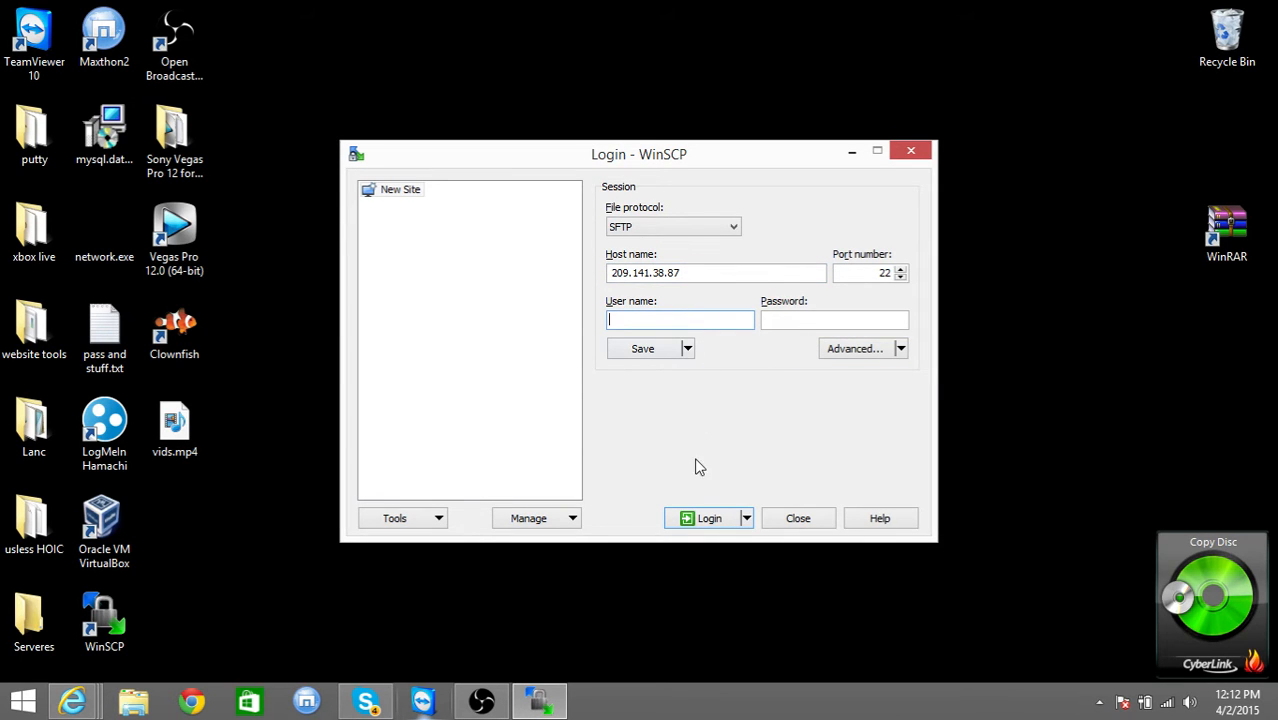
left_click(709, 518)
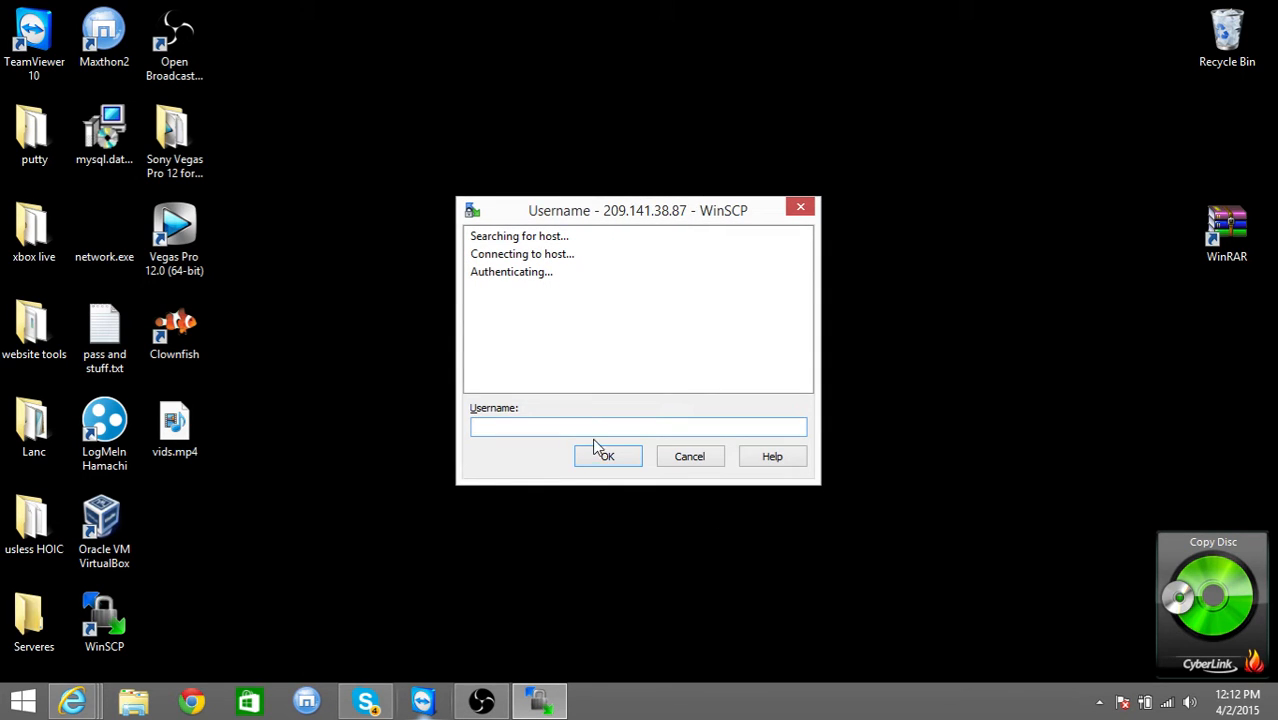
Step: Submit the username buddy at WinSCP's username prompt
left_click(638, 427)
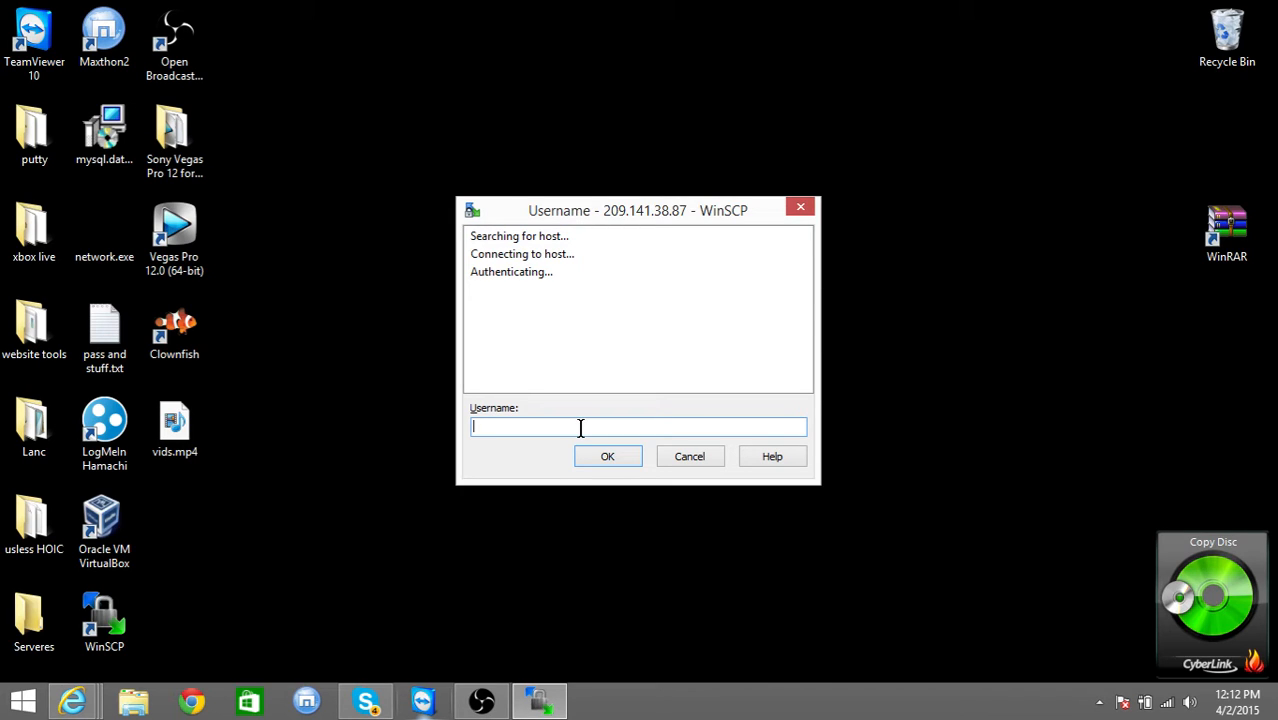
type("buddy")
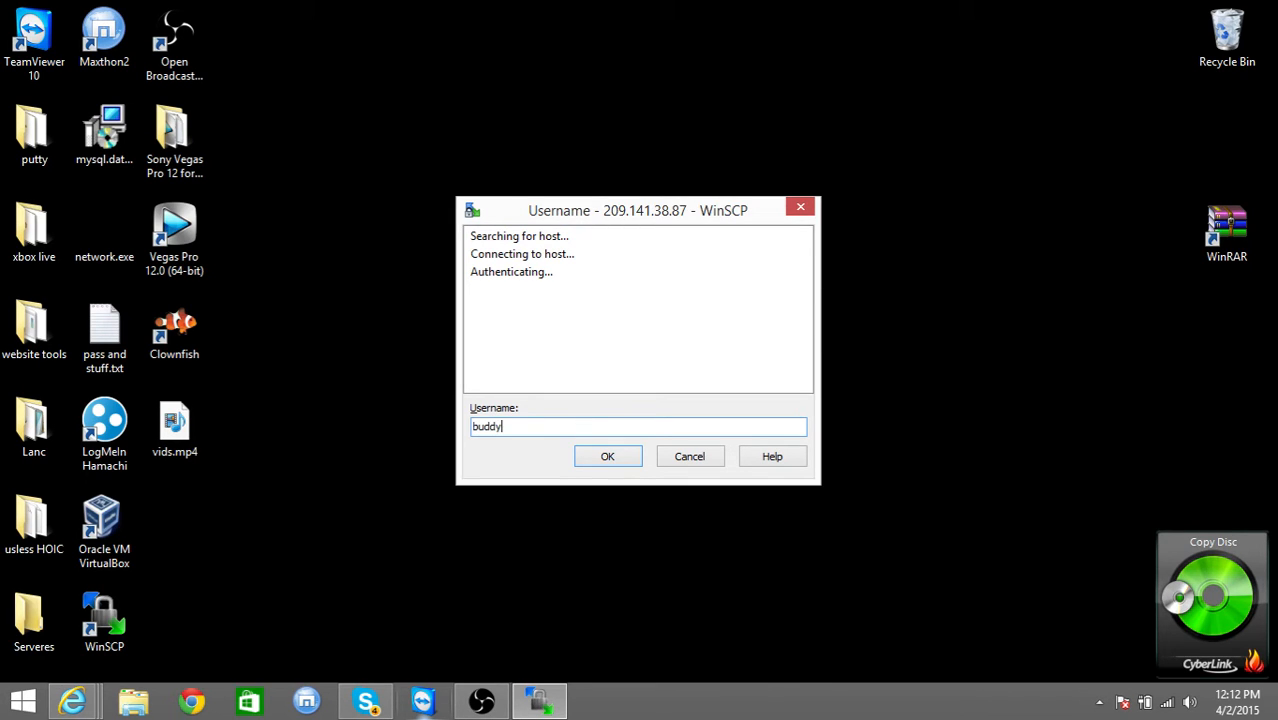
left_click(607, 456)
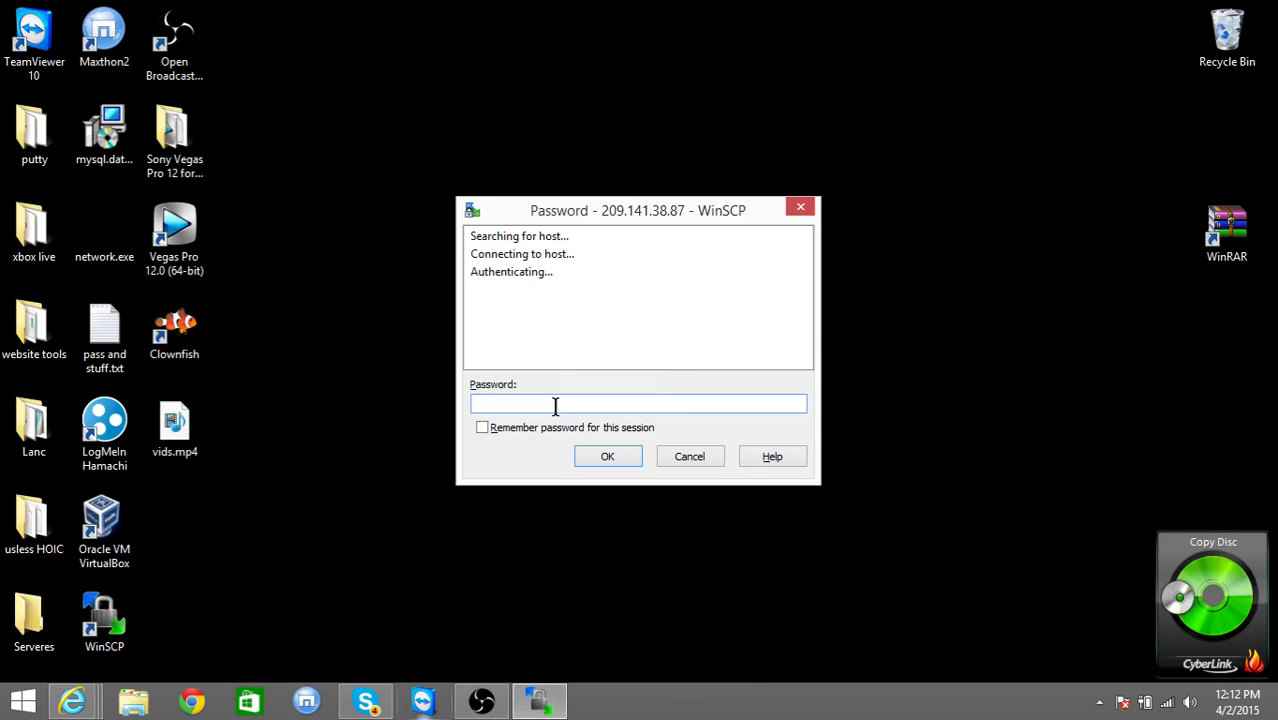
mouse_move(73, 700)
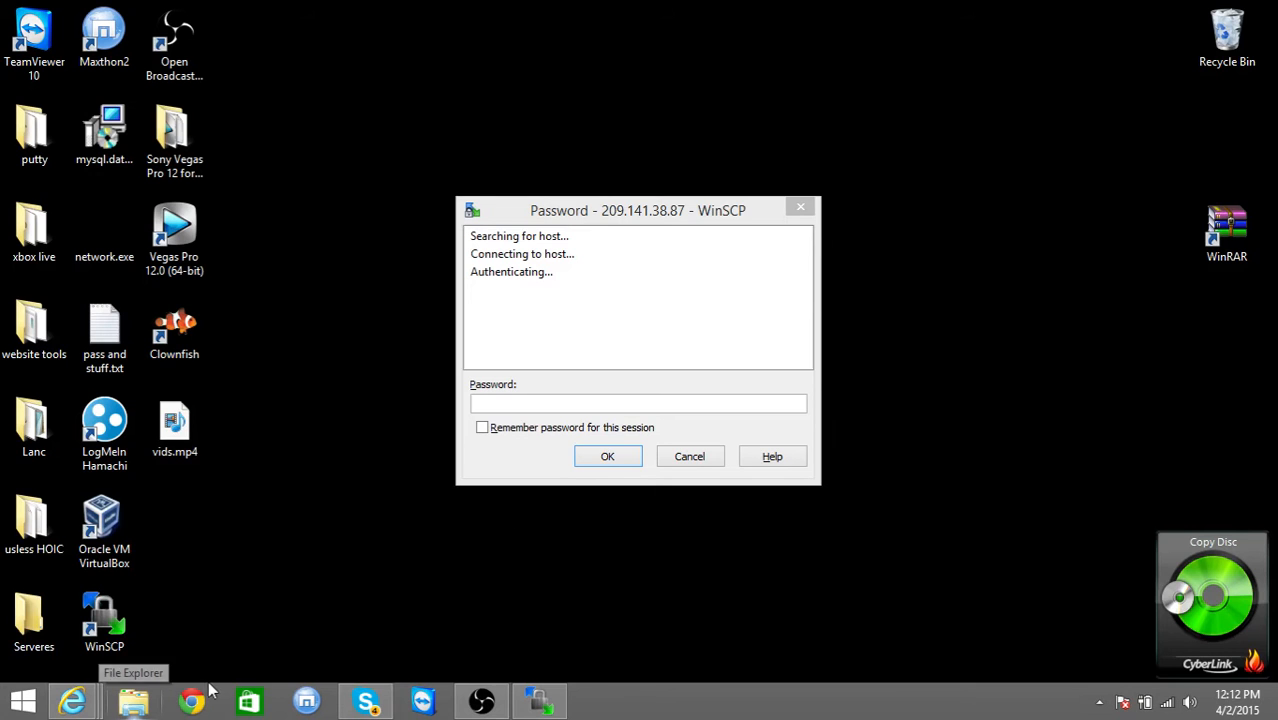
left_click(72, 700)
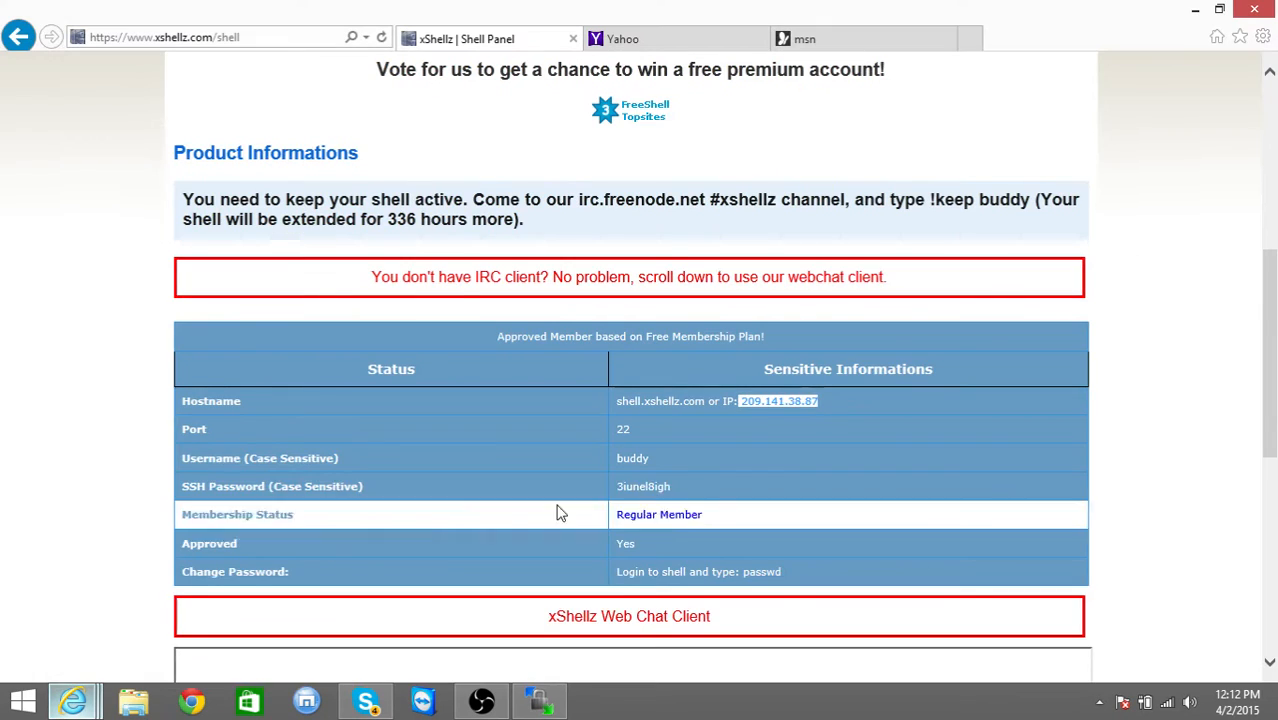
double_click(643, 486)
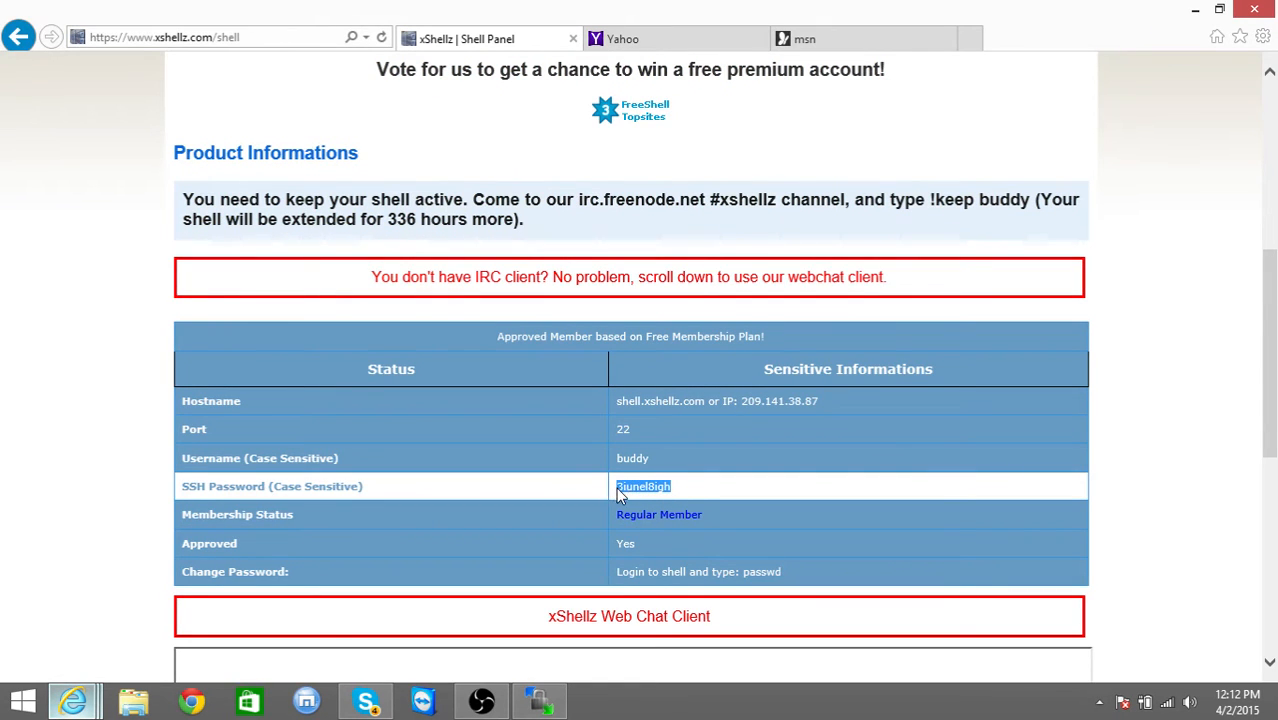
right_click(643, 486)
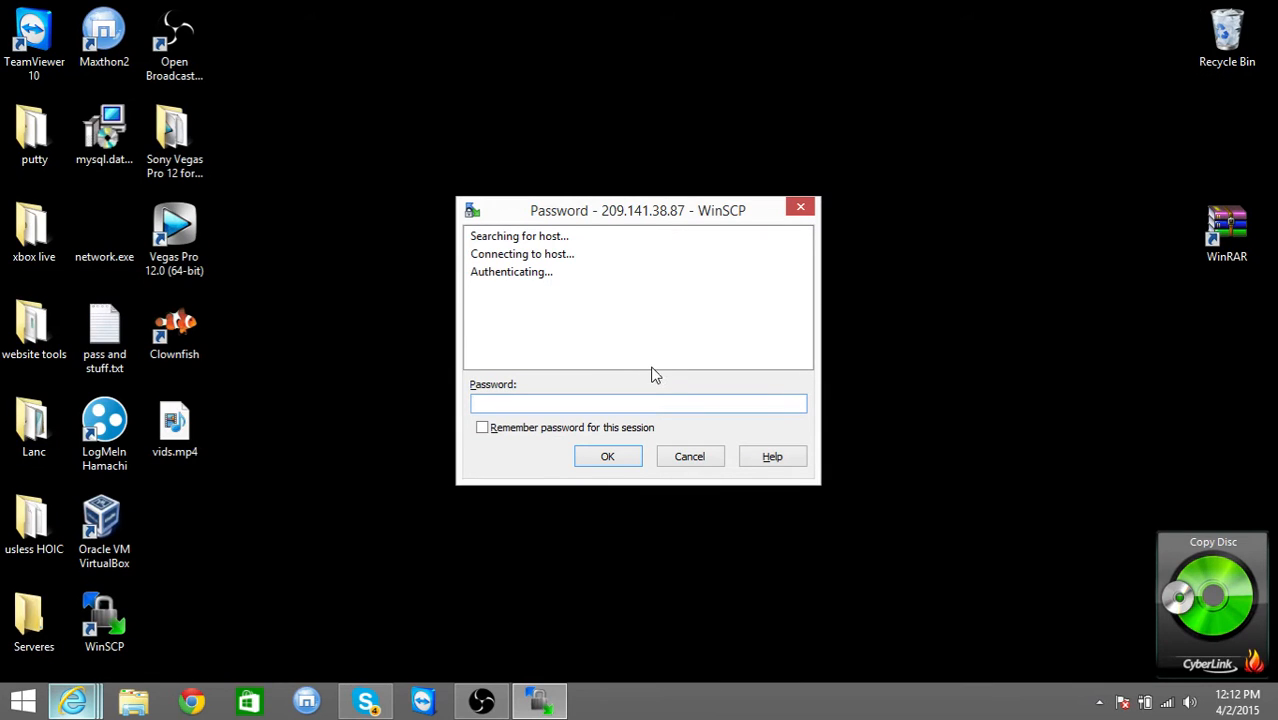
left_click(607, 456)
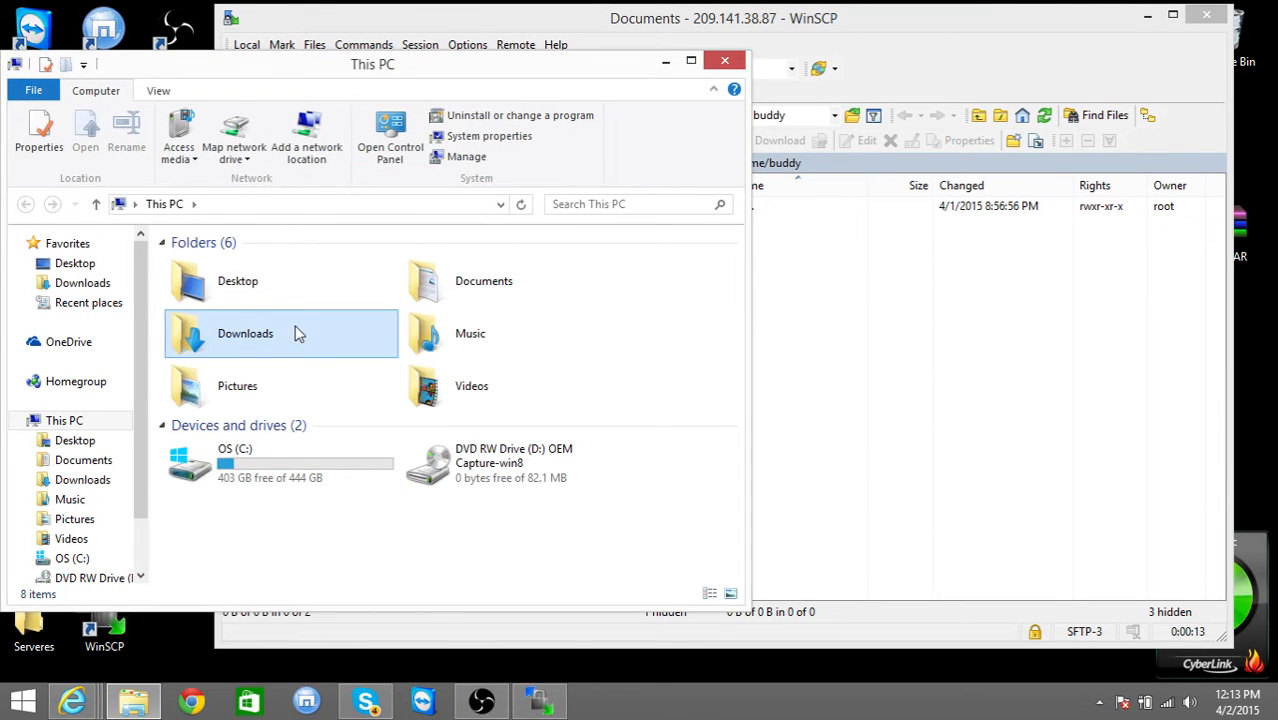
Step: Transfer udp.pl from Downloads to /home/buddy and open its Properties dialog
double_click(245, 333)
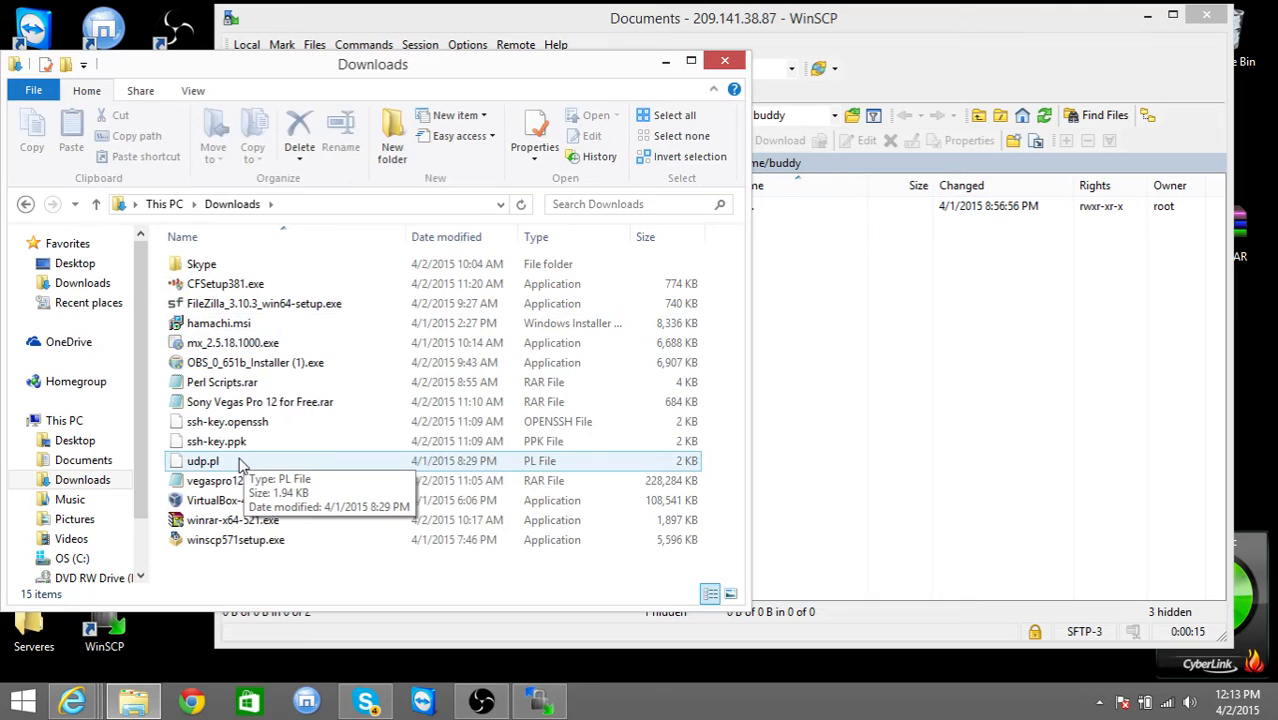
double_click(202, 461)
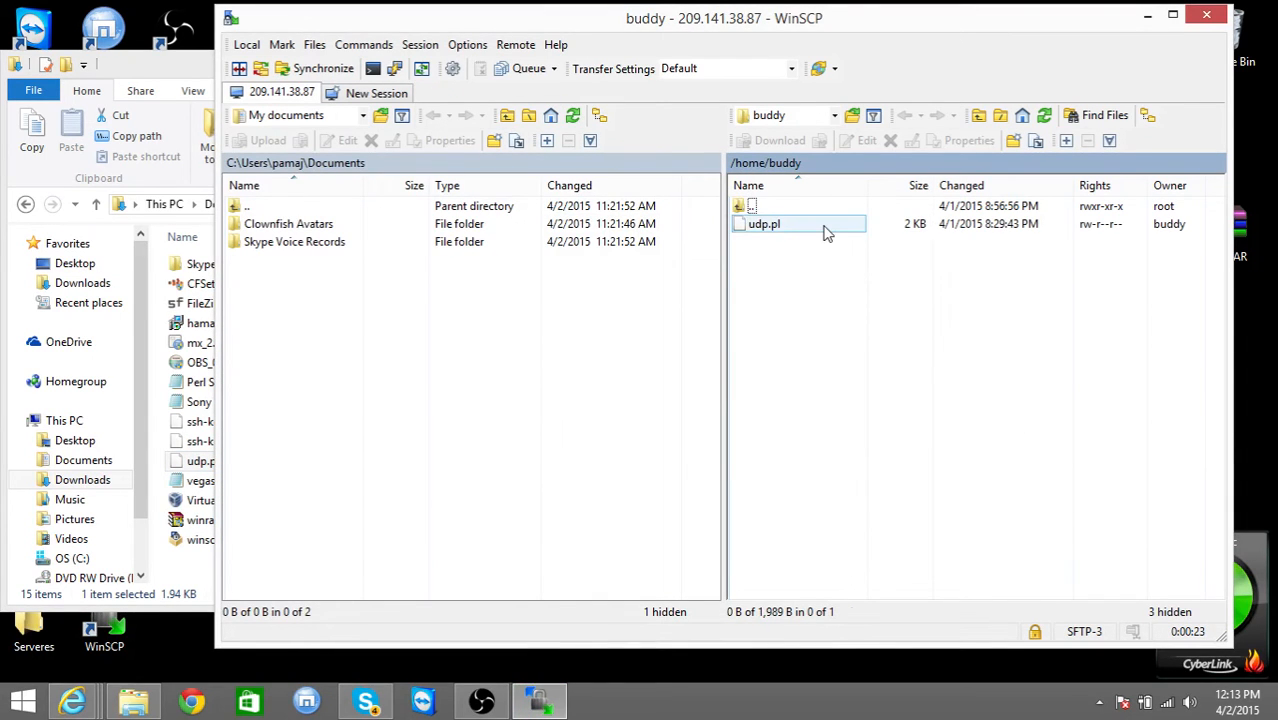
right_click(765, 223)
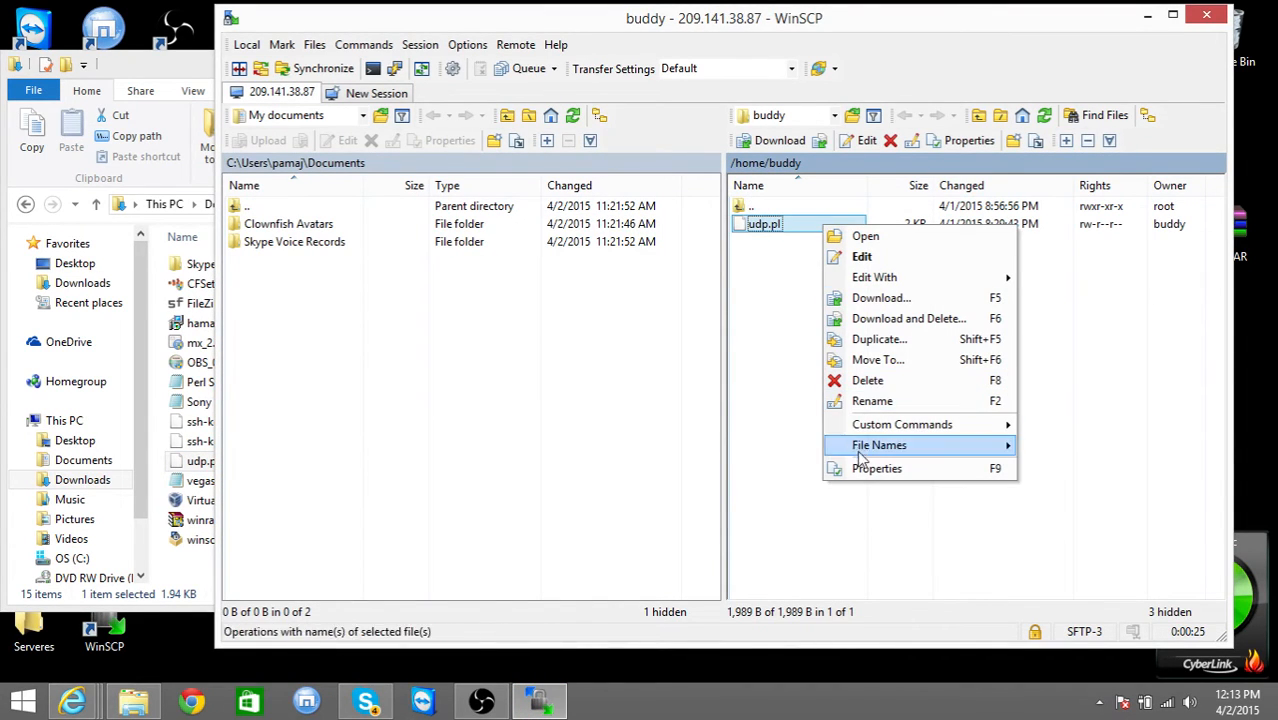
left_click(876, 468)
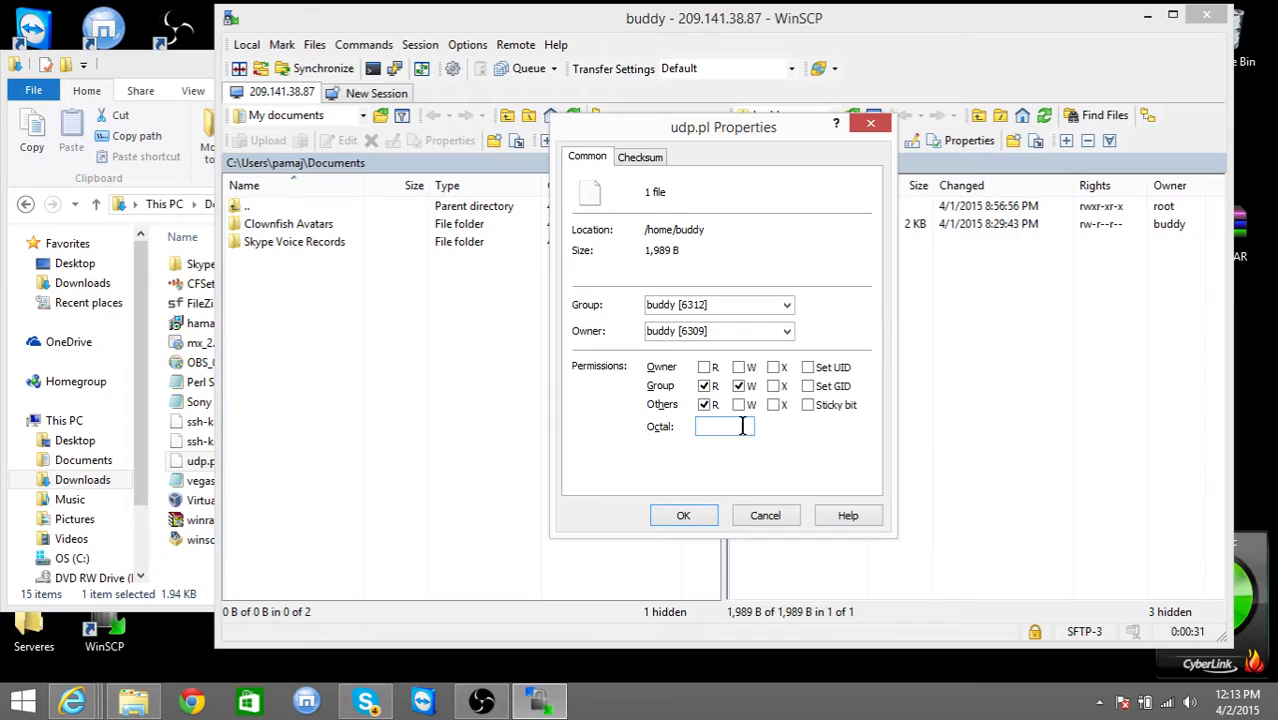
Step: Set udp.pl permissions to 0777, then terminate the session and close WinSCP
type("0777")
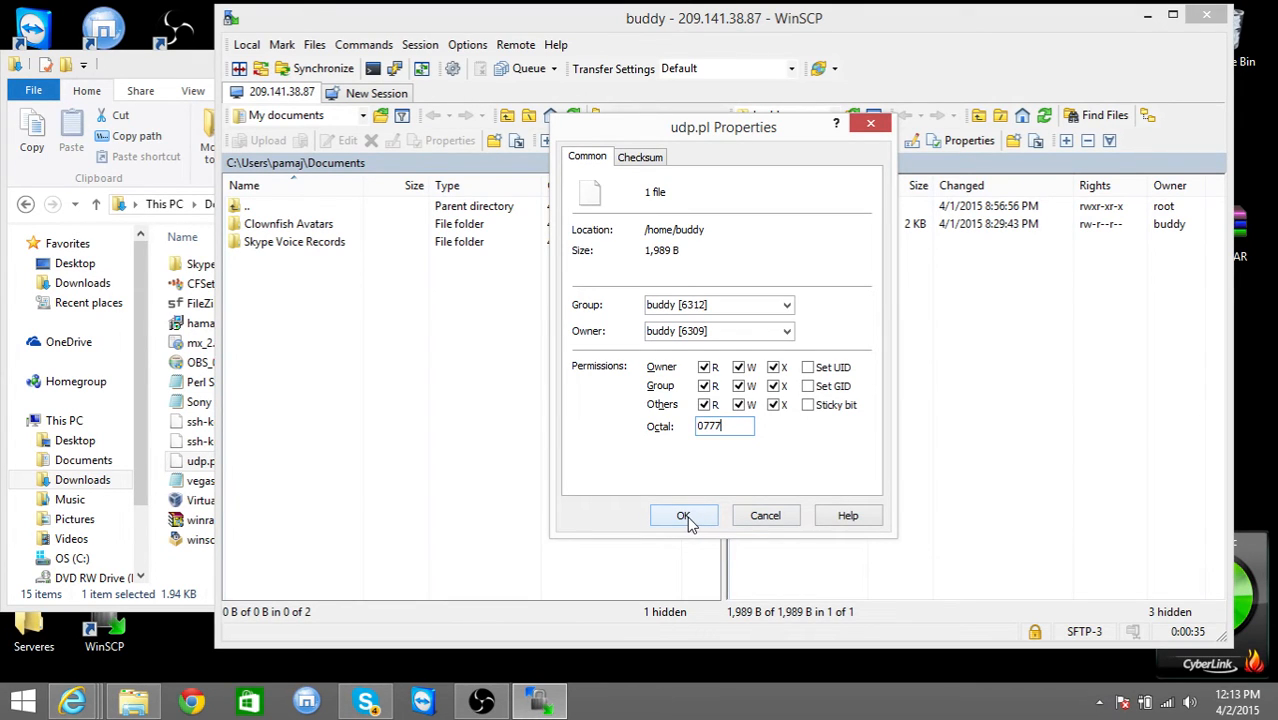
left_click(684, 515)
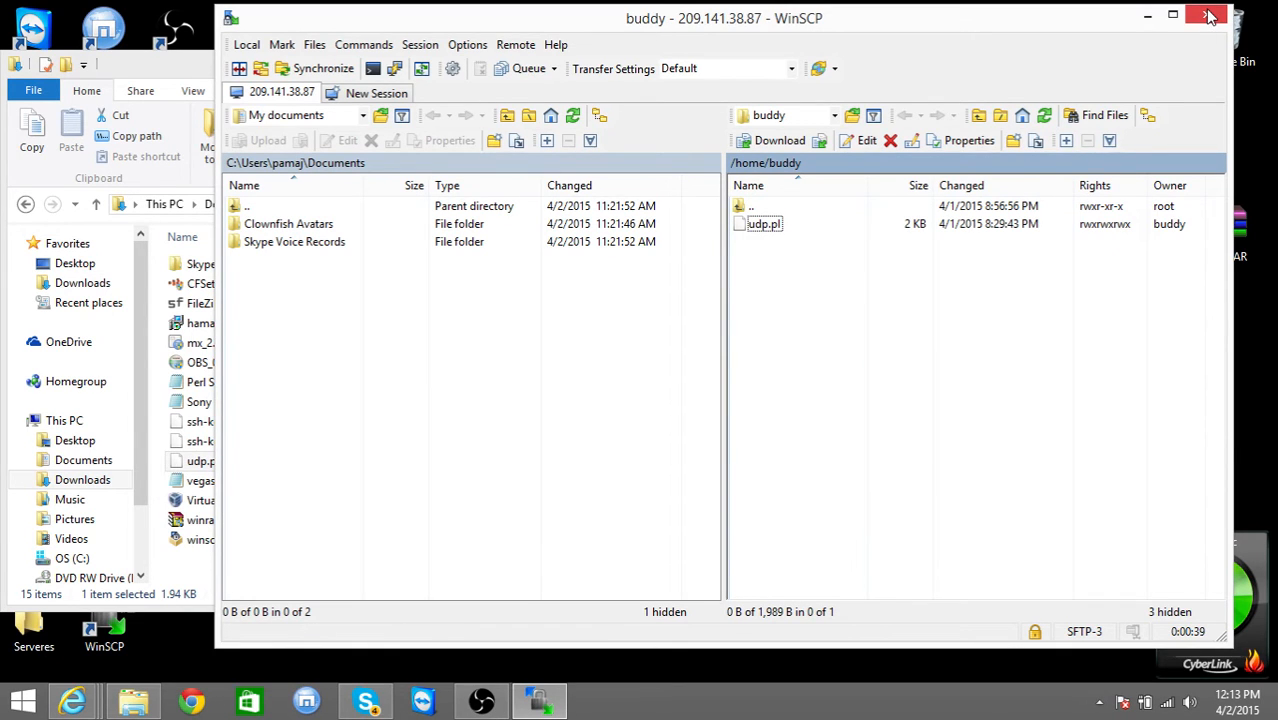
left_click(1207, 17)
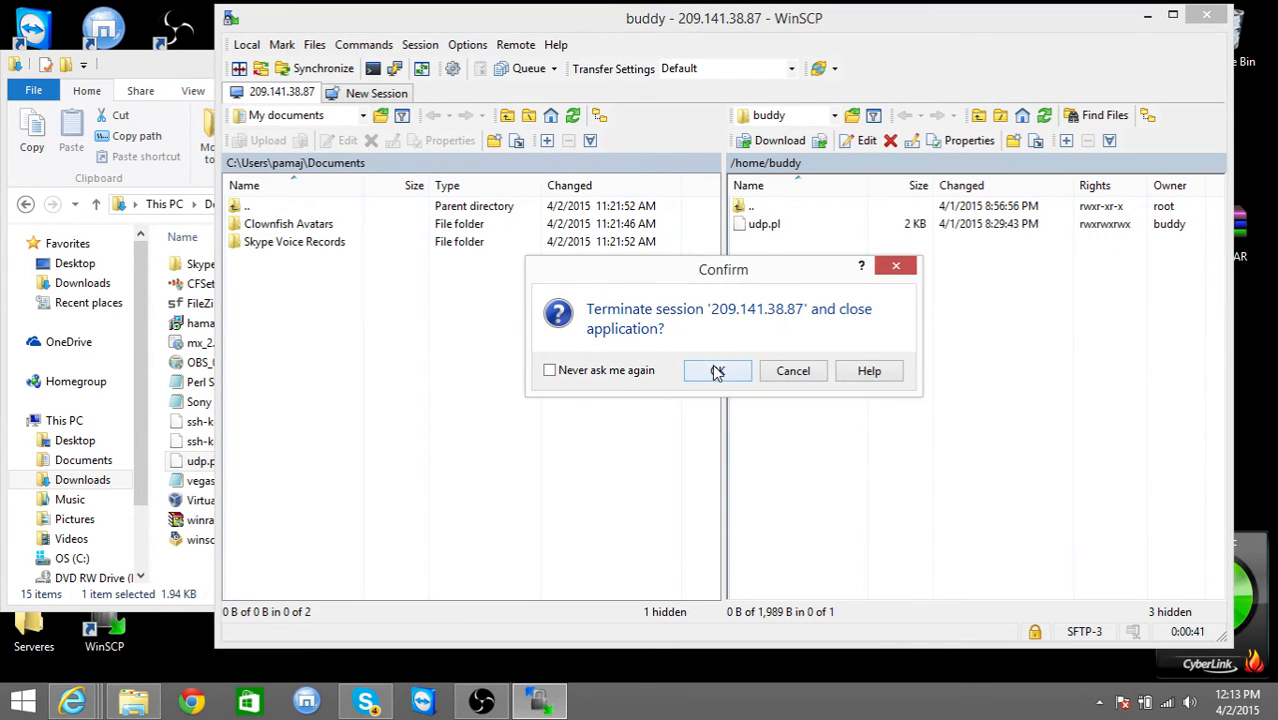
left_click(716, 370)
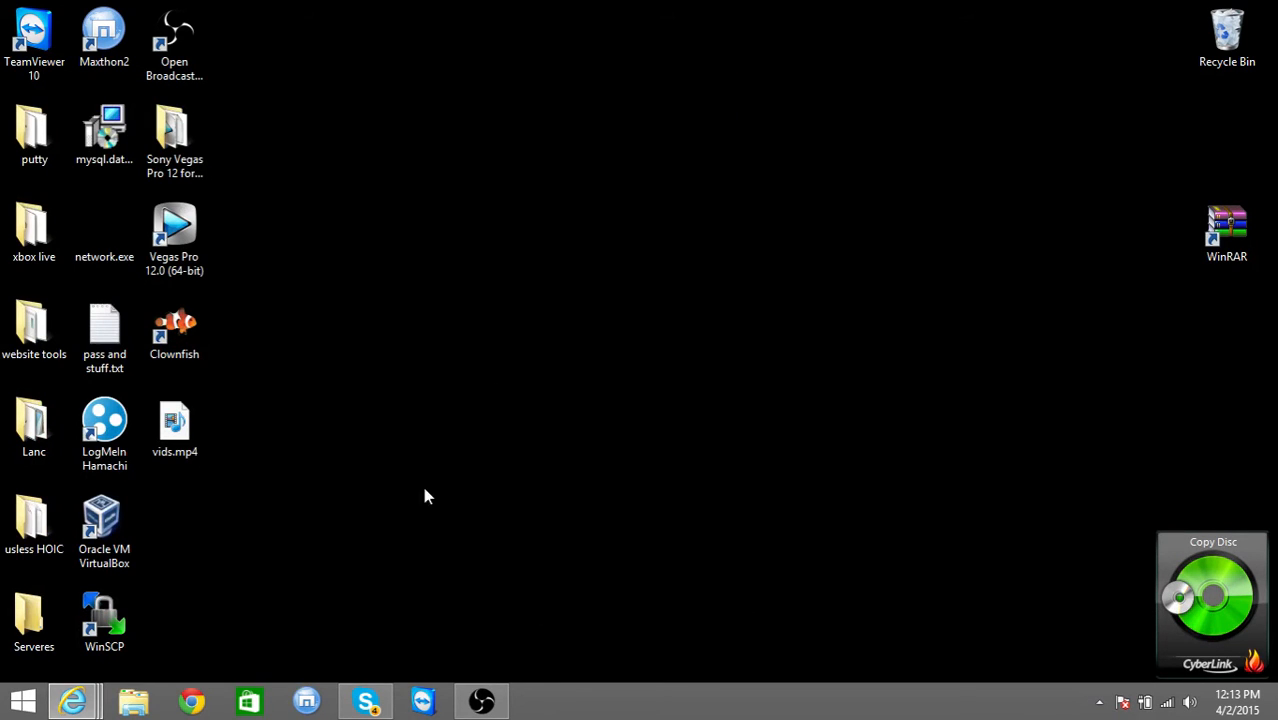
Step: Launch putty.exe from the putty folder and copy IP 209.141.38.87 from xShellz
left_click(133, 700)
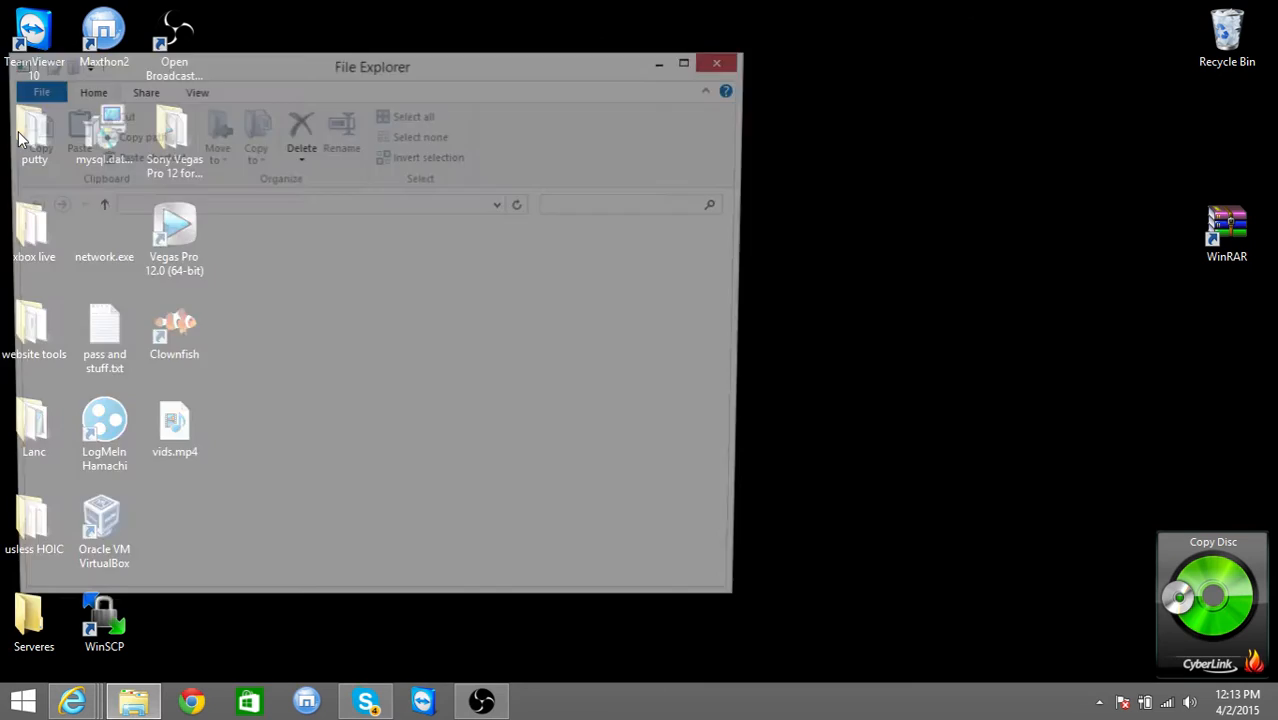
double_click(34, 135)
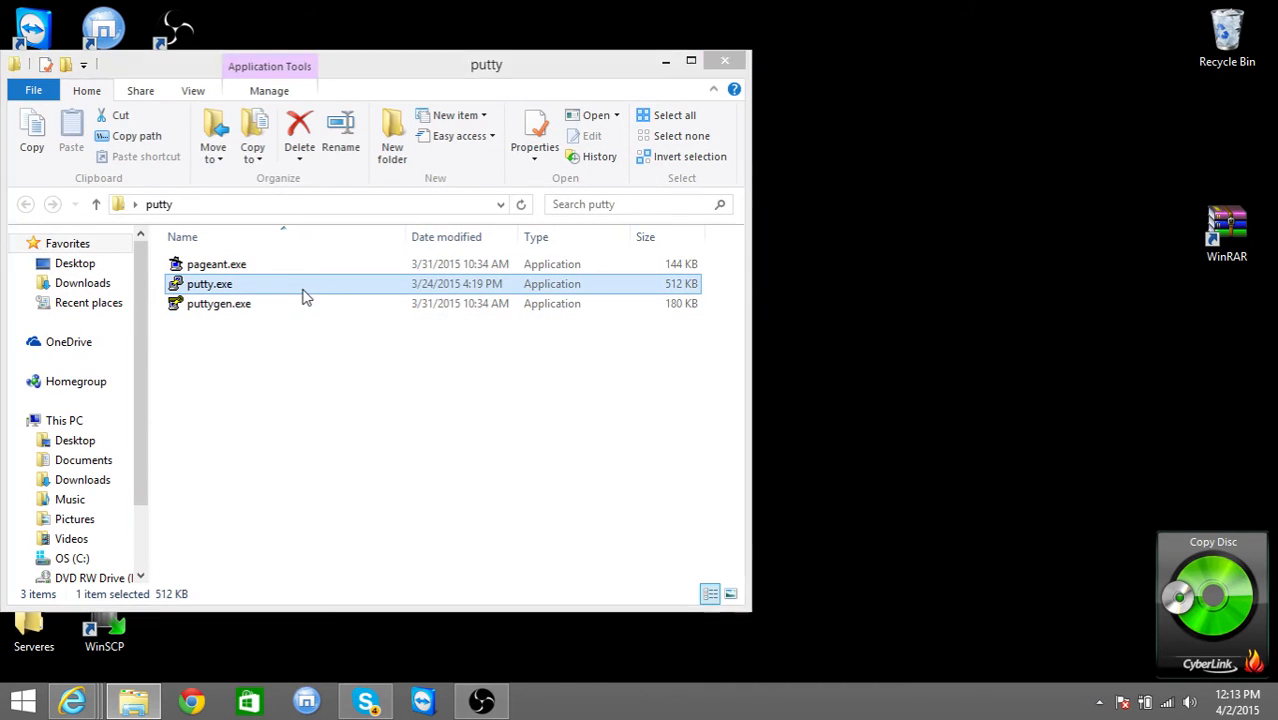
double_click(209, 284)
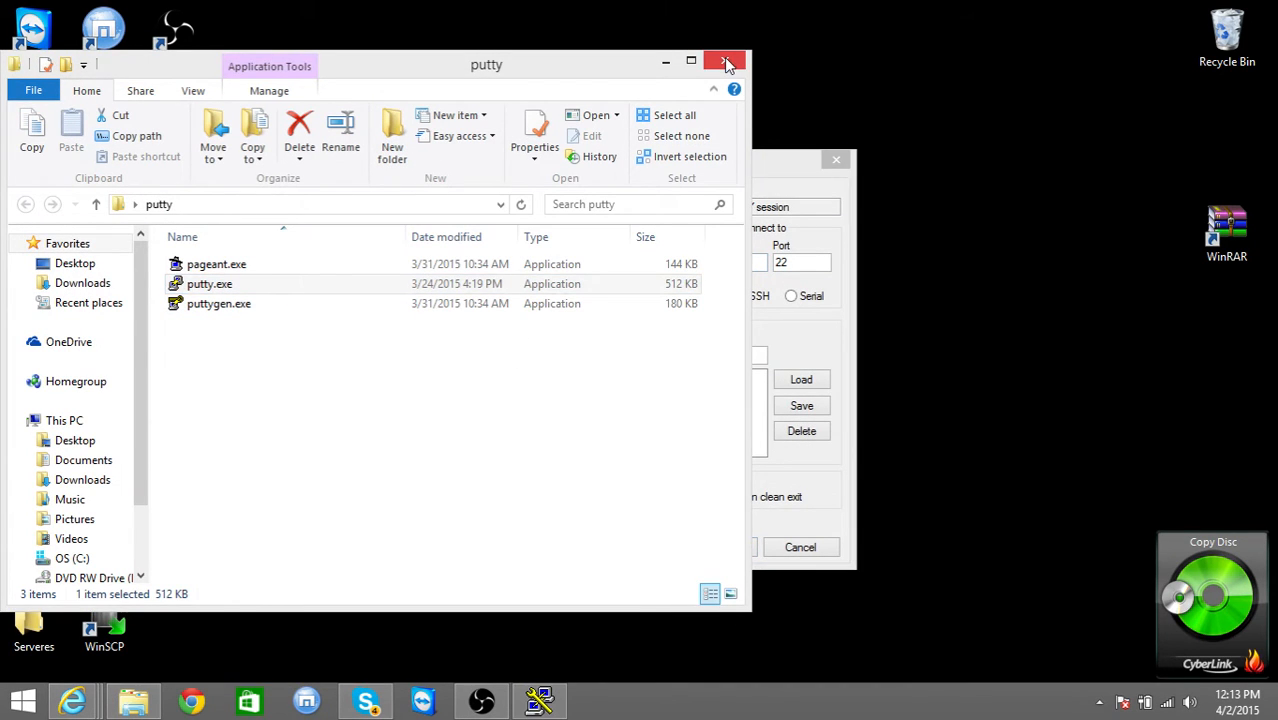
left_click(724, 62)
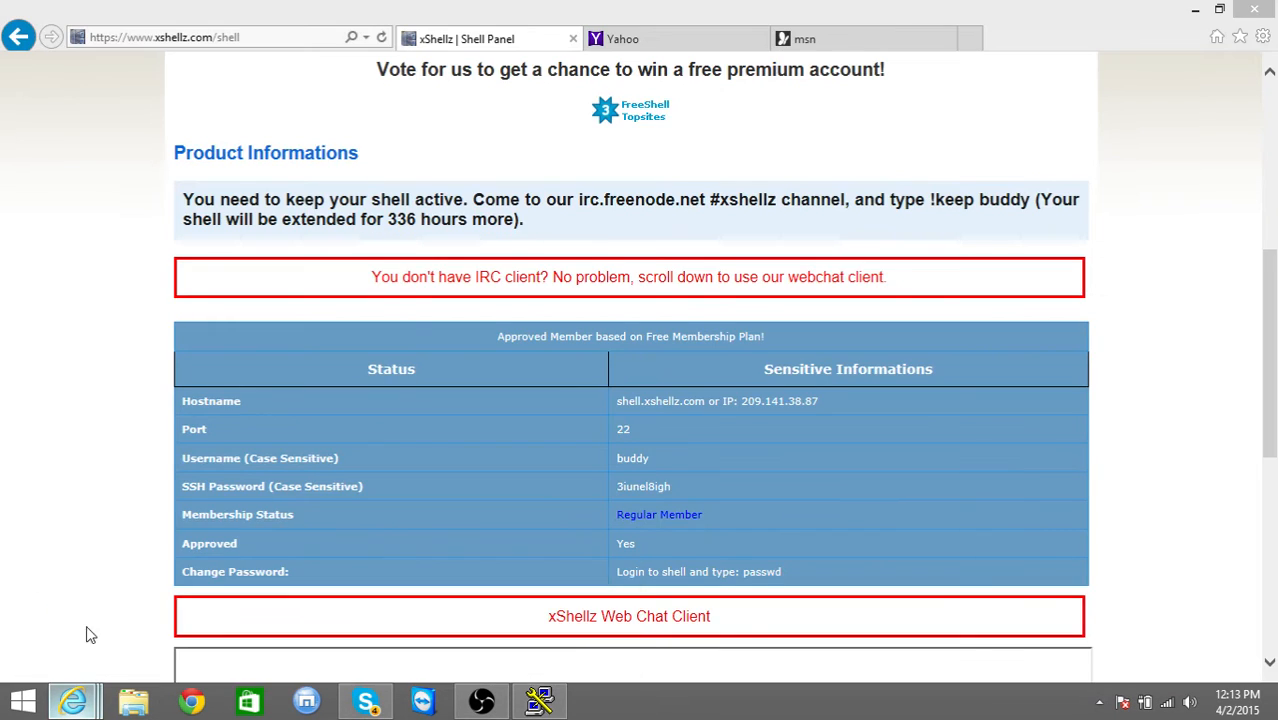
double_click(778, 401)
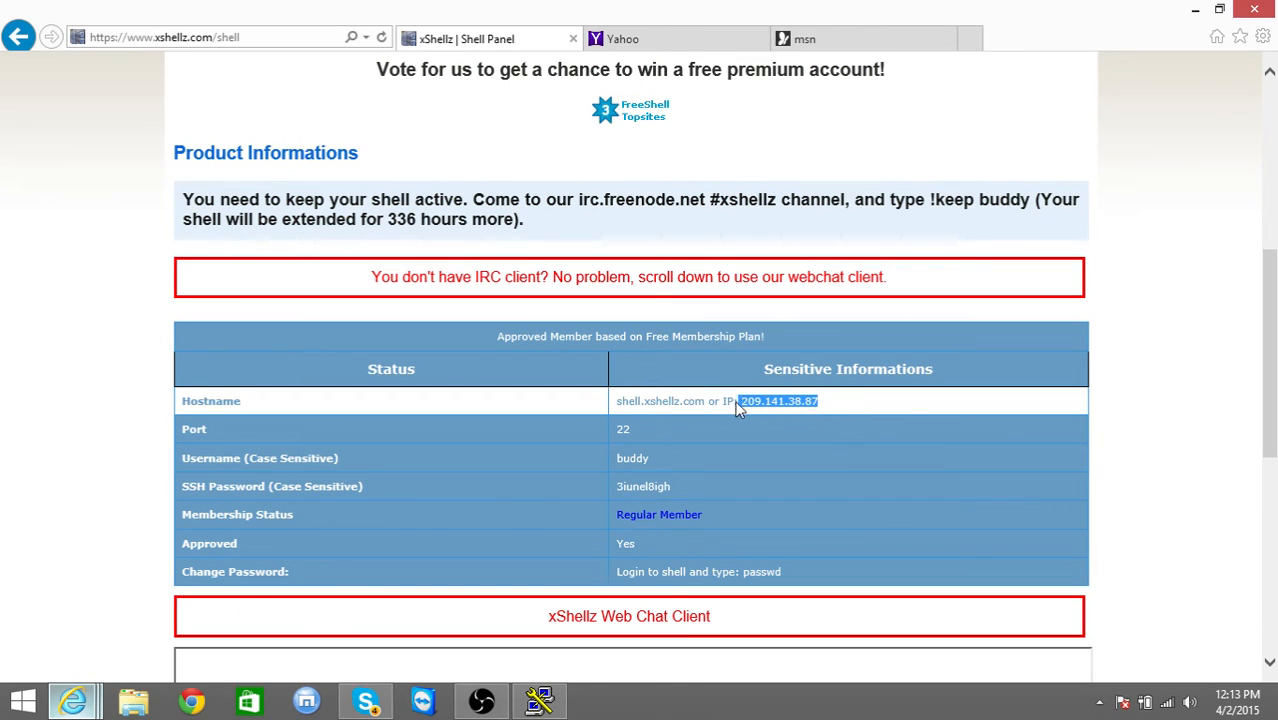
right_click(778, 400)
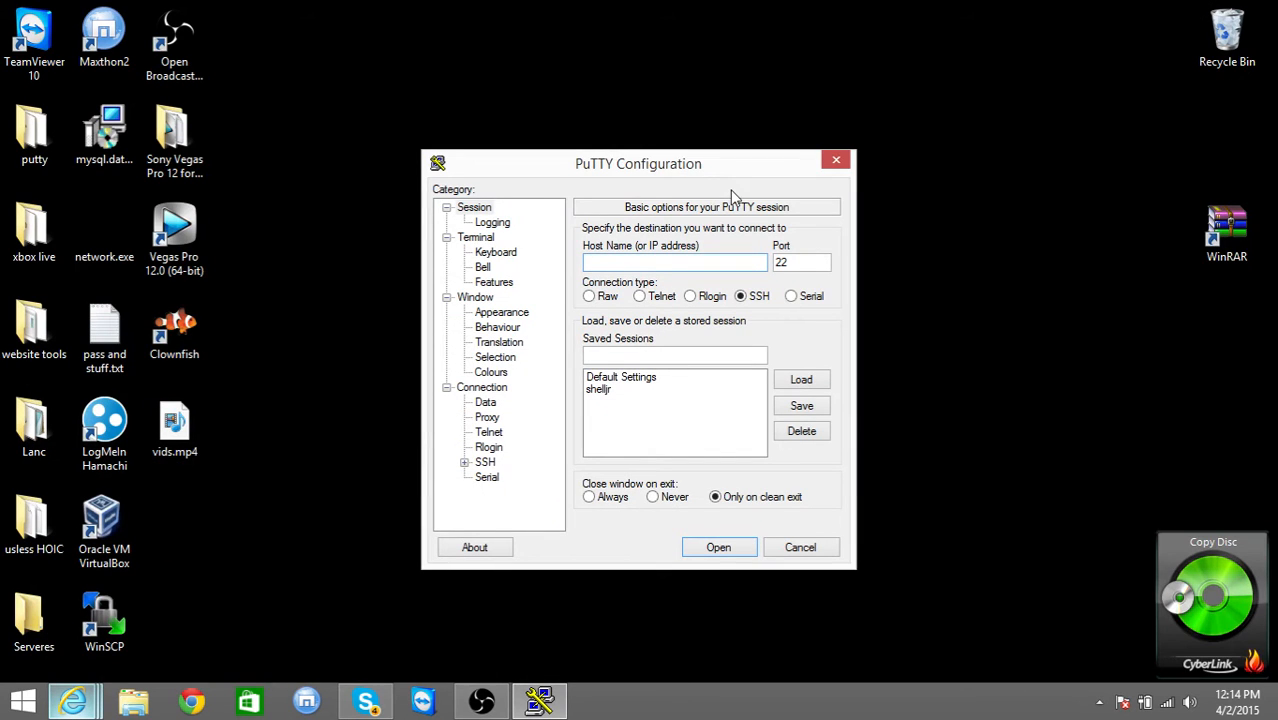
Step: Save a PuTTY session named 'buudy' for host 209.141.38.87 and connect to it
type("209.141.38.87")
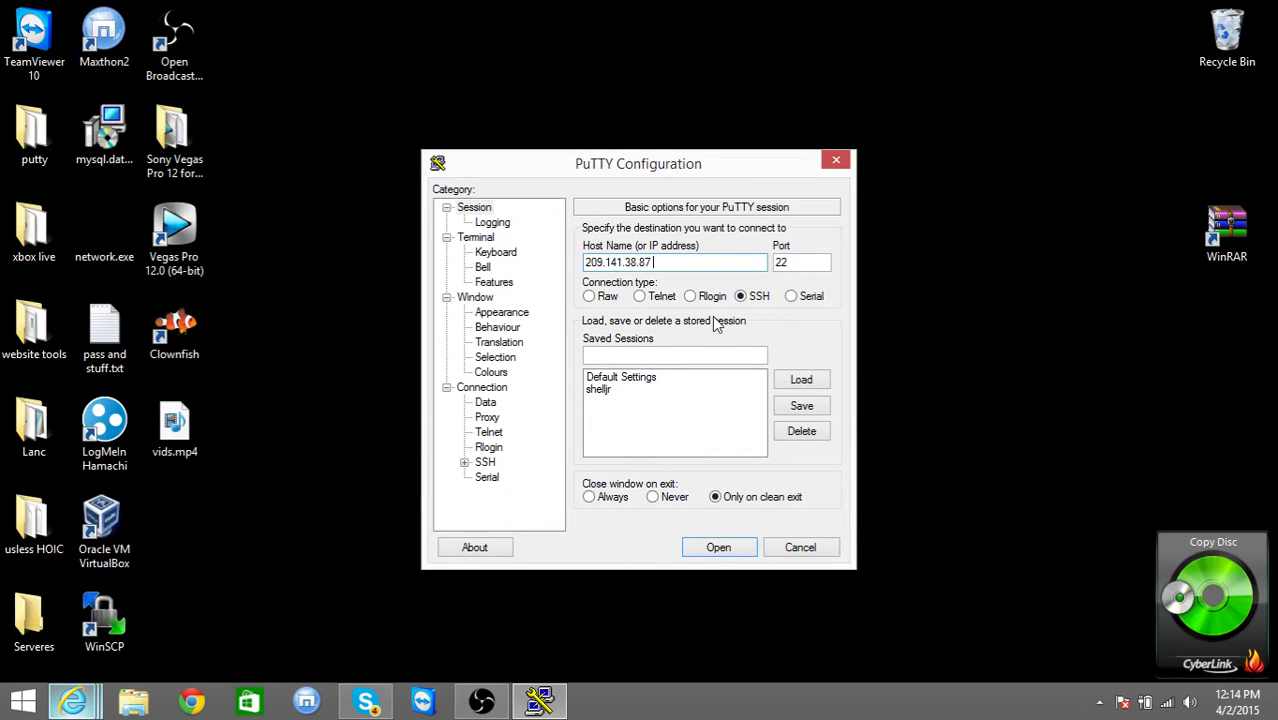
left_click(674, 355)
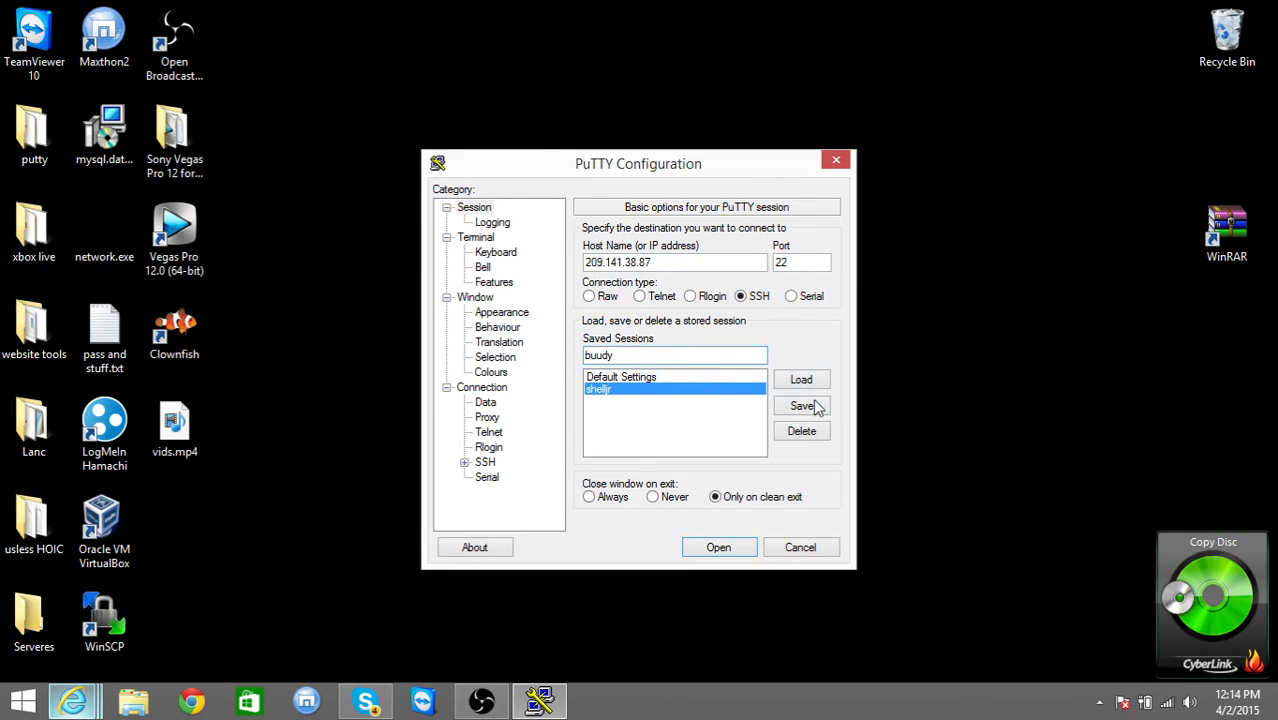
left_click(801, 405)
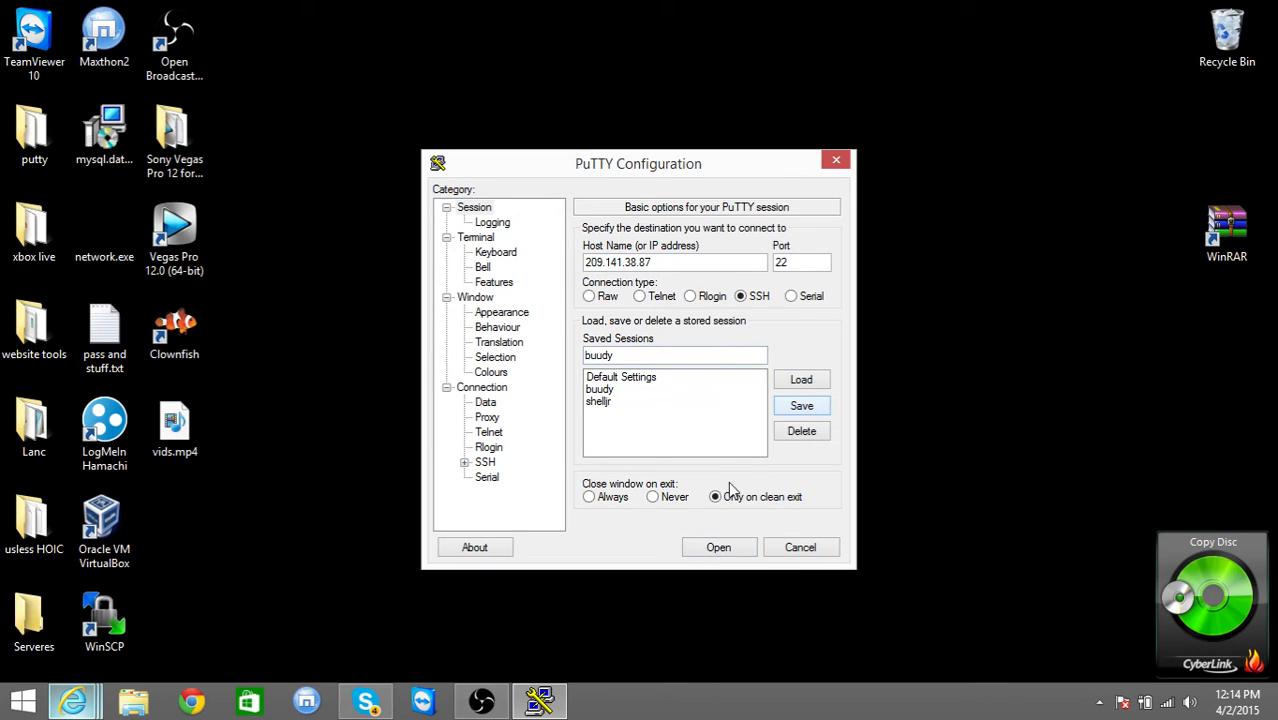
left_click(718, 547)
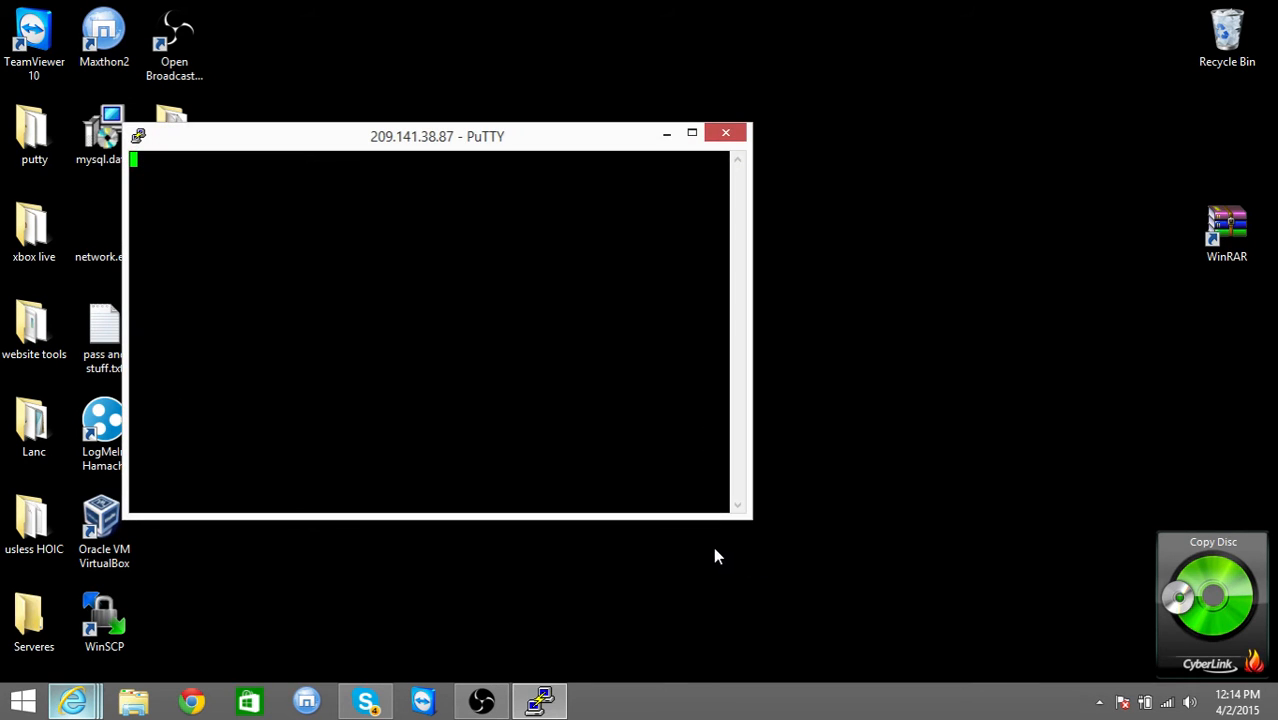
Step: Move the terminal window and submit the login name buddy
left_click_drag(437, 136, 655, 114)
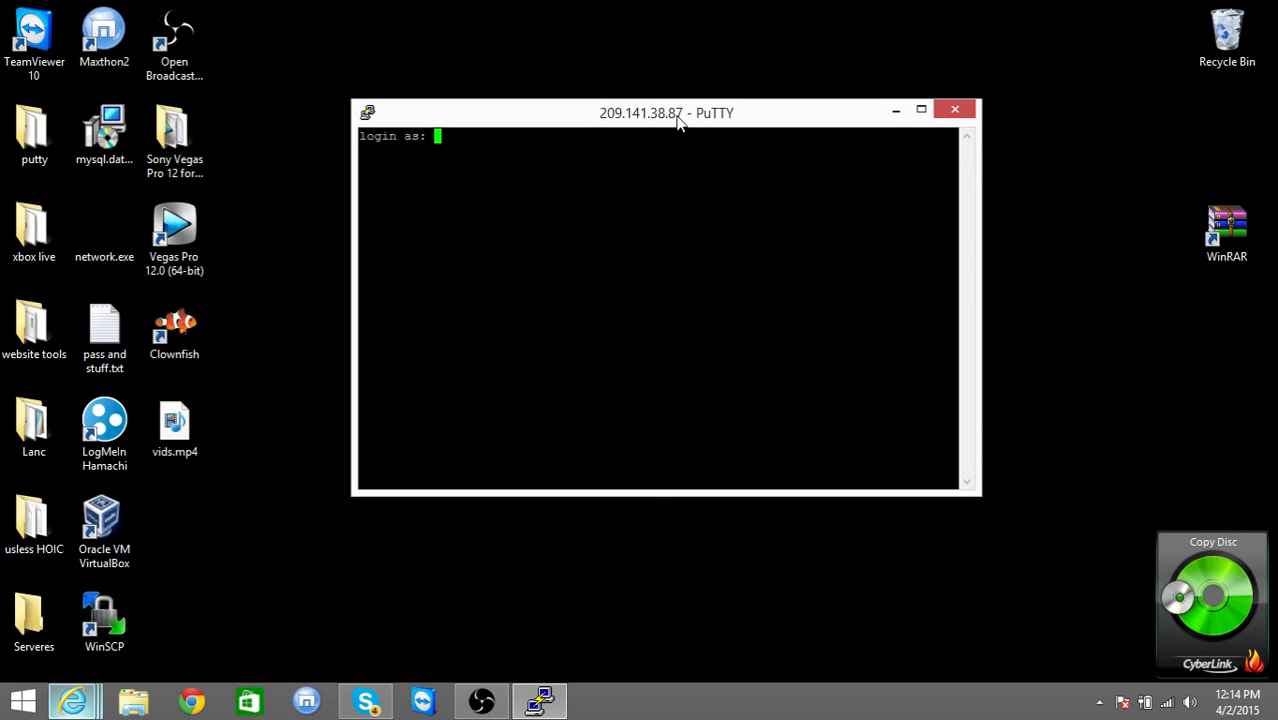
type("bu")
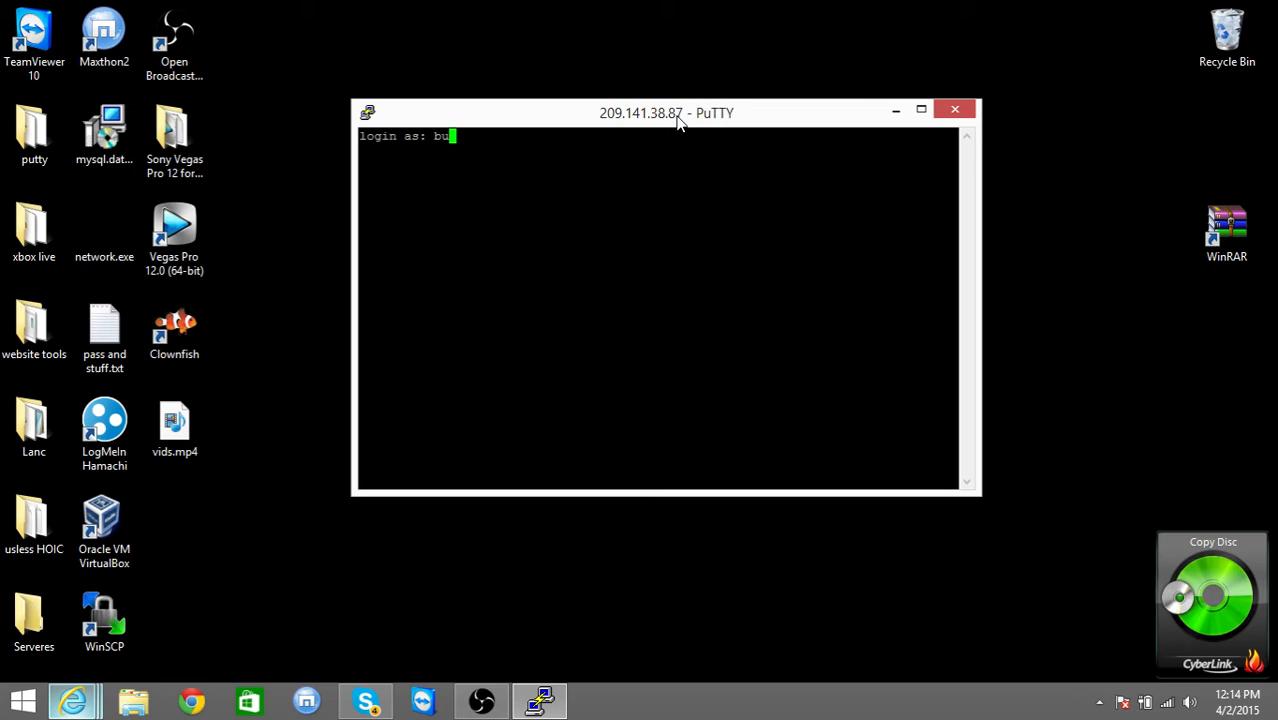
key("Return")
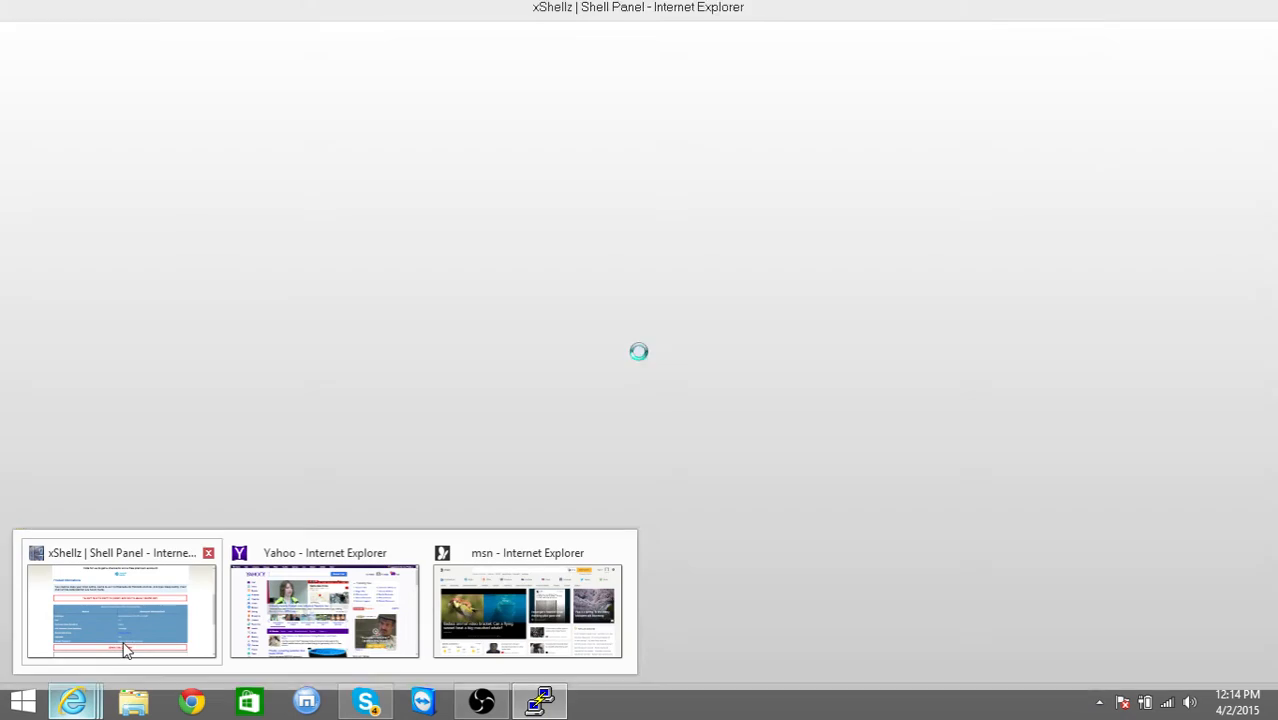
Step: Copy the SSH password from the xShellz shell panel page in Internet Explorer
left_click(121, 611)
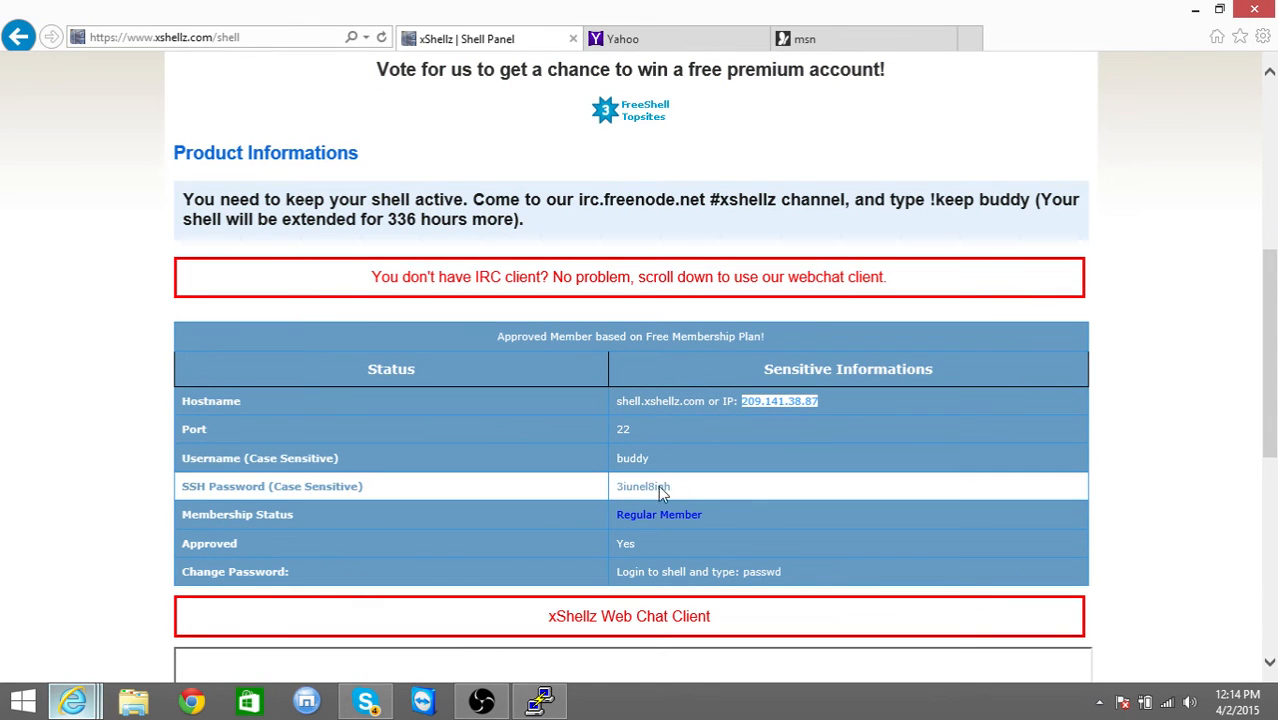
double_click(643, 486)
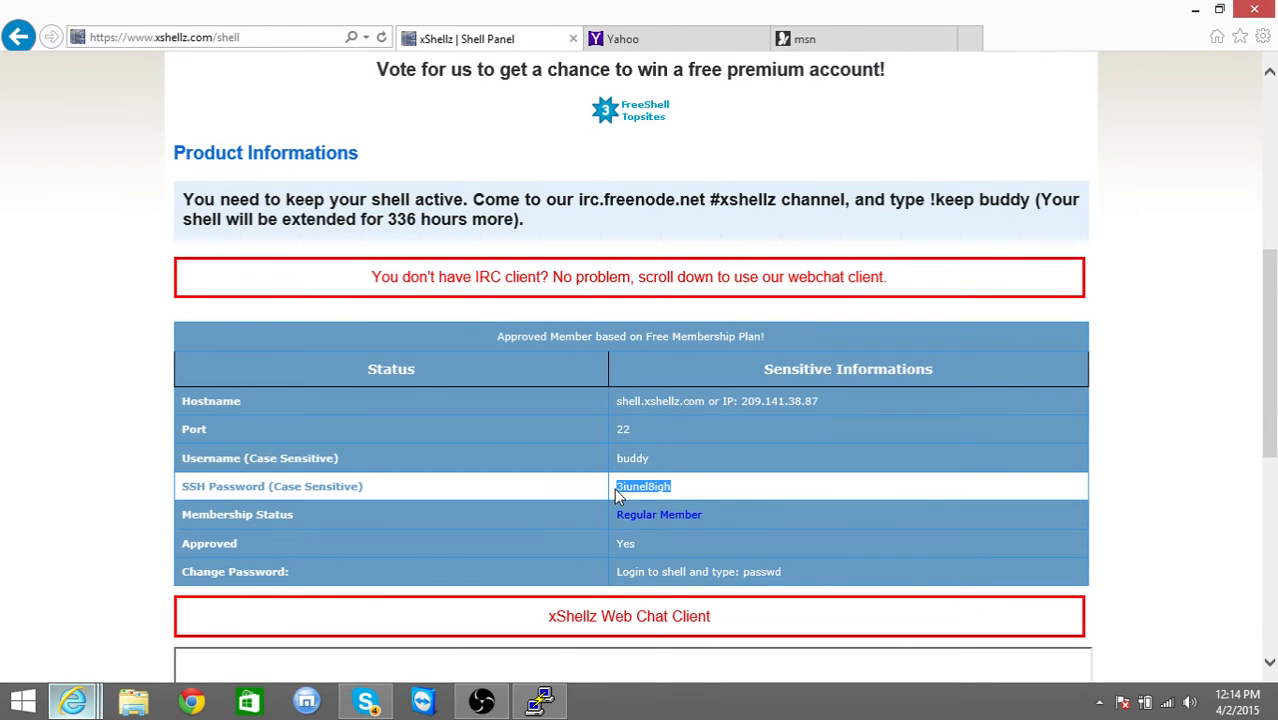
right_click(643, 486)
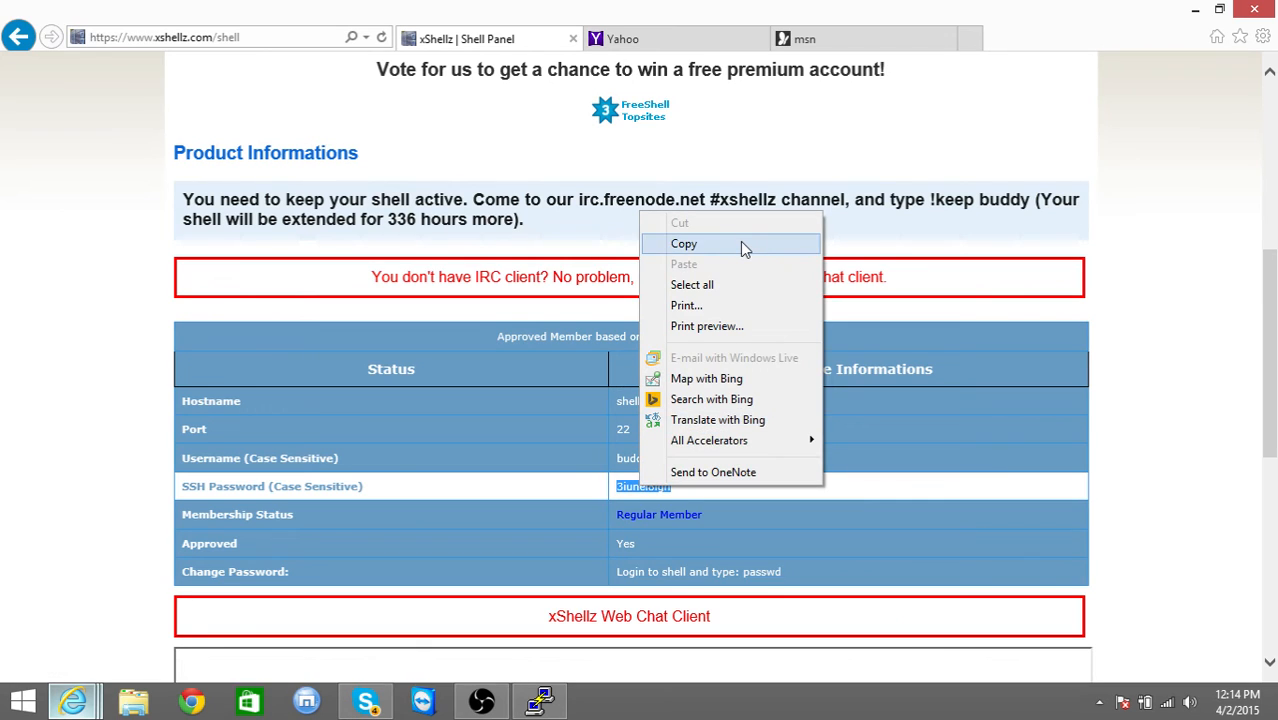
left_click(684, 243)
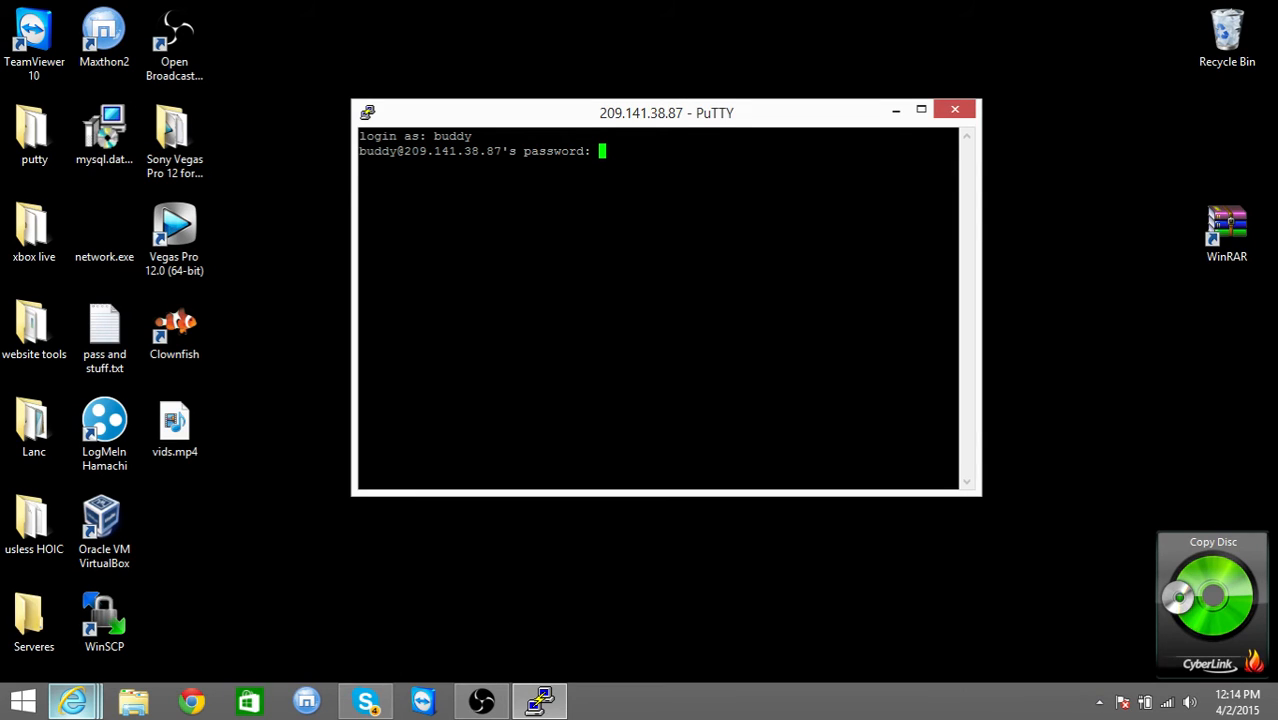
Step: Submit the pasted password repeatedly until the buddy shell login succeeds
key("Return")
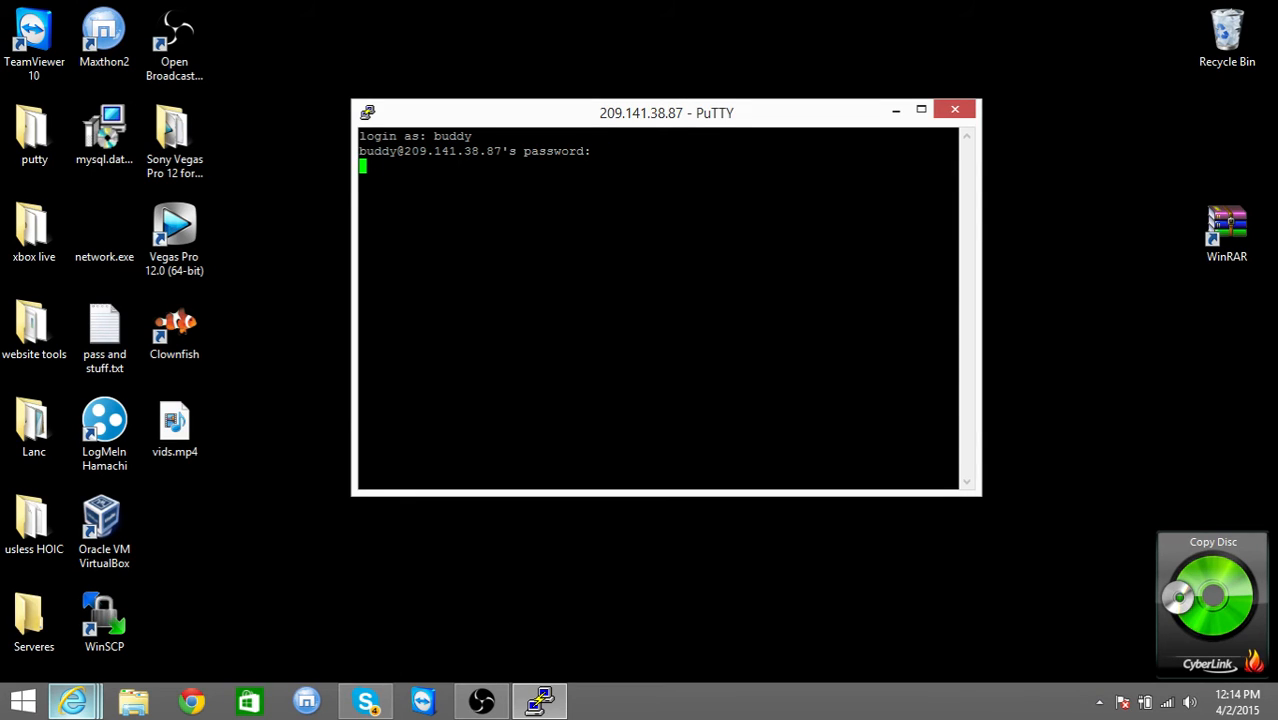
key("Return")
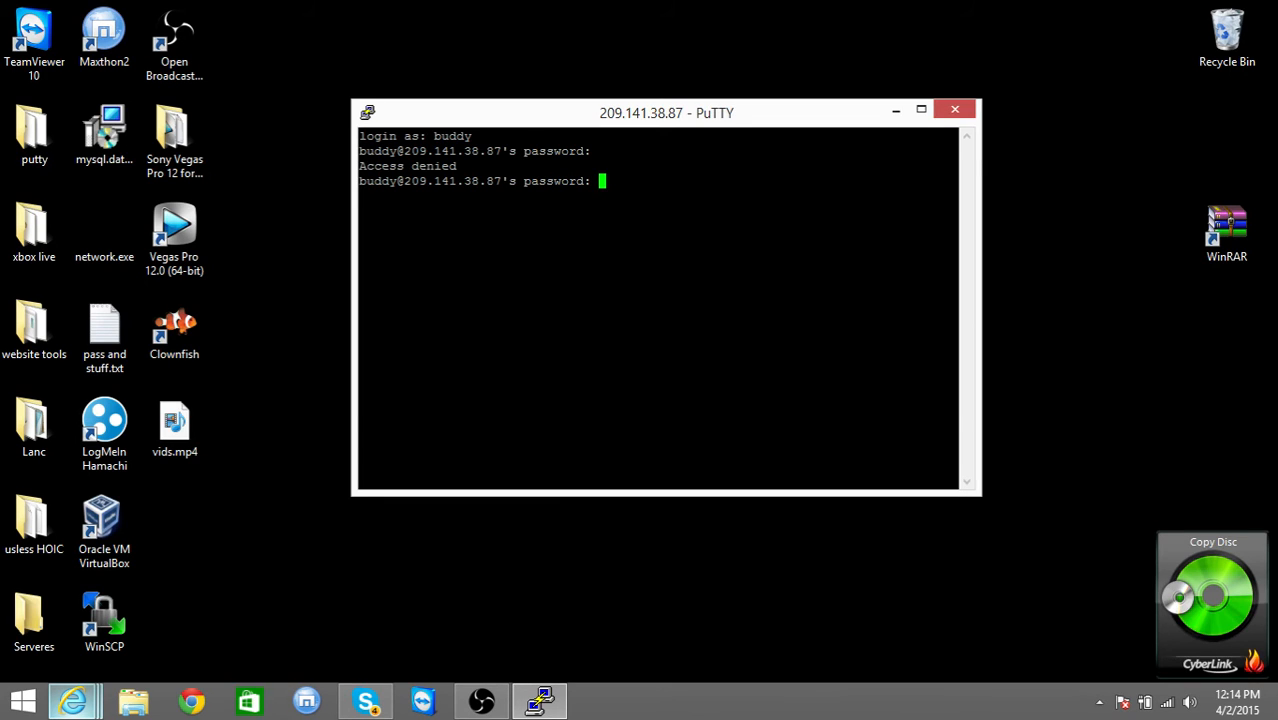
key("Return")
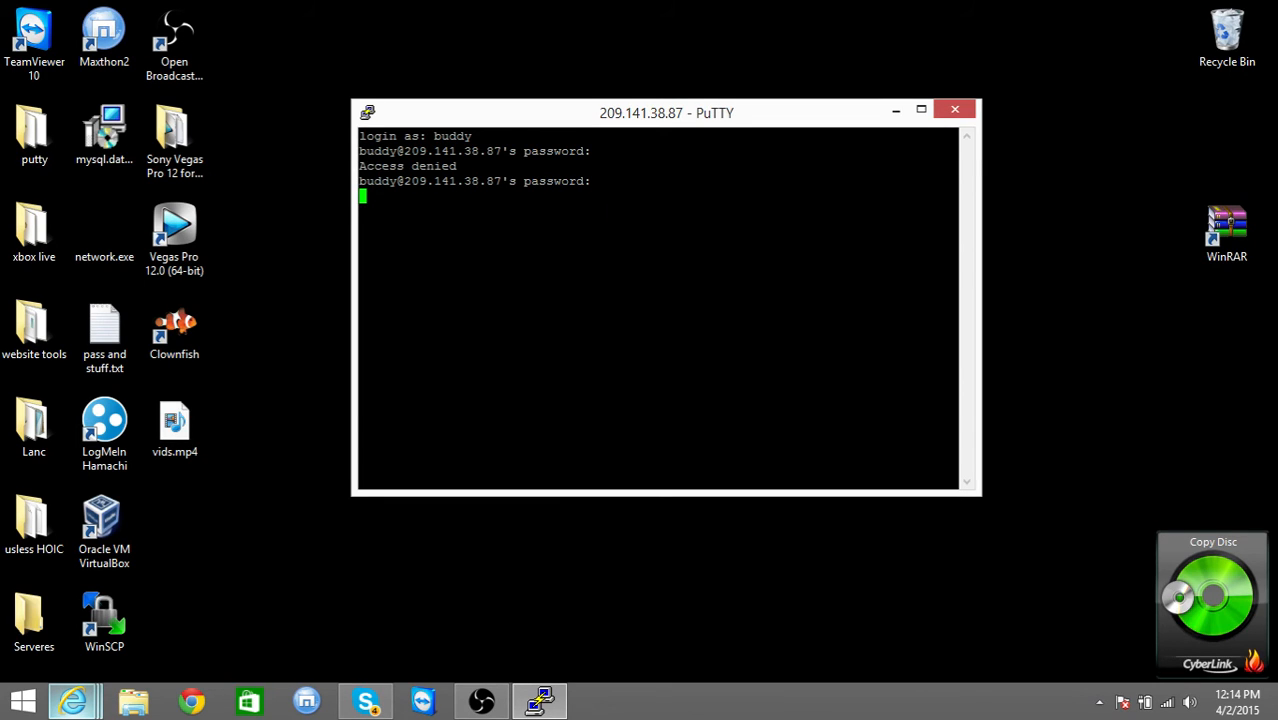
key("Return")
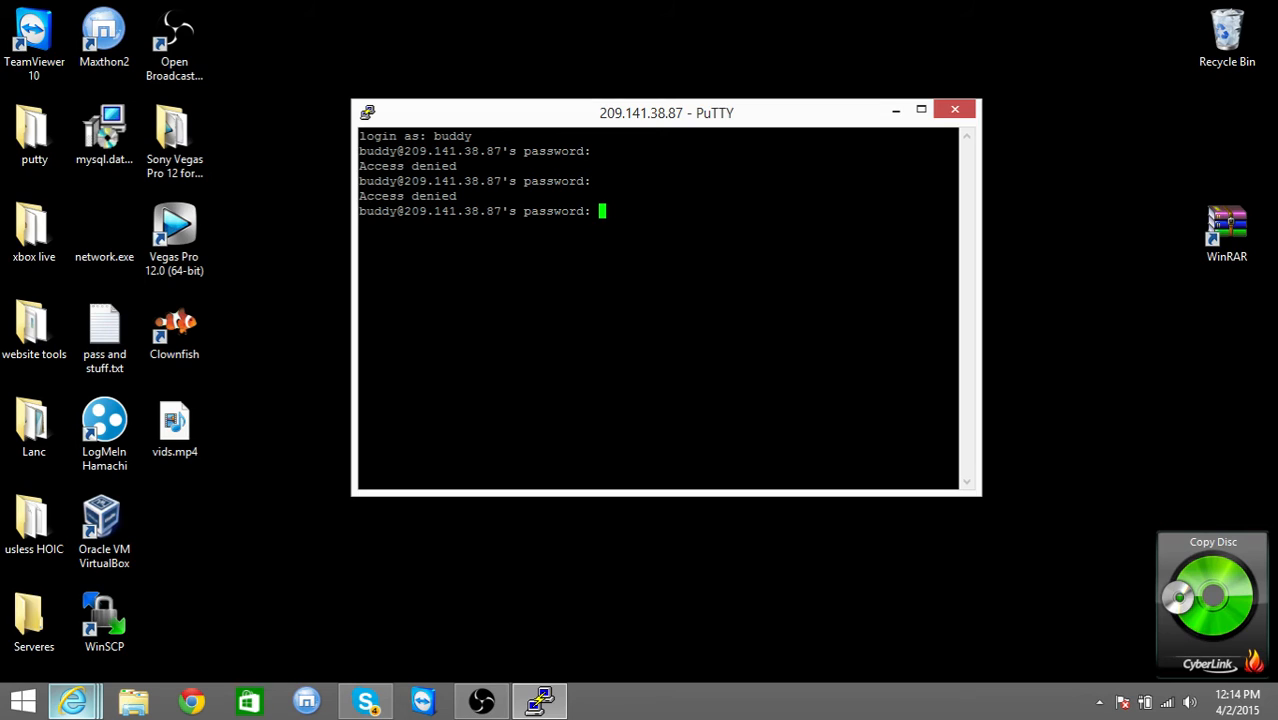
mouse_move(125, 670)
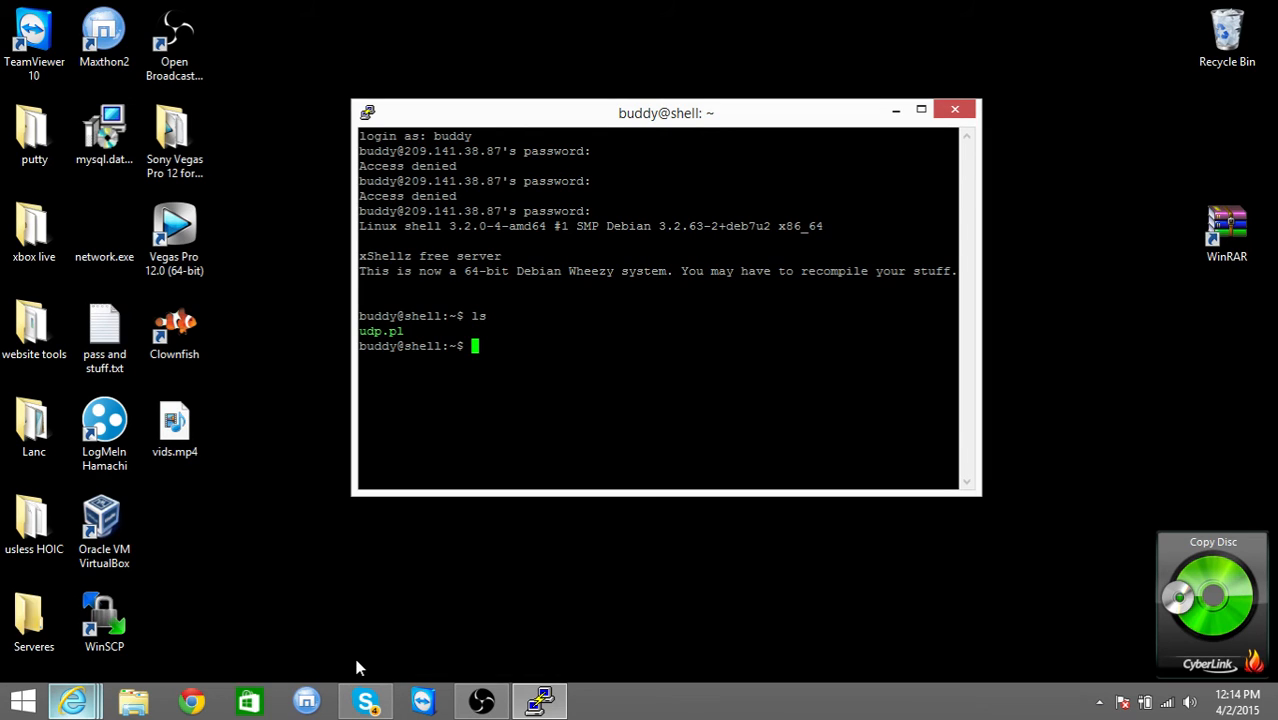
Step: Run 'perl udp.pl' to print the script's usage options
type("perl")
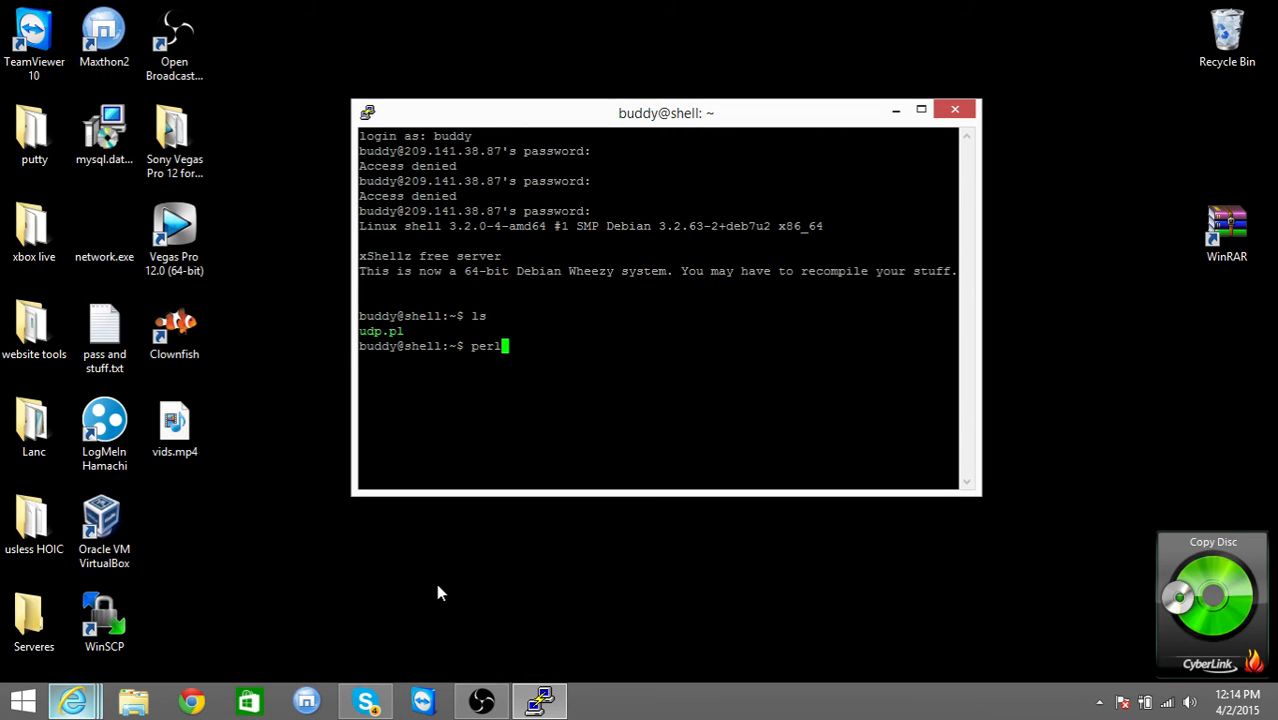
type("u")
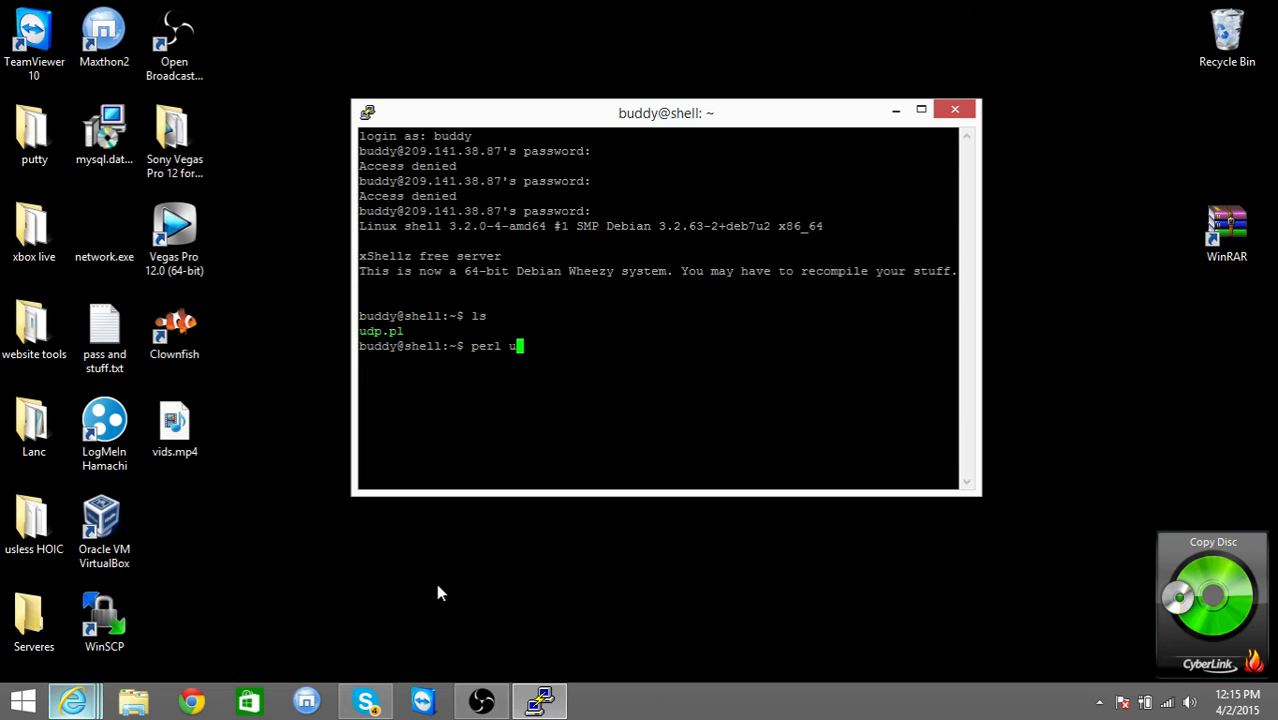
type("dp.")
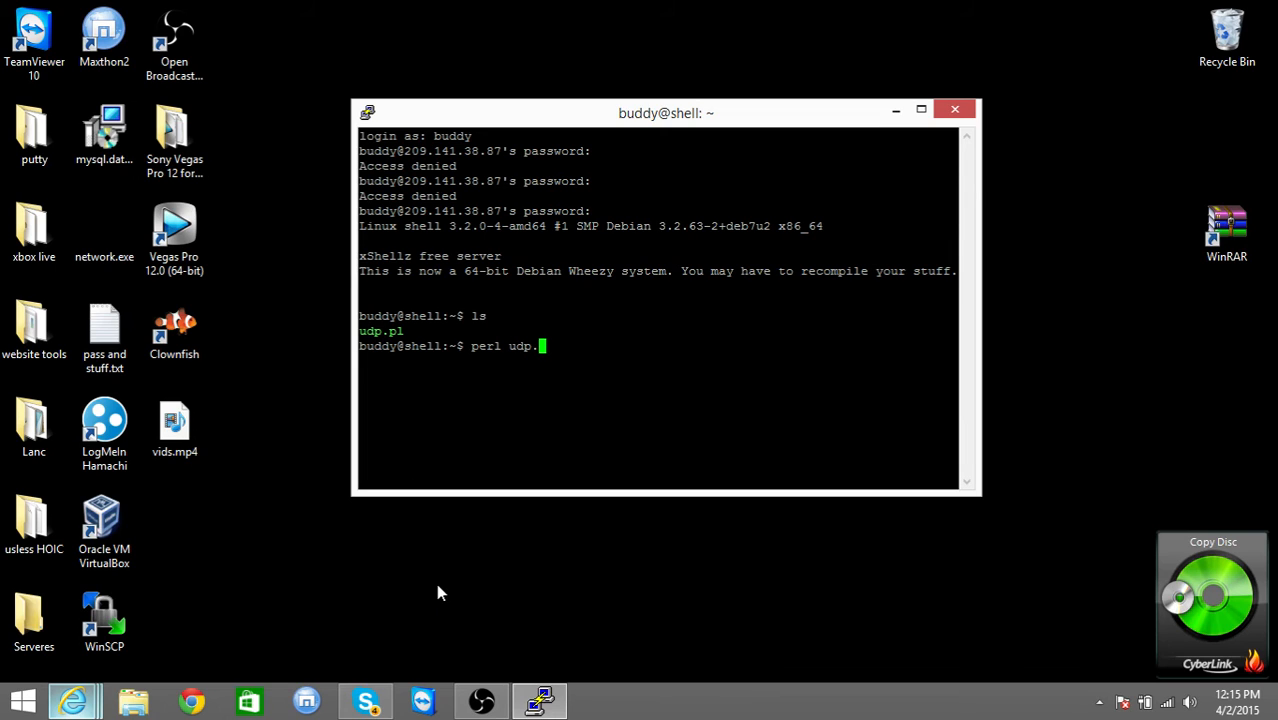
key("Return")
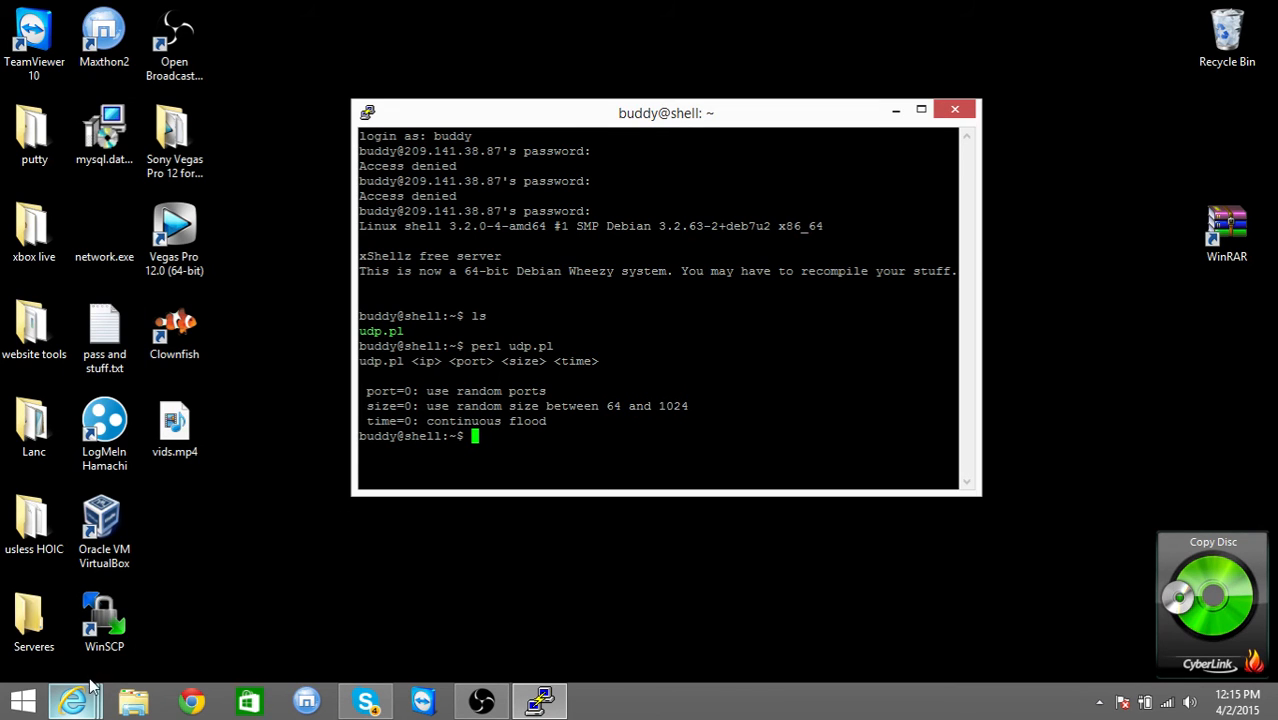
left_click(74, 700)
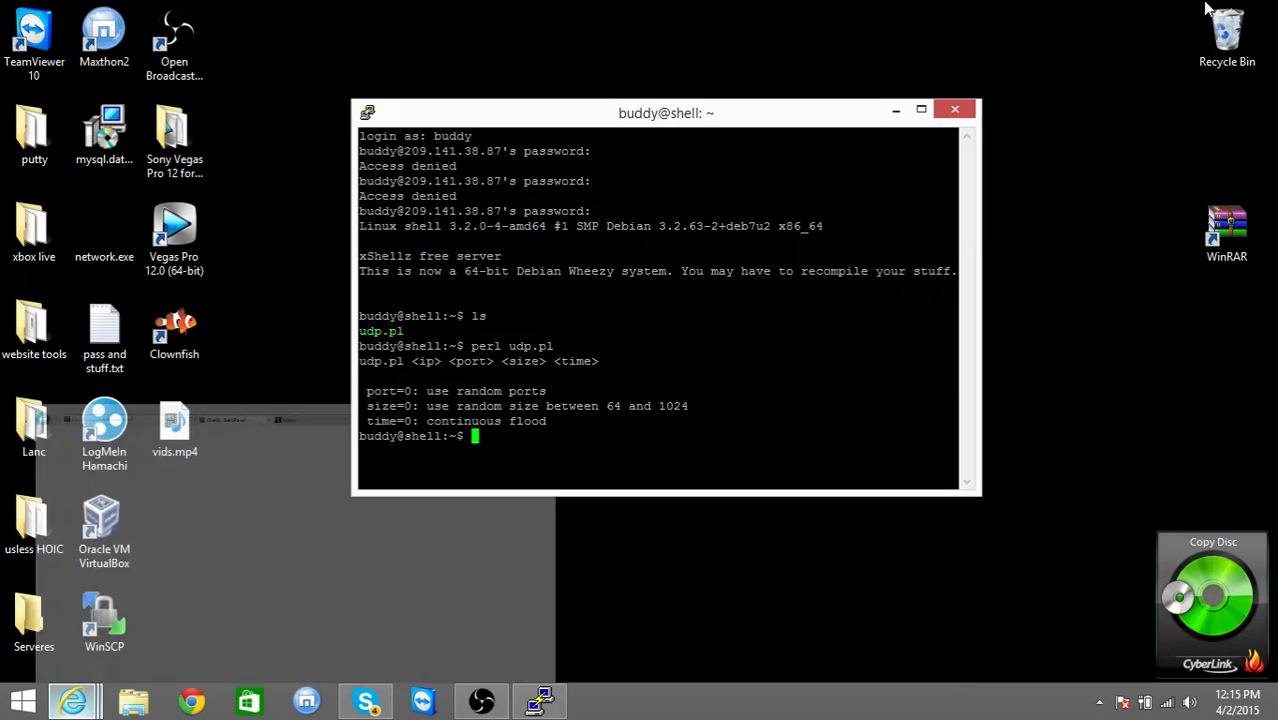
Step: Run passwd, entering the current password and then the new password twice
type("pass")
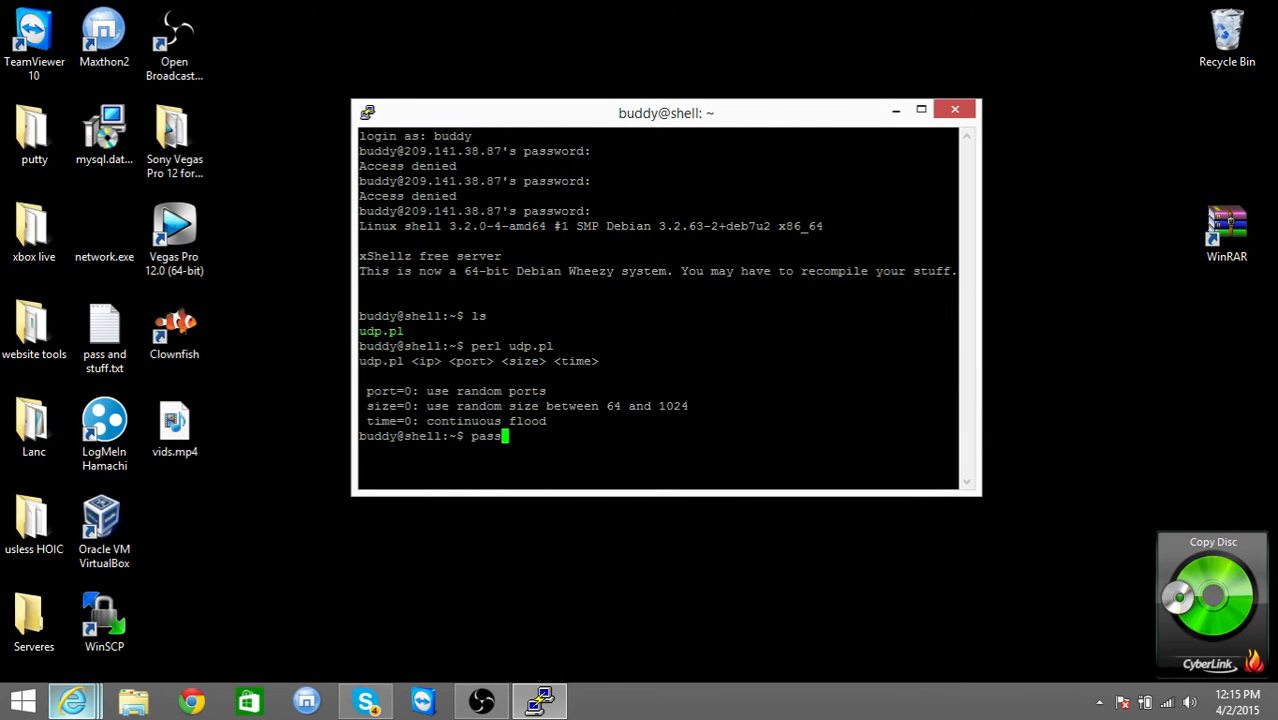
key("Return")
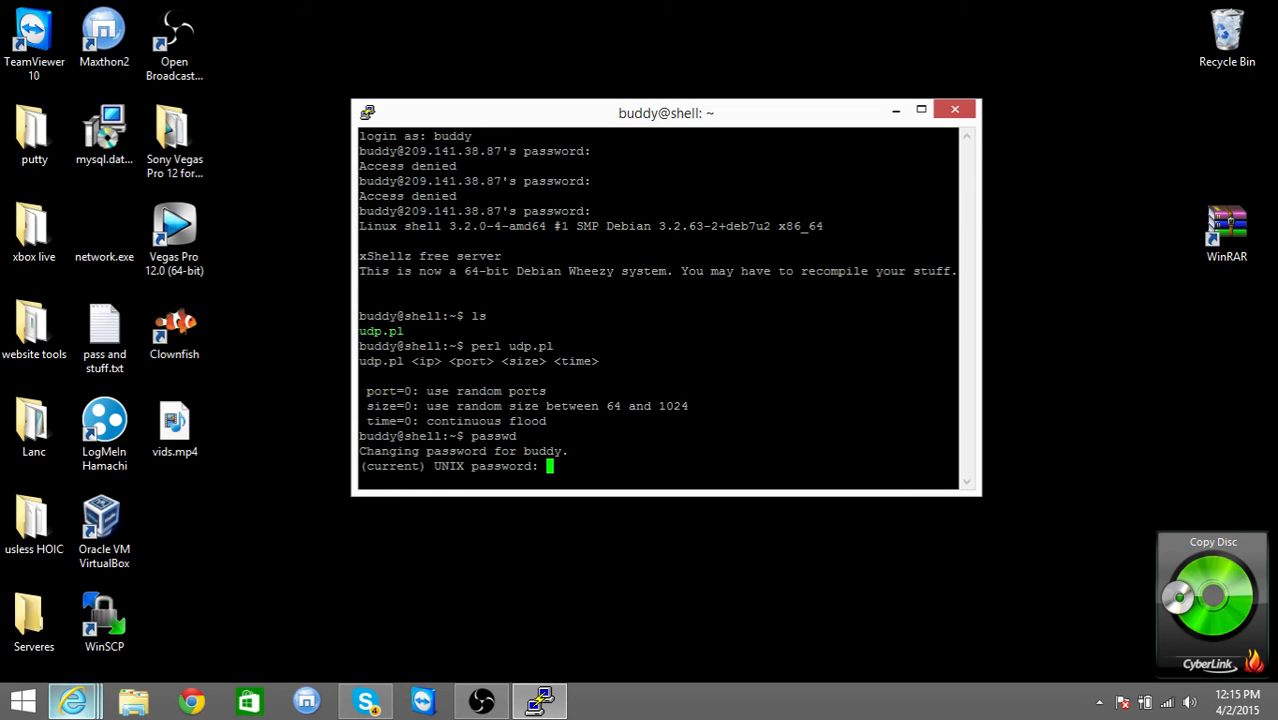
key("Return")
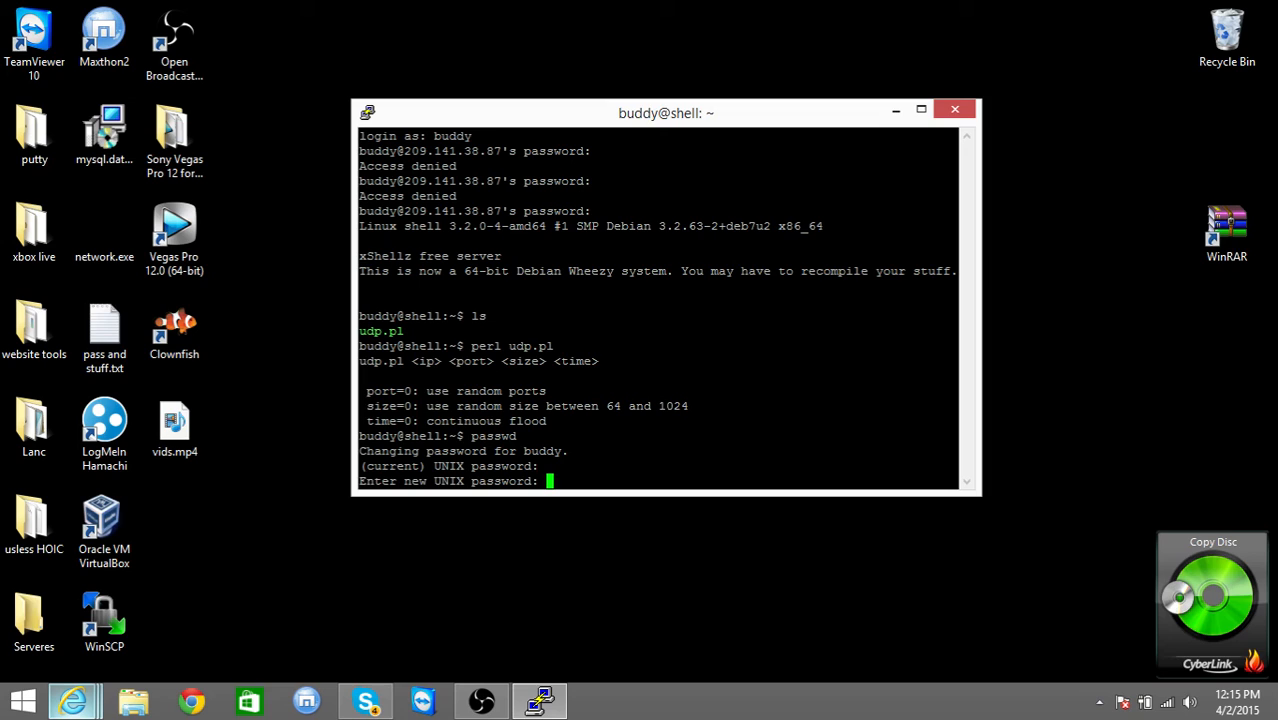
key("Return")
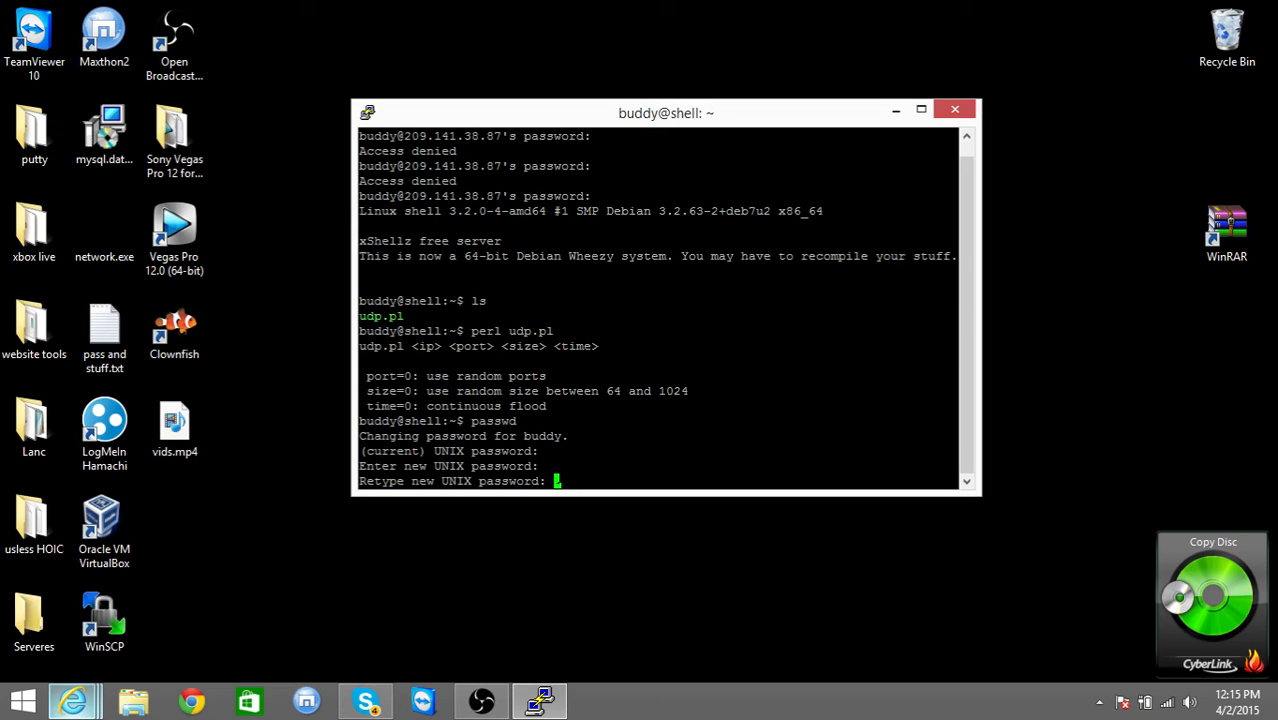
key("Return")
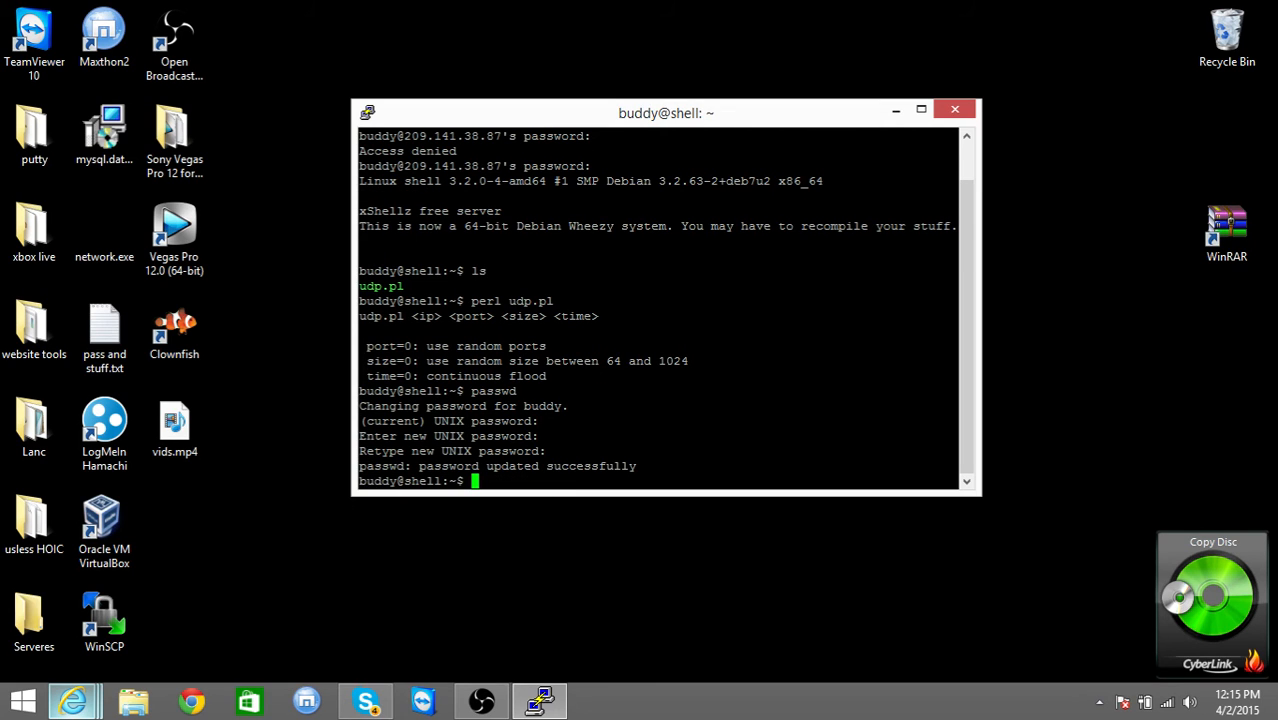
Step: Close the PuTTY session, relaunch PuTTY, and connect with the saved session
left_click(955, 110)
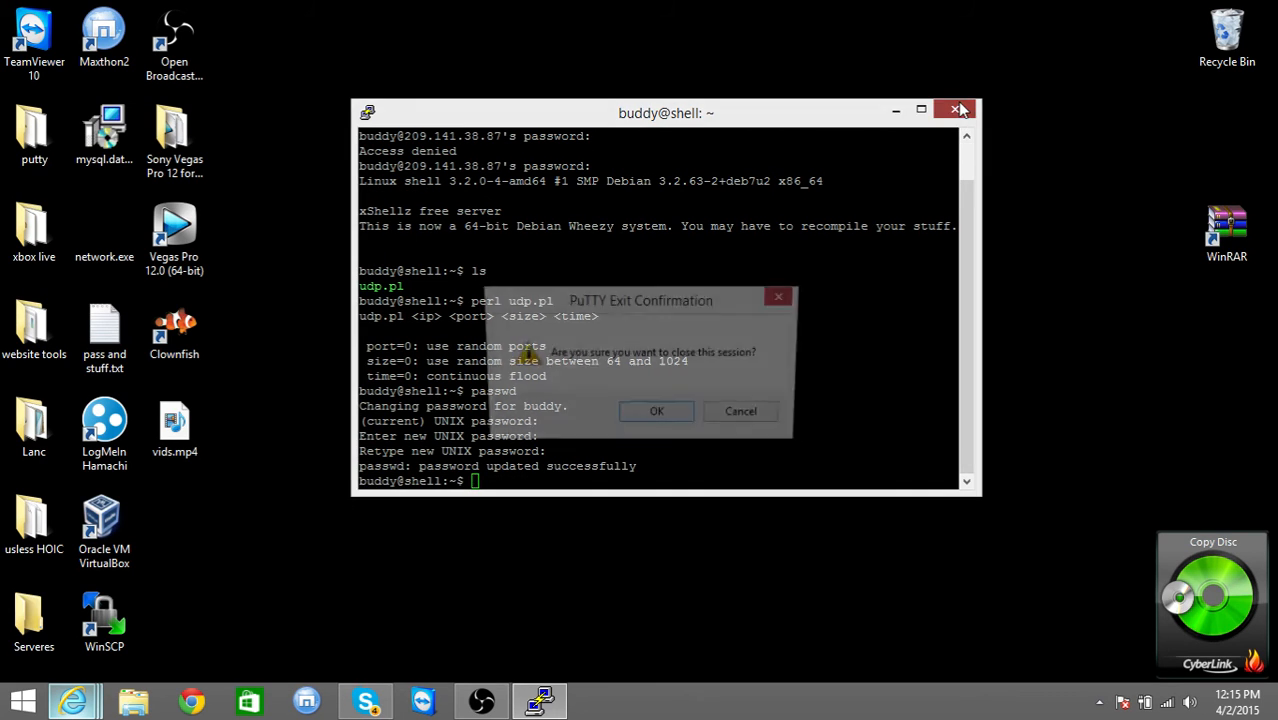
left_click(656, 411)
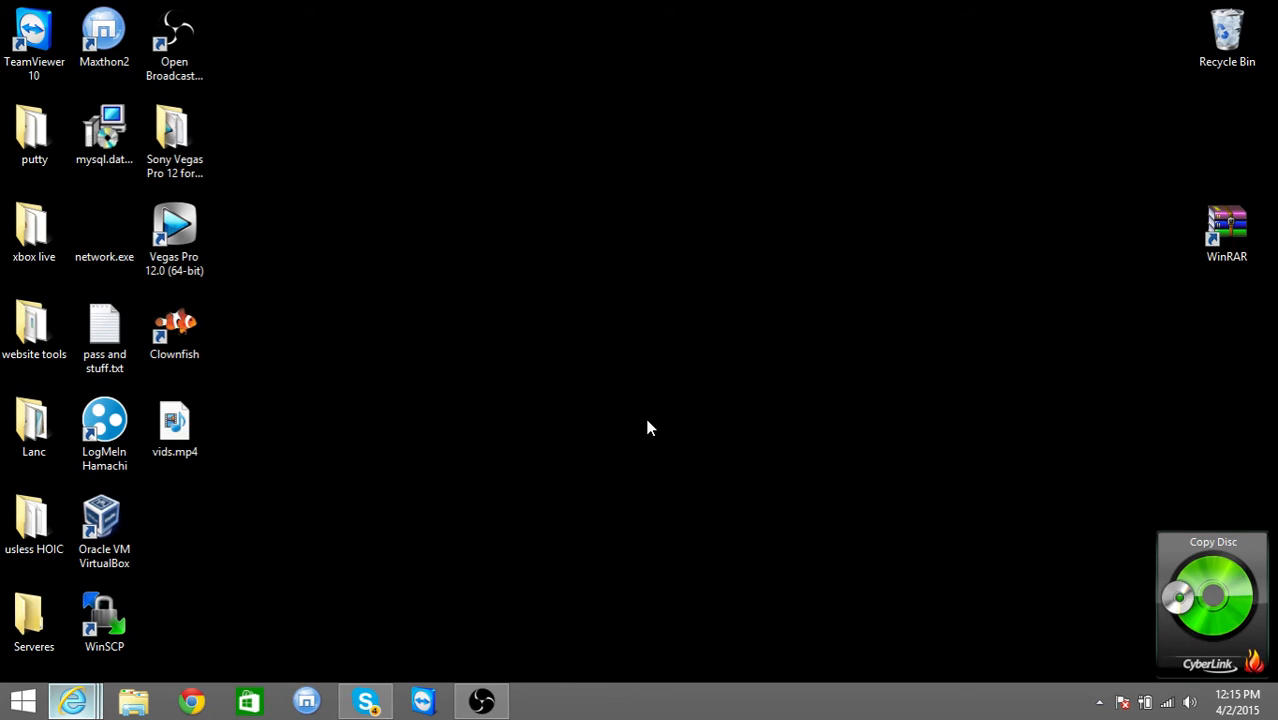
mouse_move(33, 135)
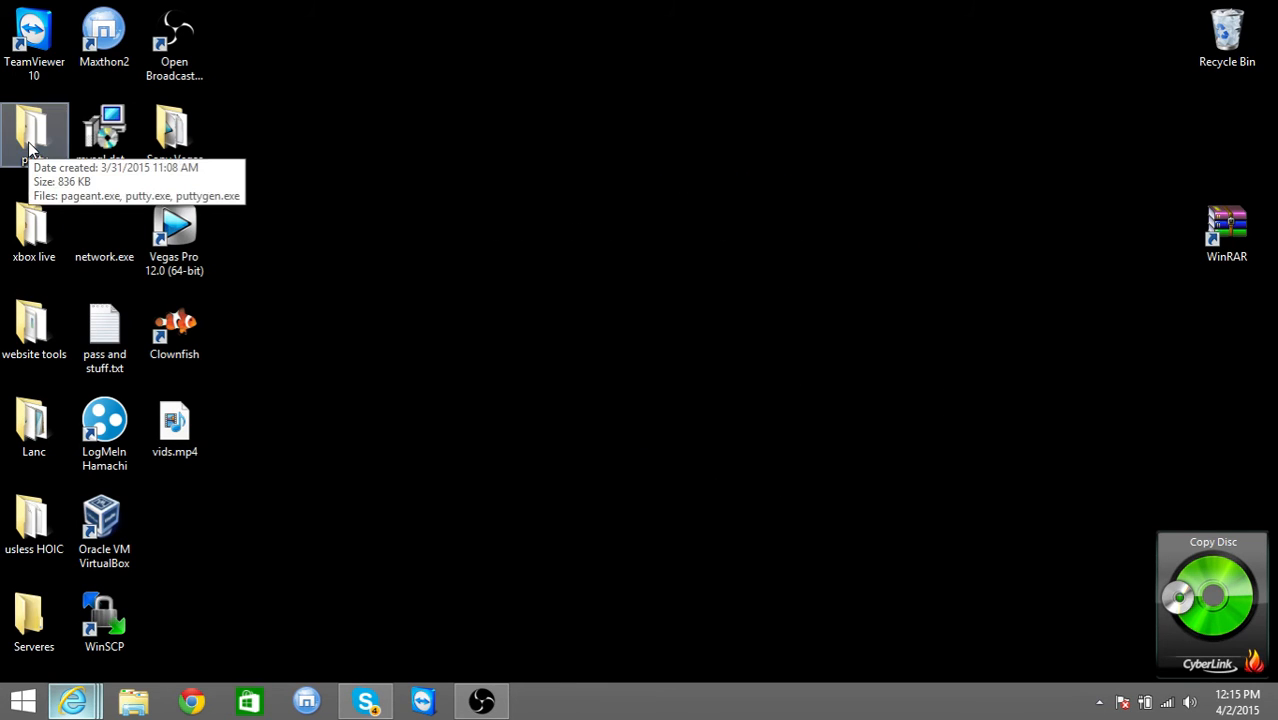
double_click(34, 130)
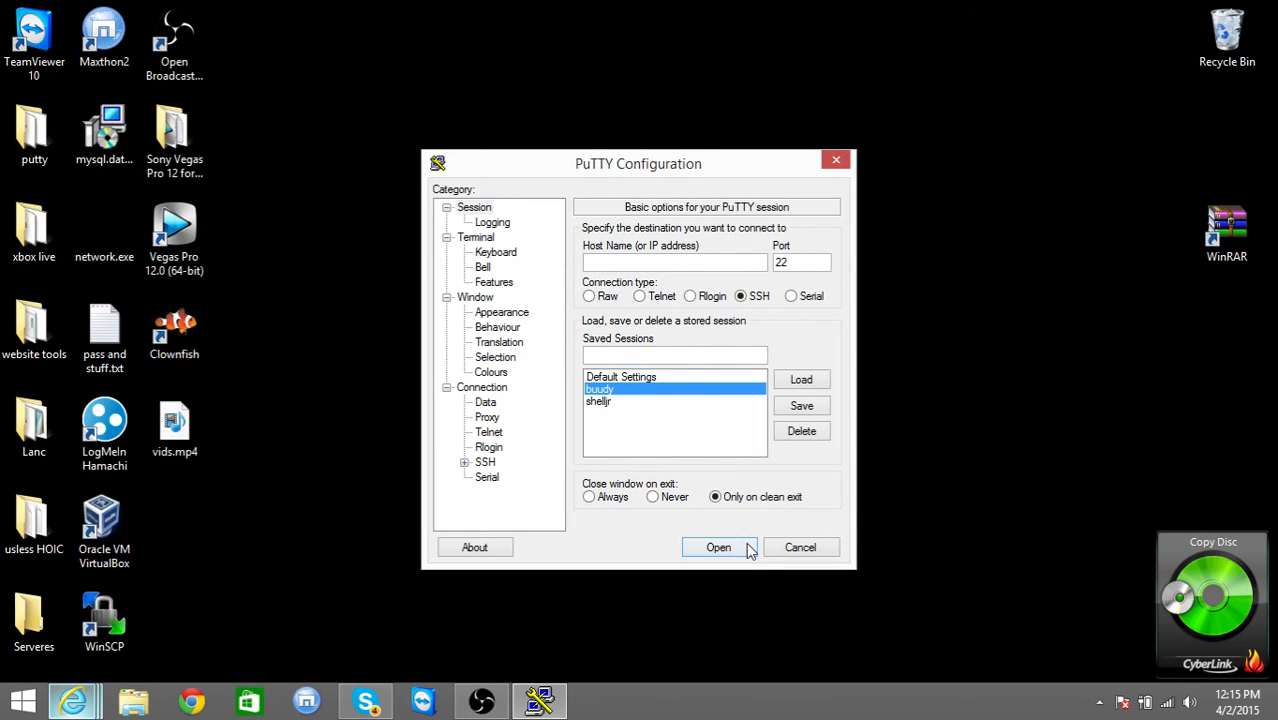
left_click(718, 547)
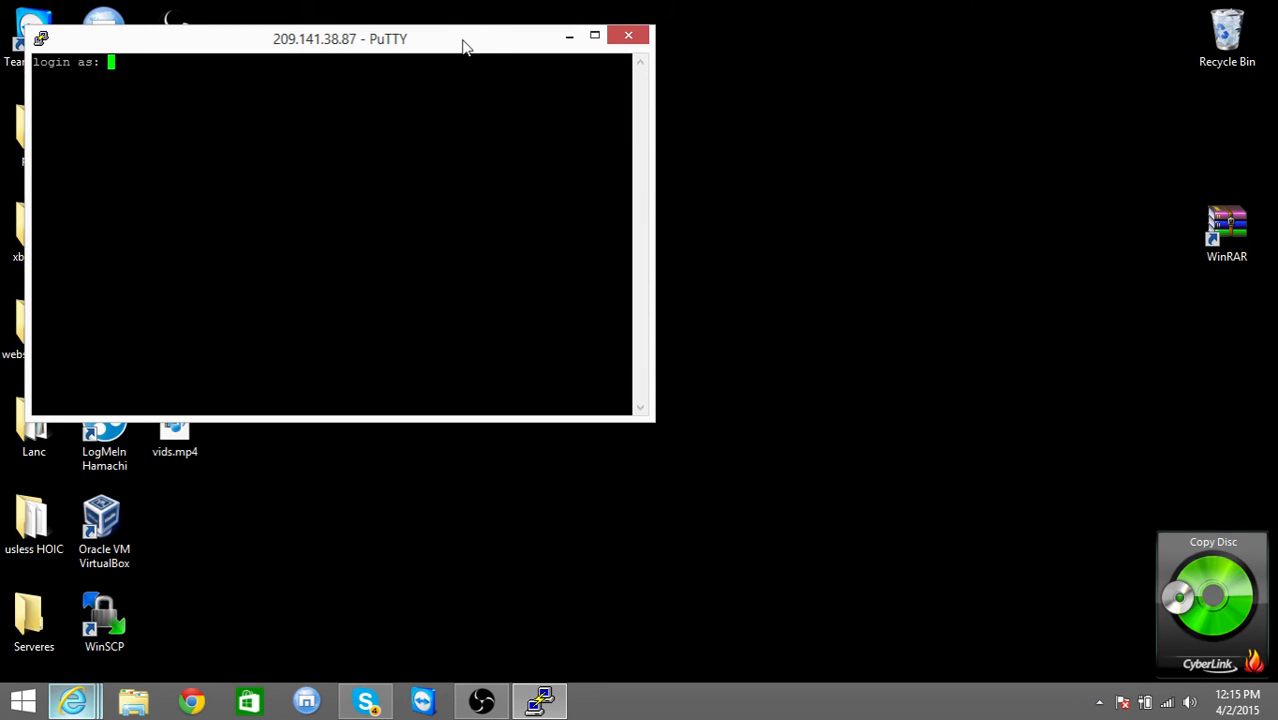
Step: Log in as buddy with the password to reach the shell prompt
type("buddy")
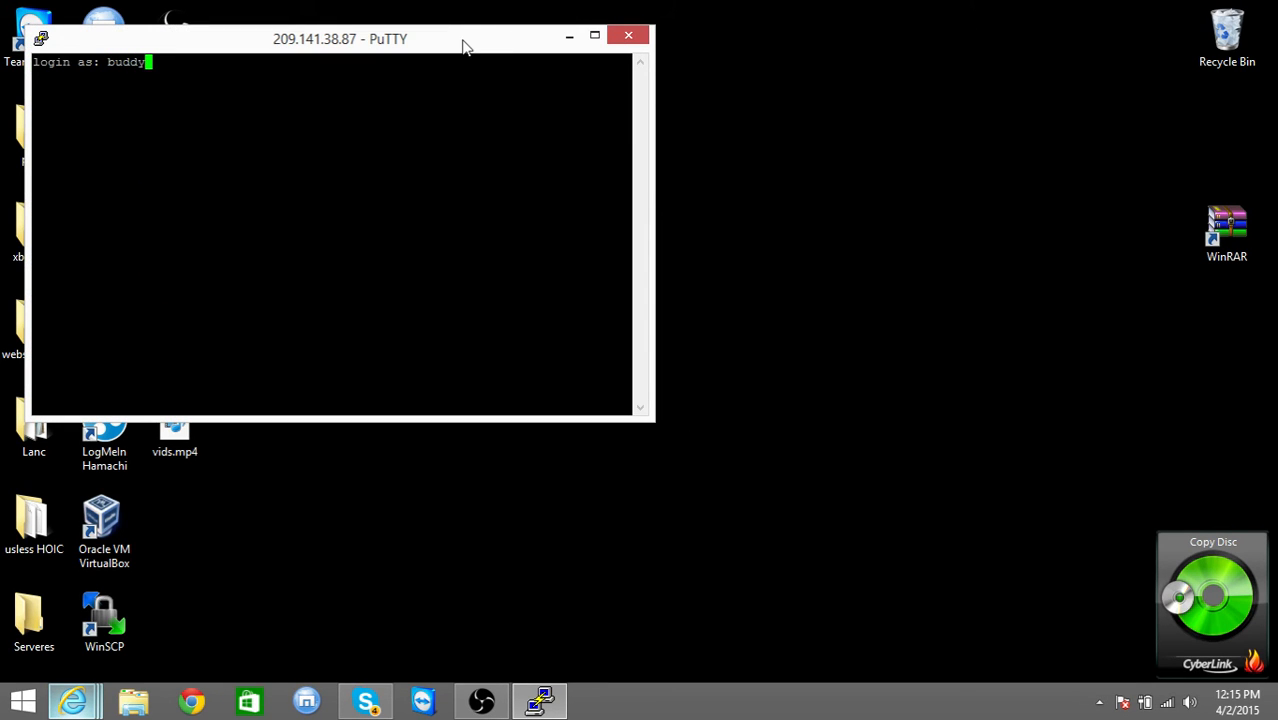
key("Return")
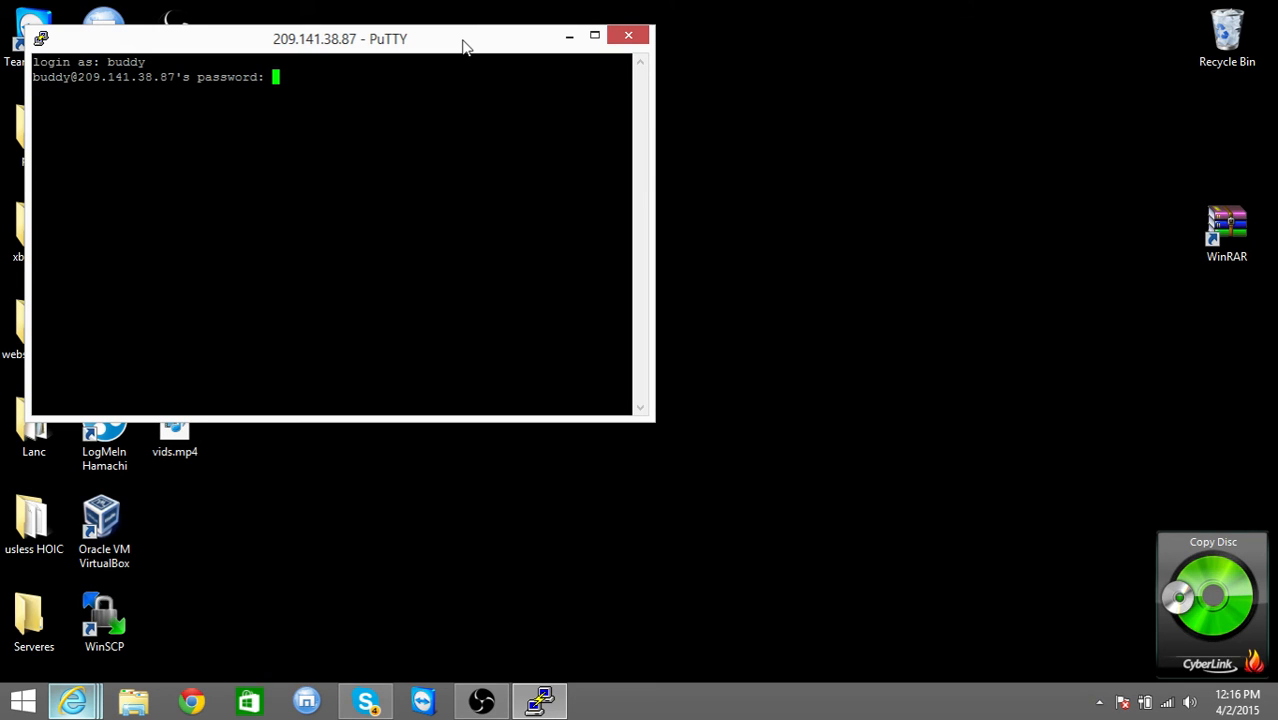
key("Return")
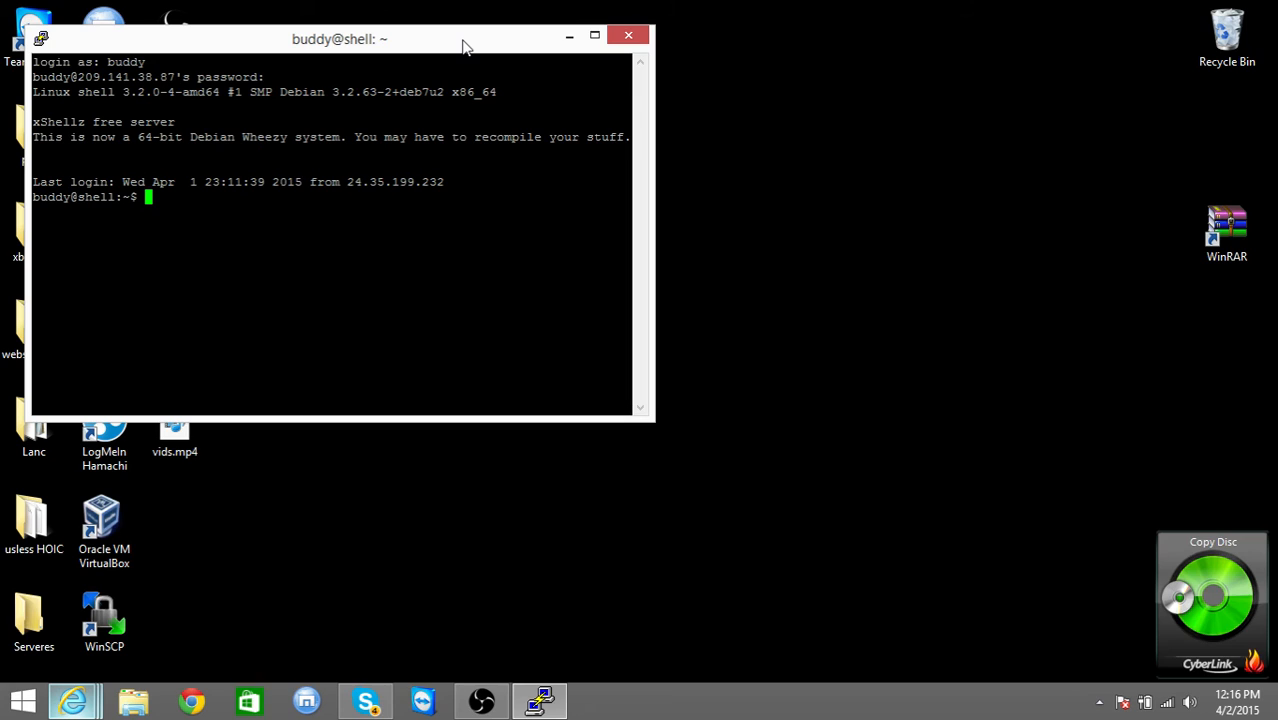
Step: Run 'perl udp.pl' to show its usage
type("perl")
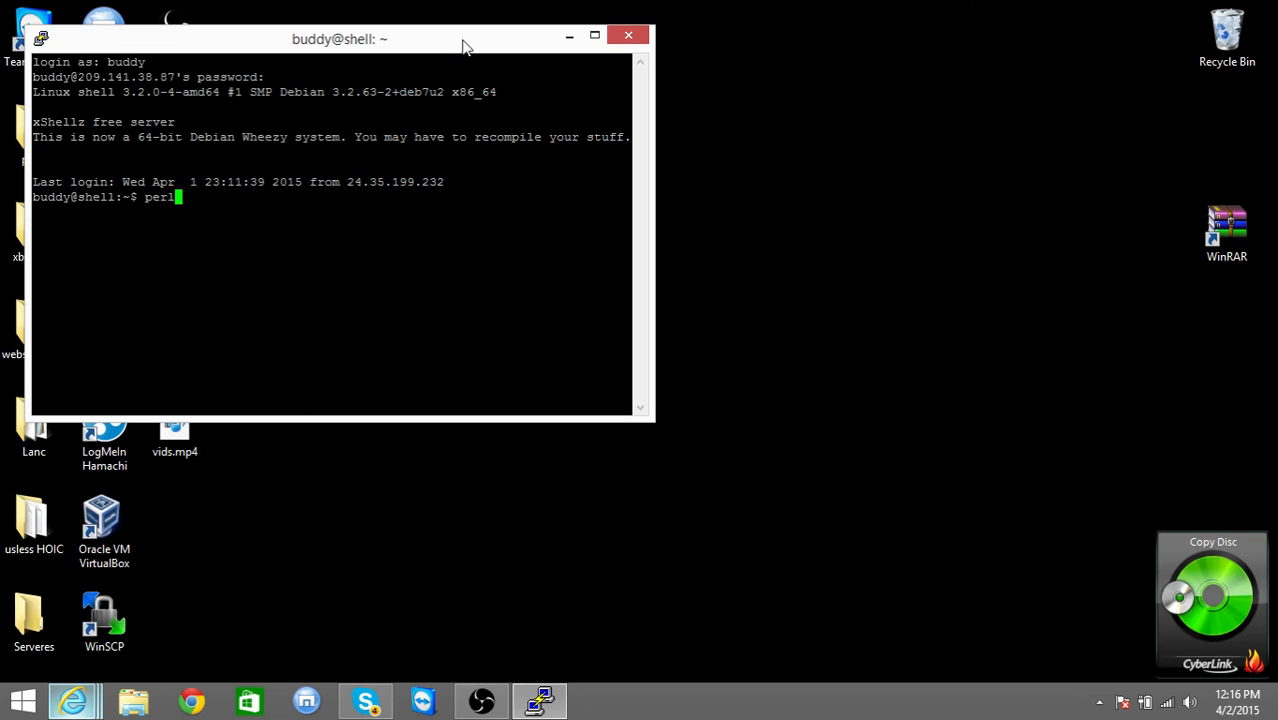
type("udp")
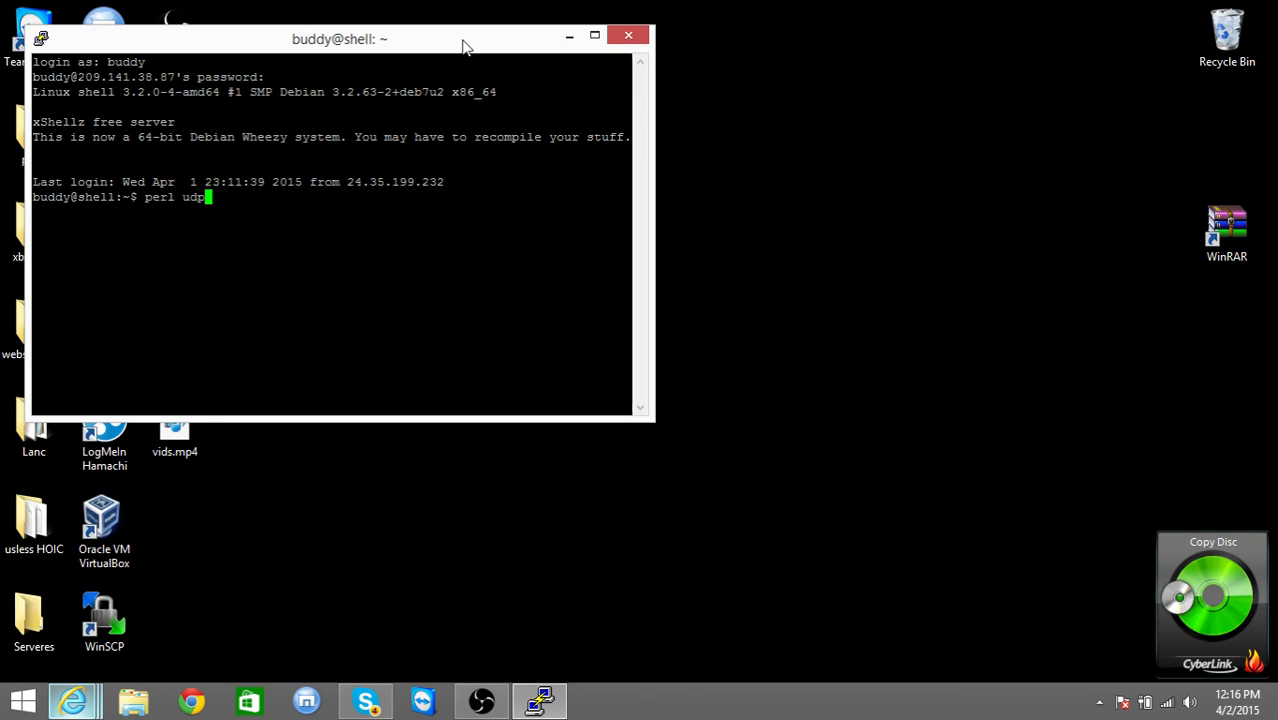
key("Return")
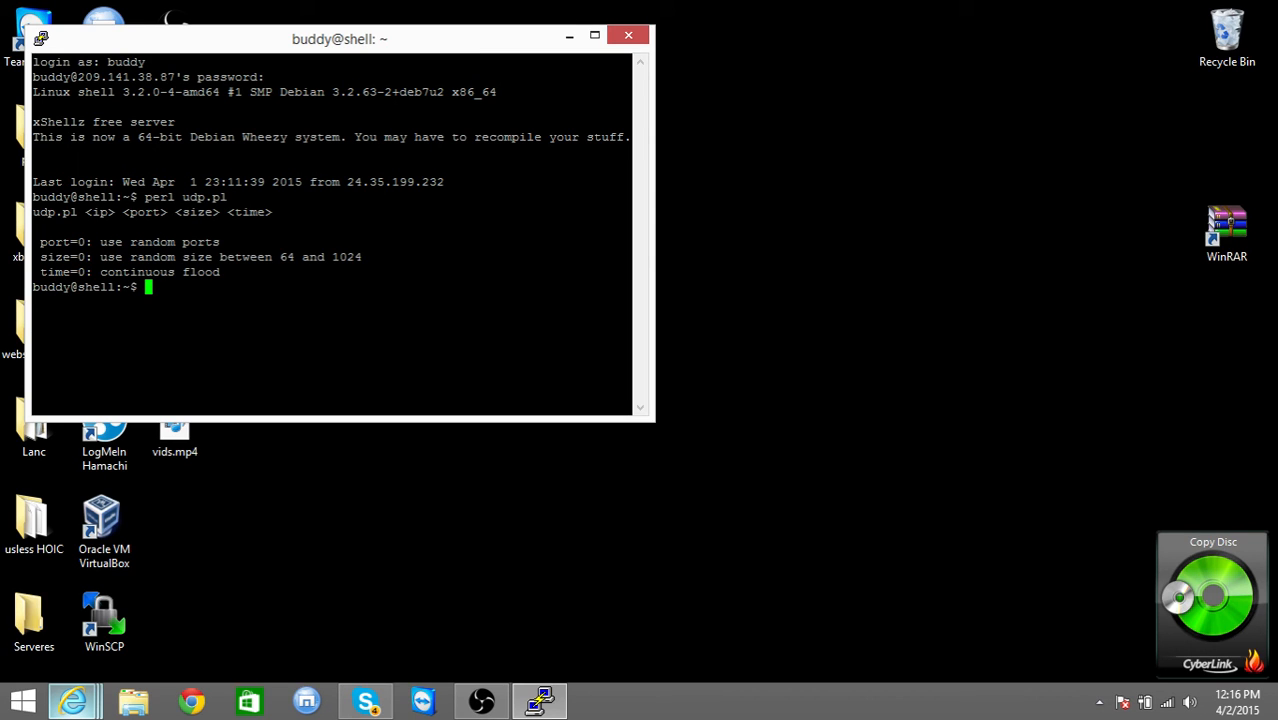
Step: Run 'perl udp.pl 1.1.1.1 0 1024 0', which cannot resolve, then close the PuTTY session
type("perl")
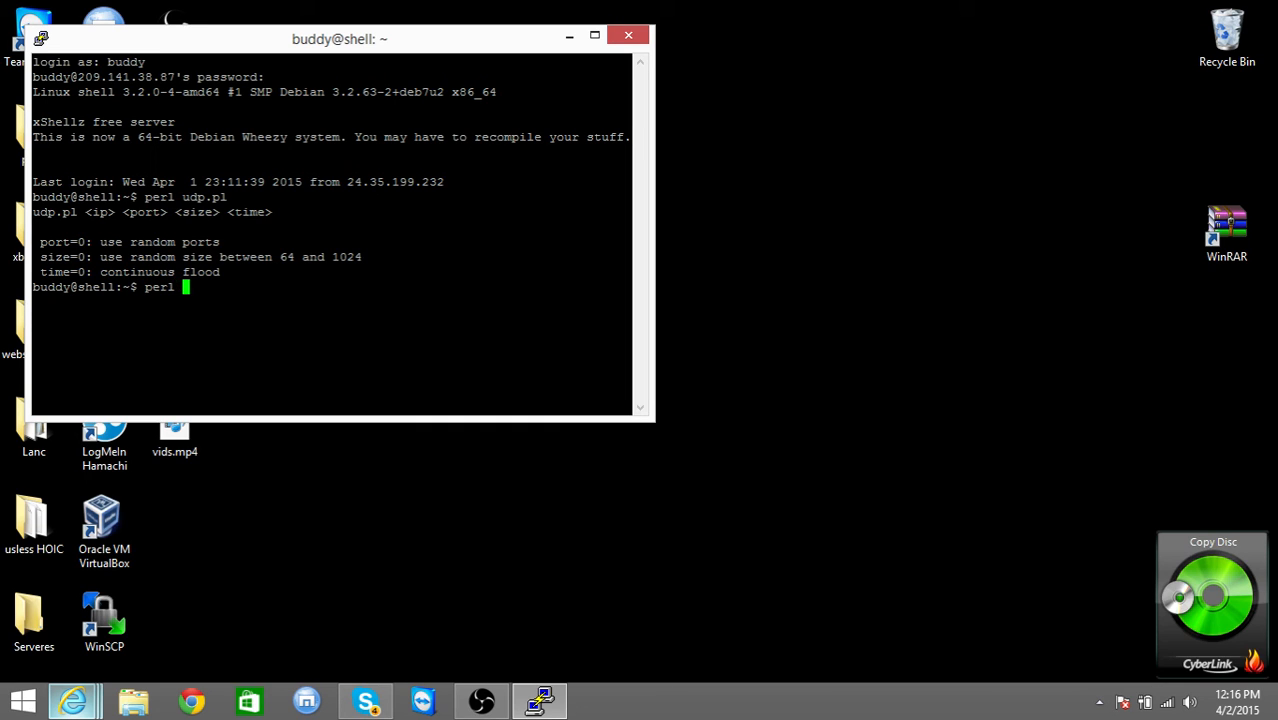
type("udp.pl")
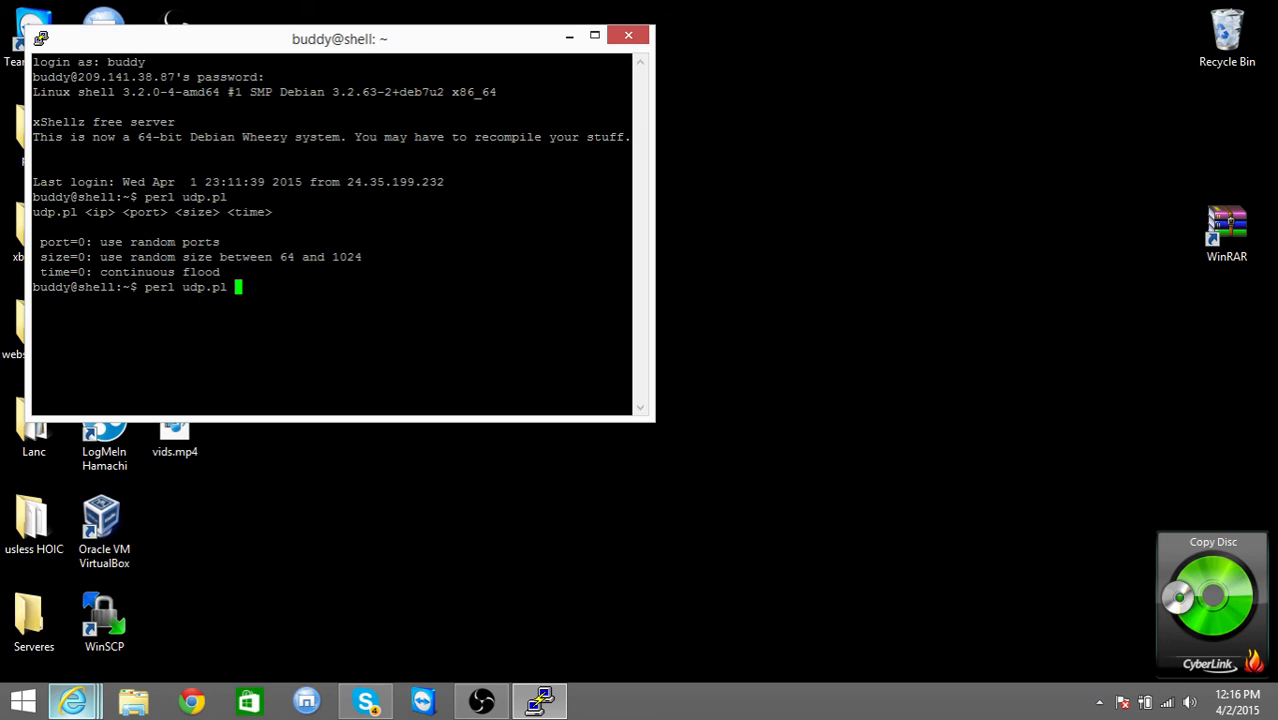
type("1.")
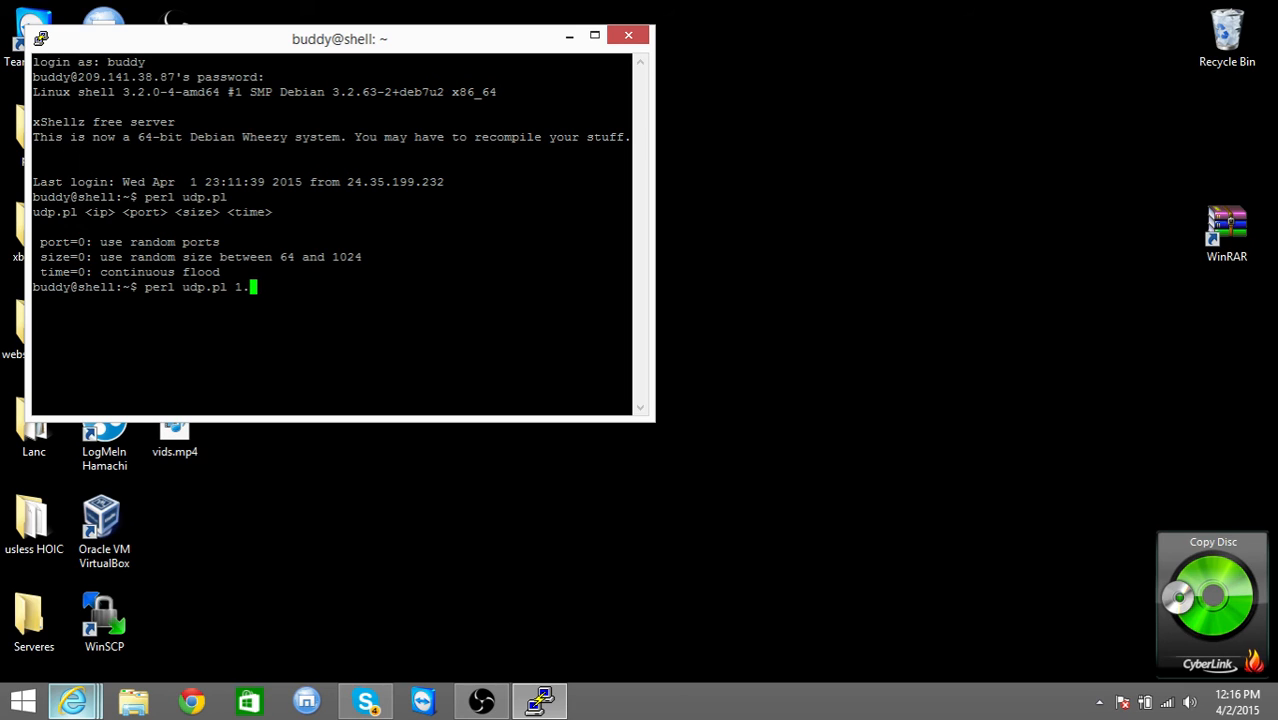
type("1.1.1")
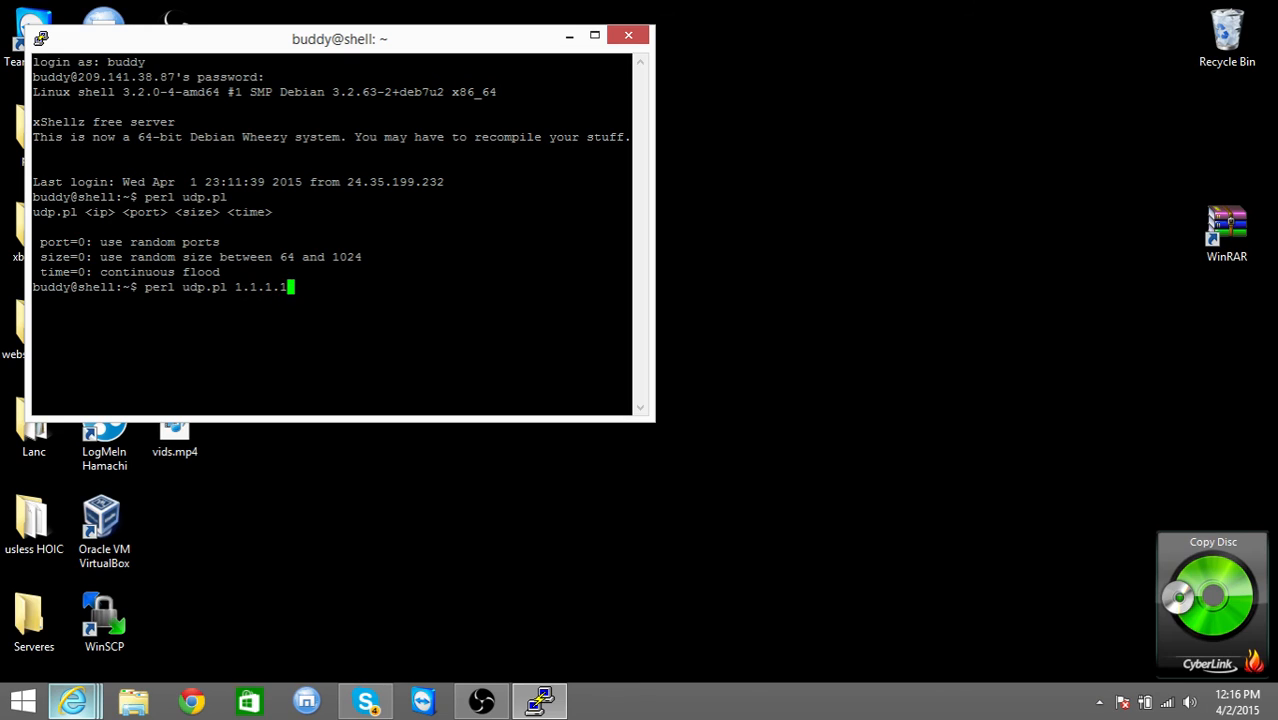
type(".1")
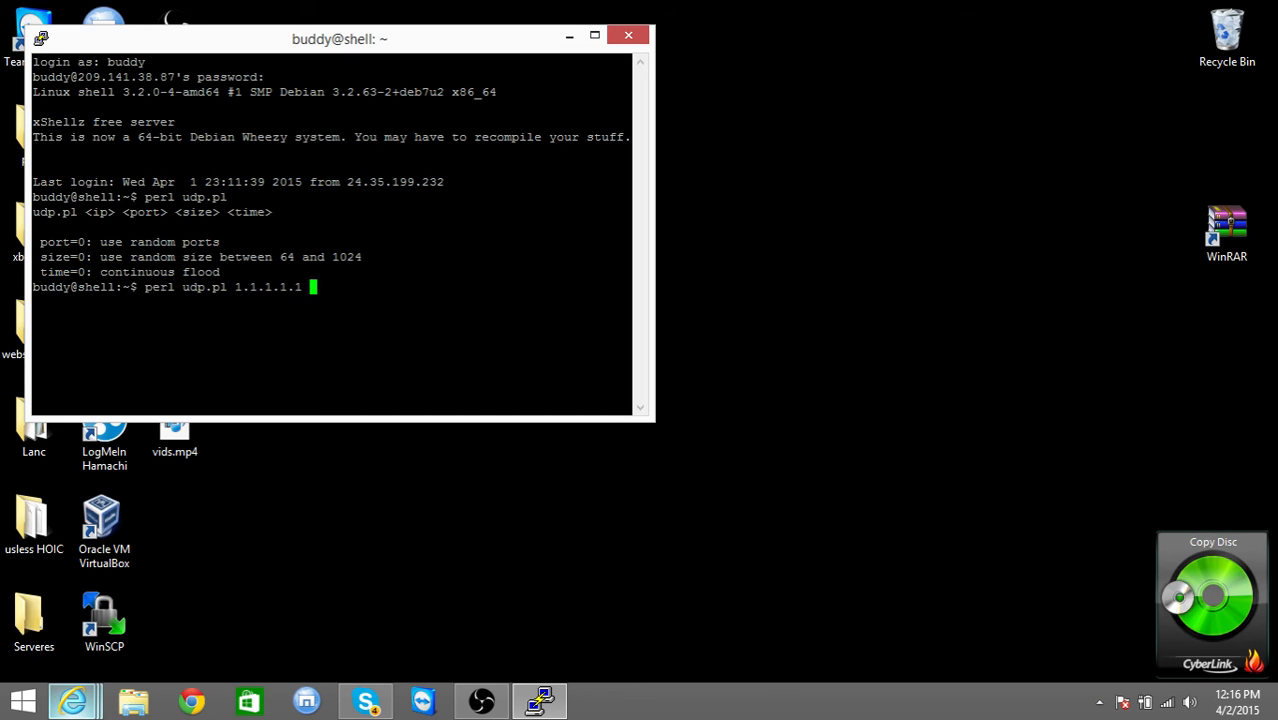
type("1")
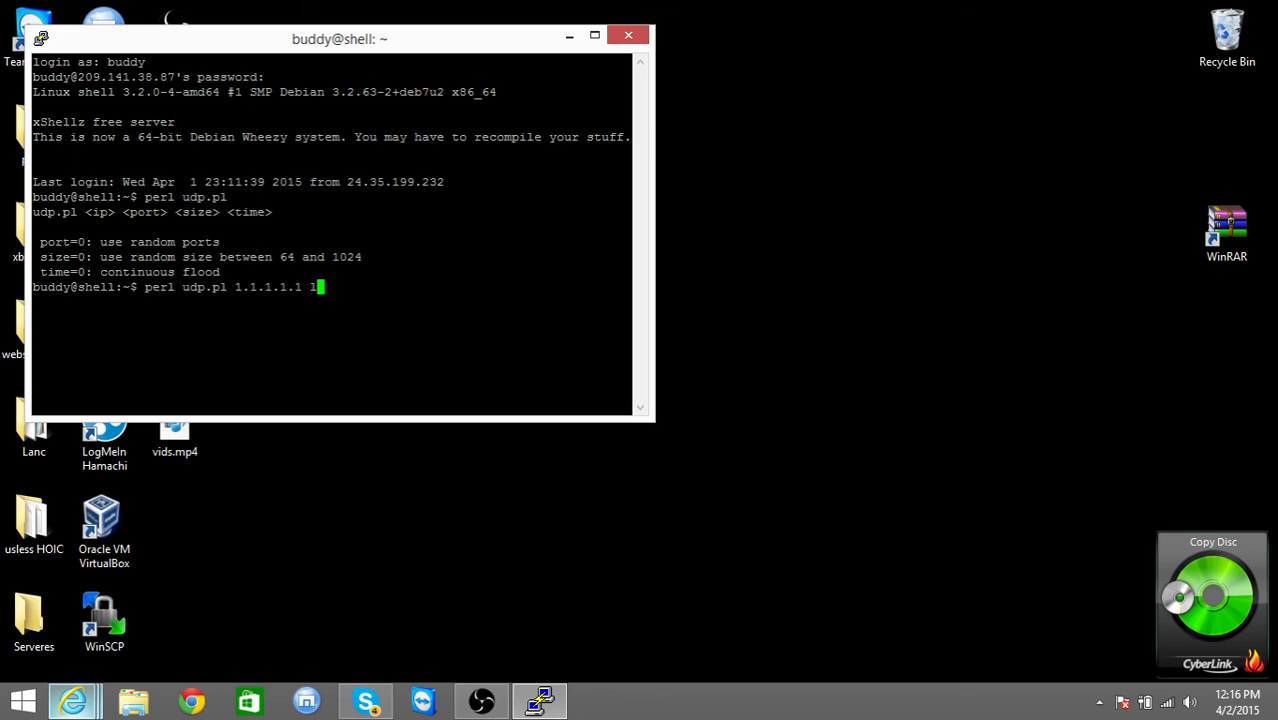
type("0")
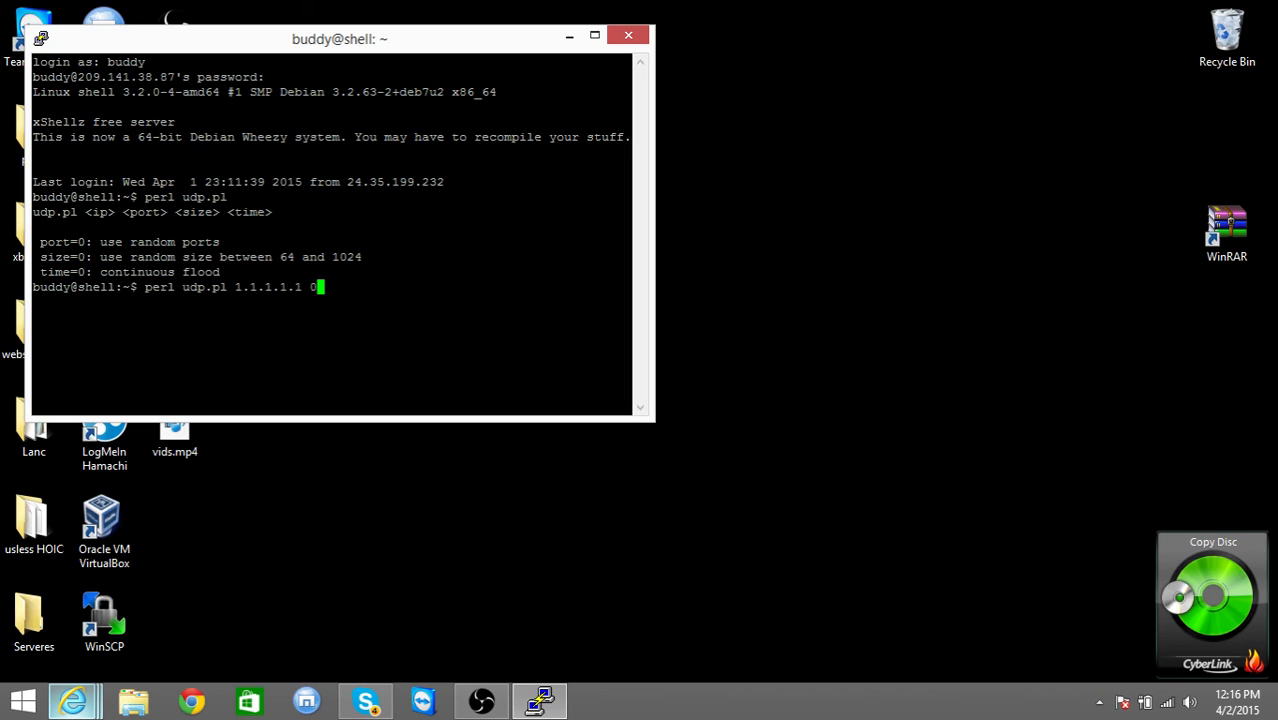
type("10")
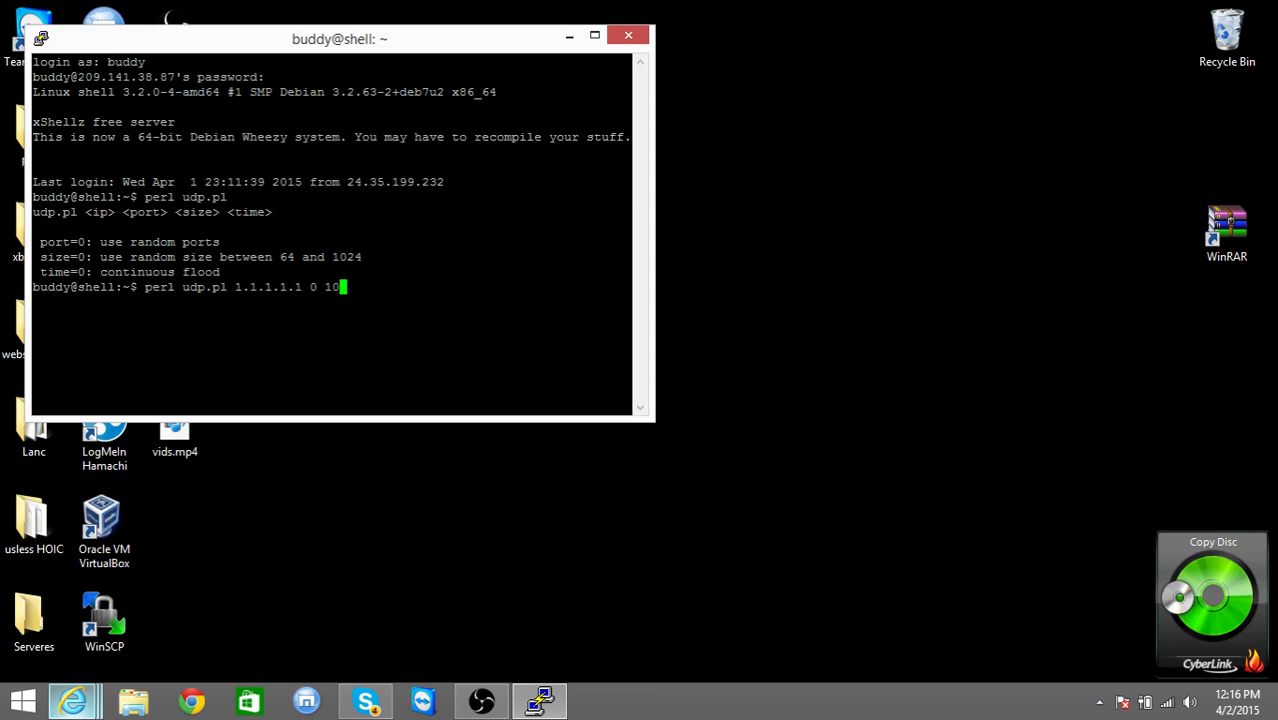
type("24")
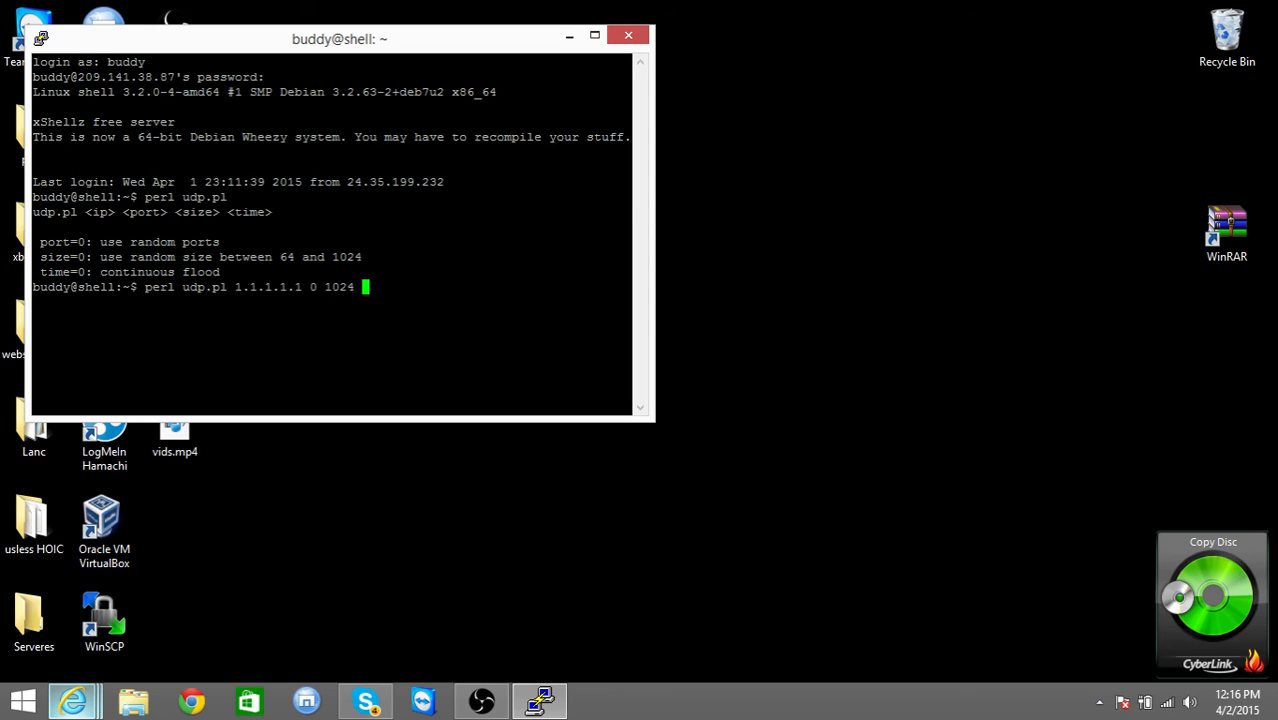
type("0")
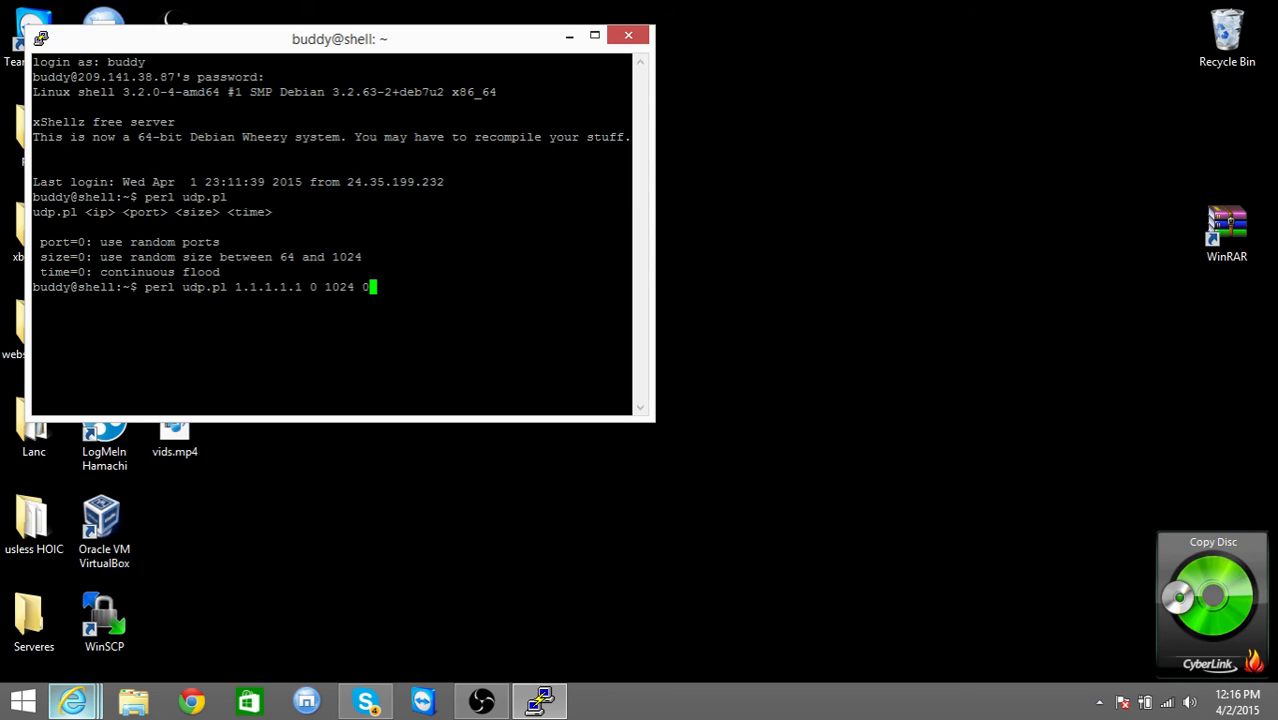
key("Return")
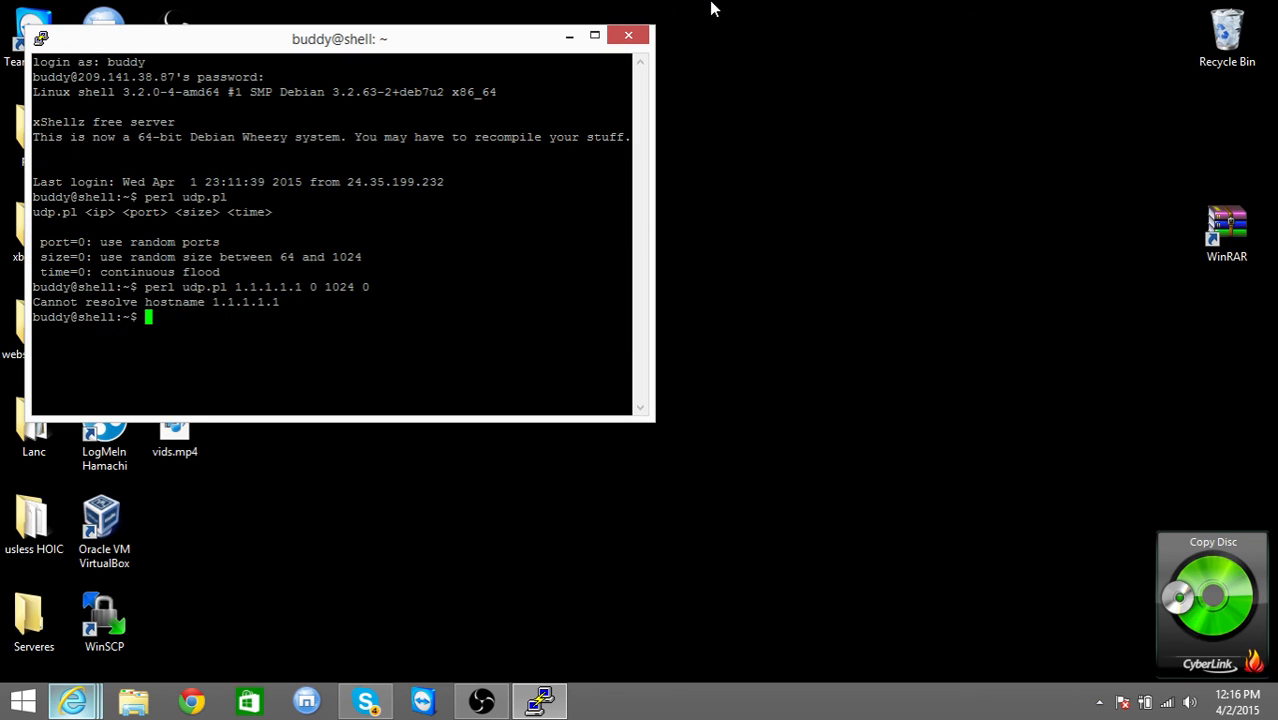
left_click(628, 35)
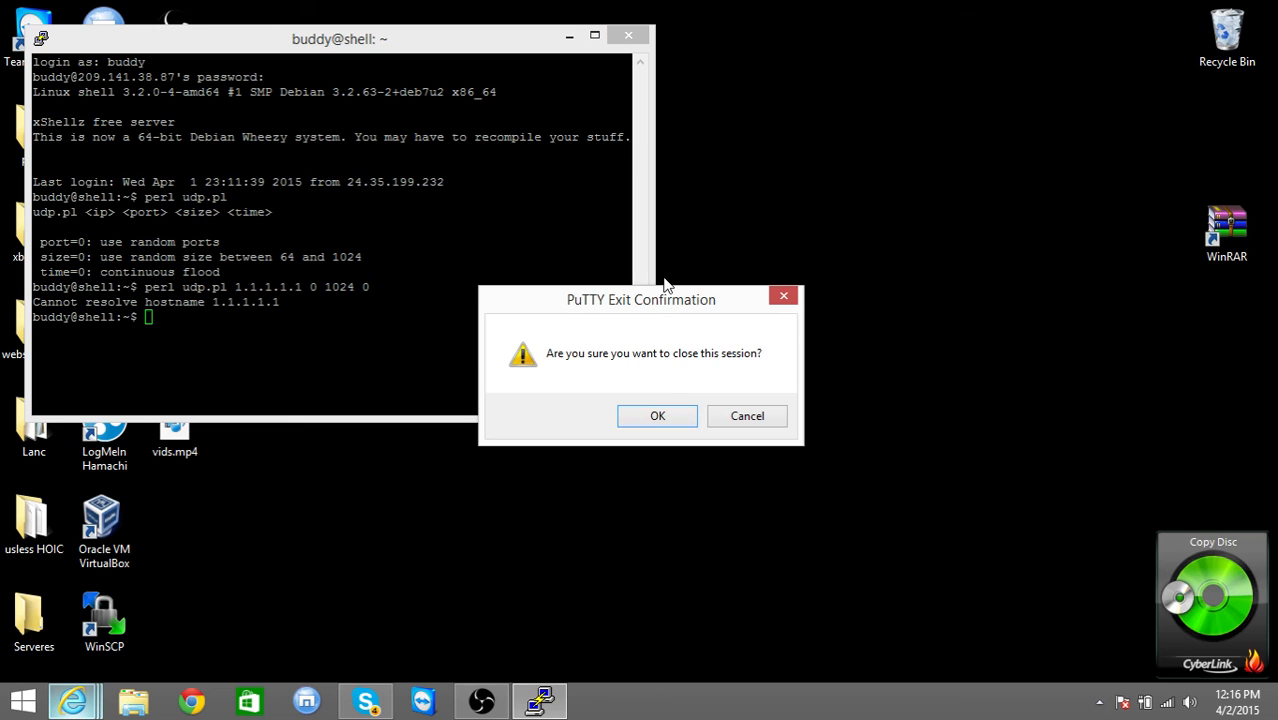
left_click(657, 416)
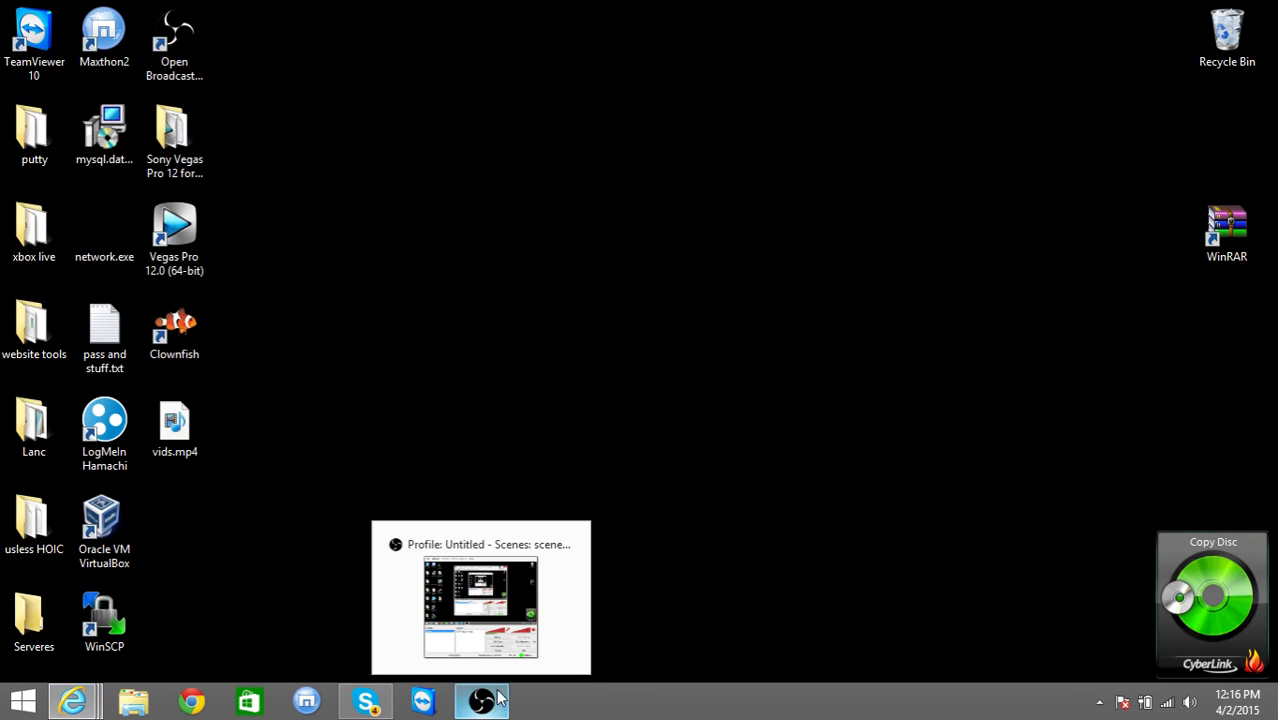